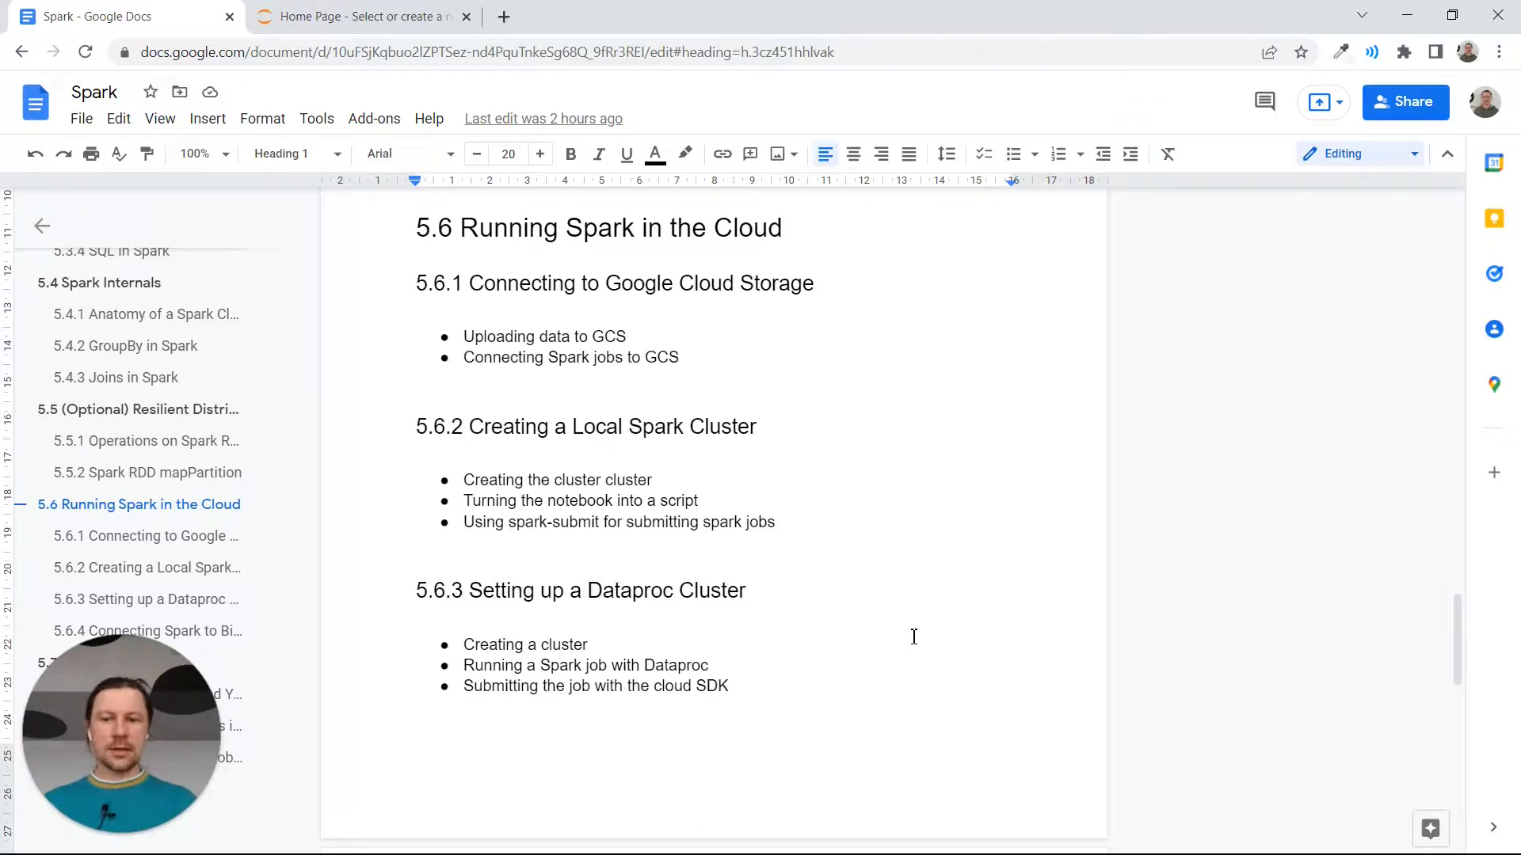
Search 'dat' in the console search bar to reach Dataproc for de-zoomcamp-nytaxi
double_click(631, 589)
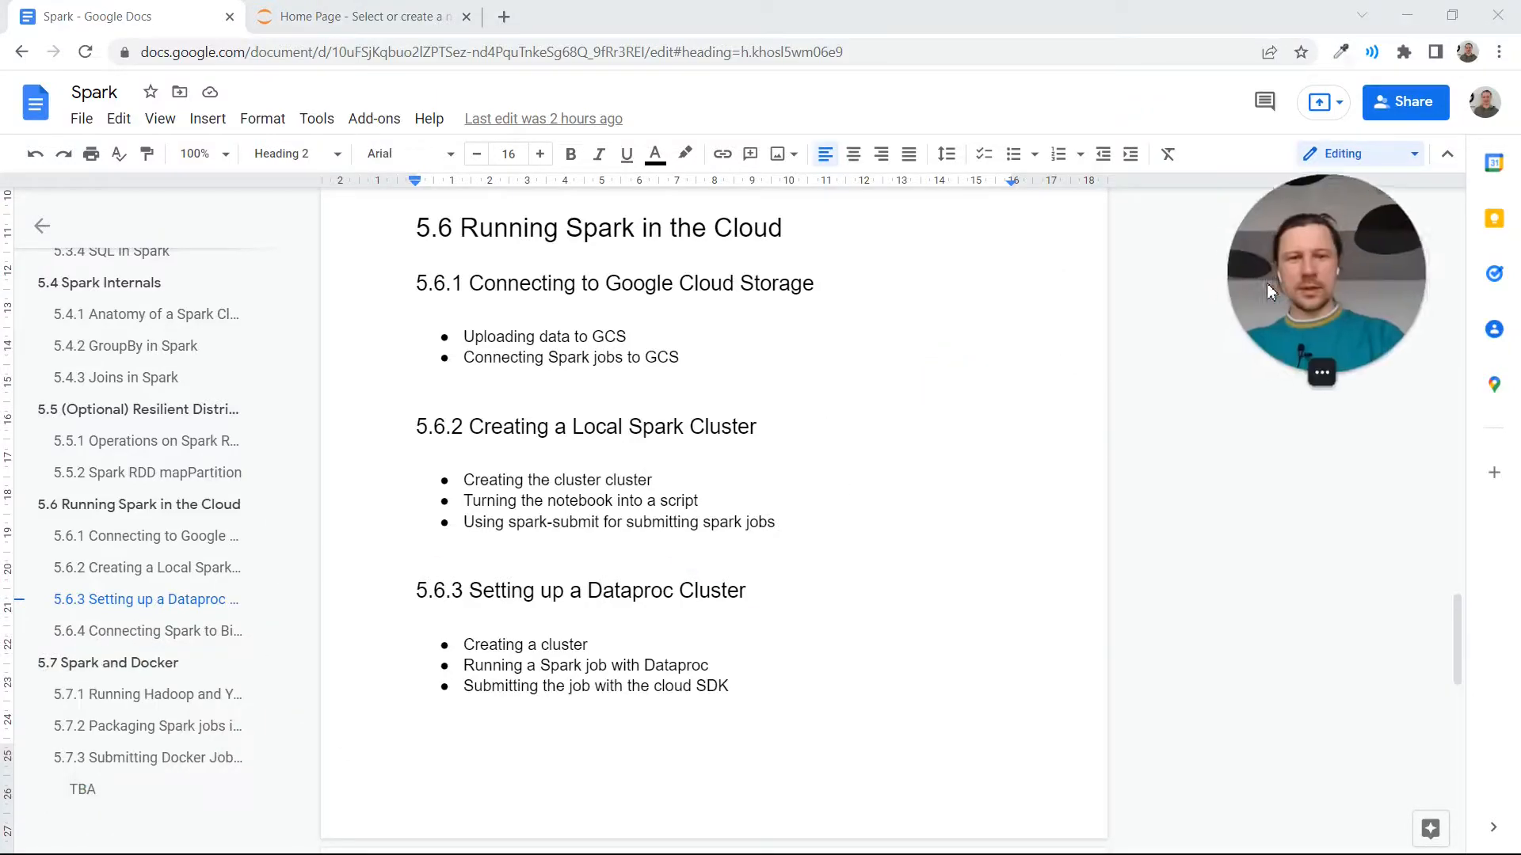
left_click(418, 543)
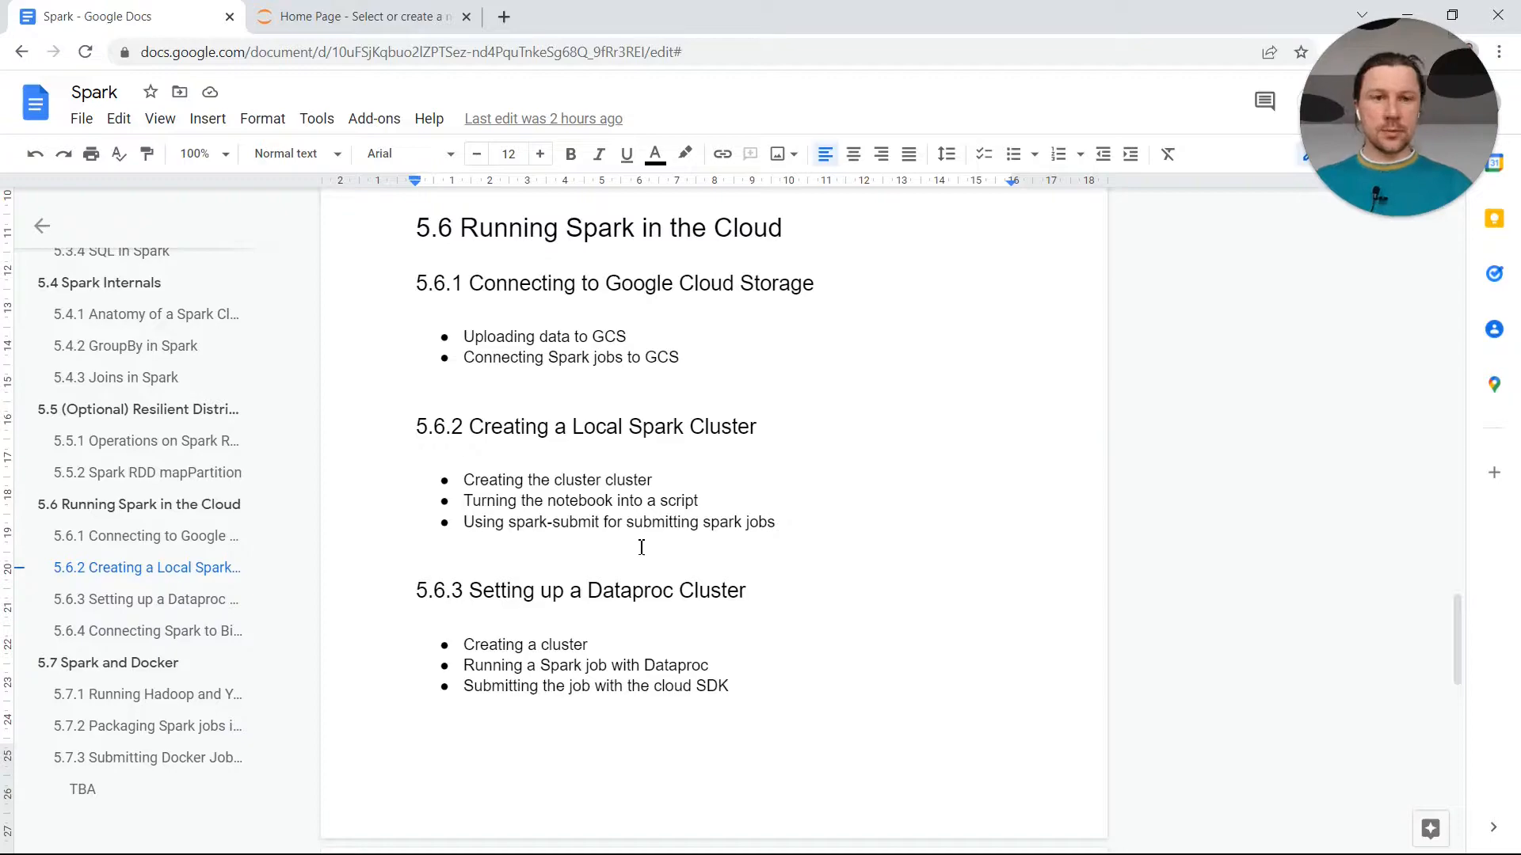
left_click(369, 16)
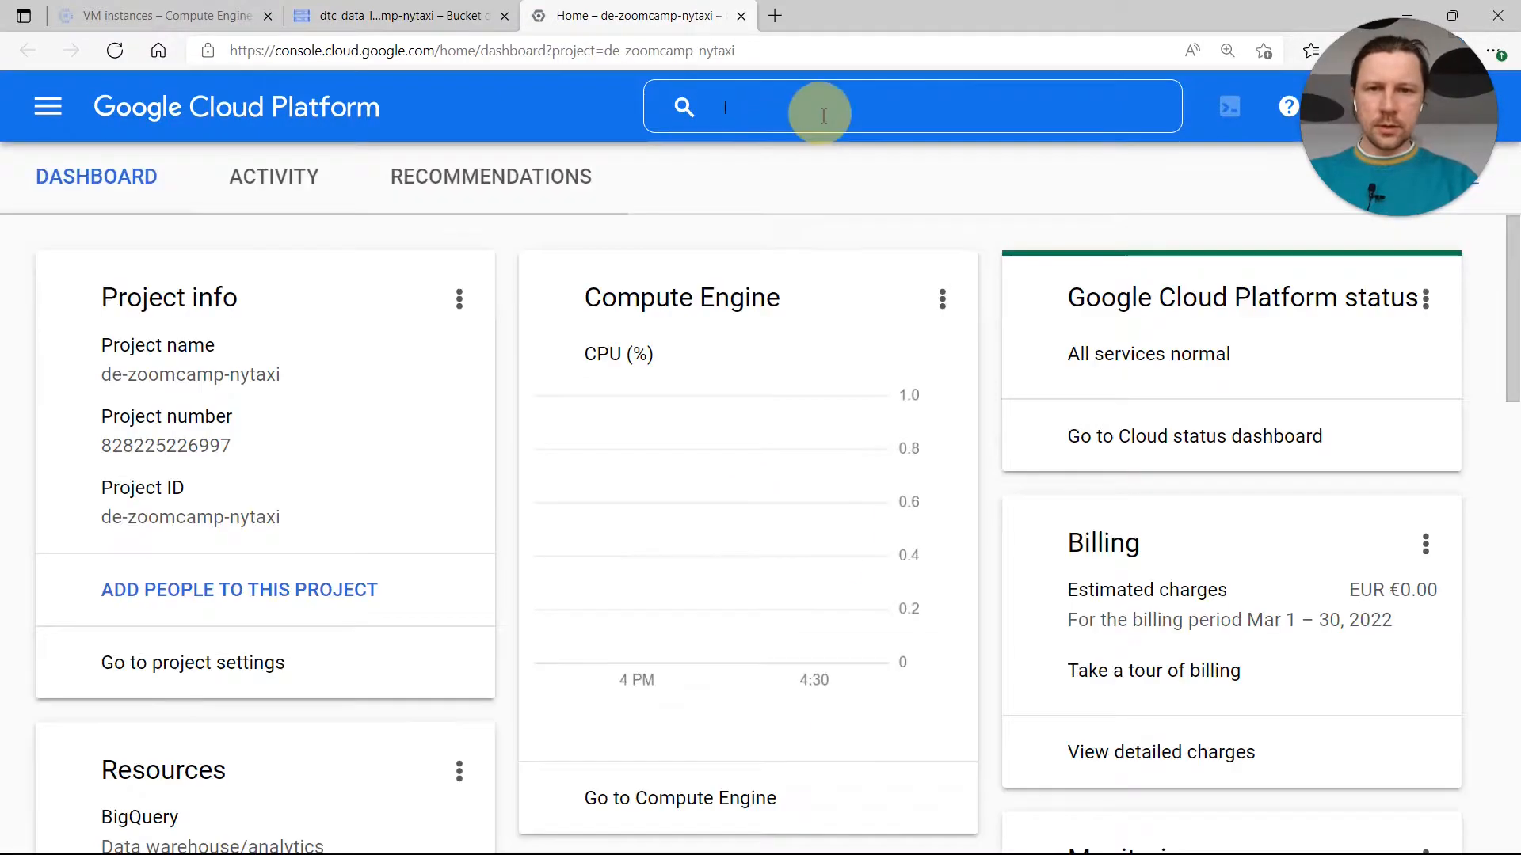
type("dataproc")
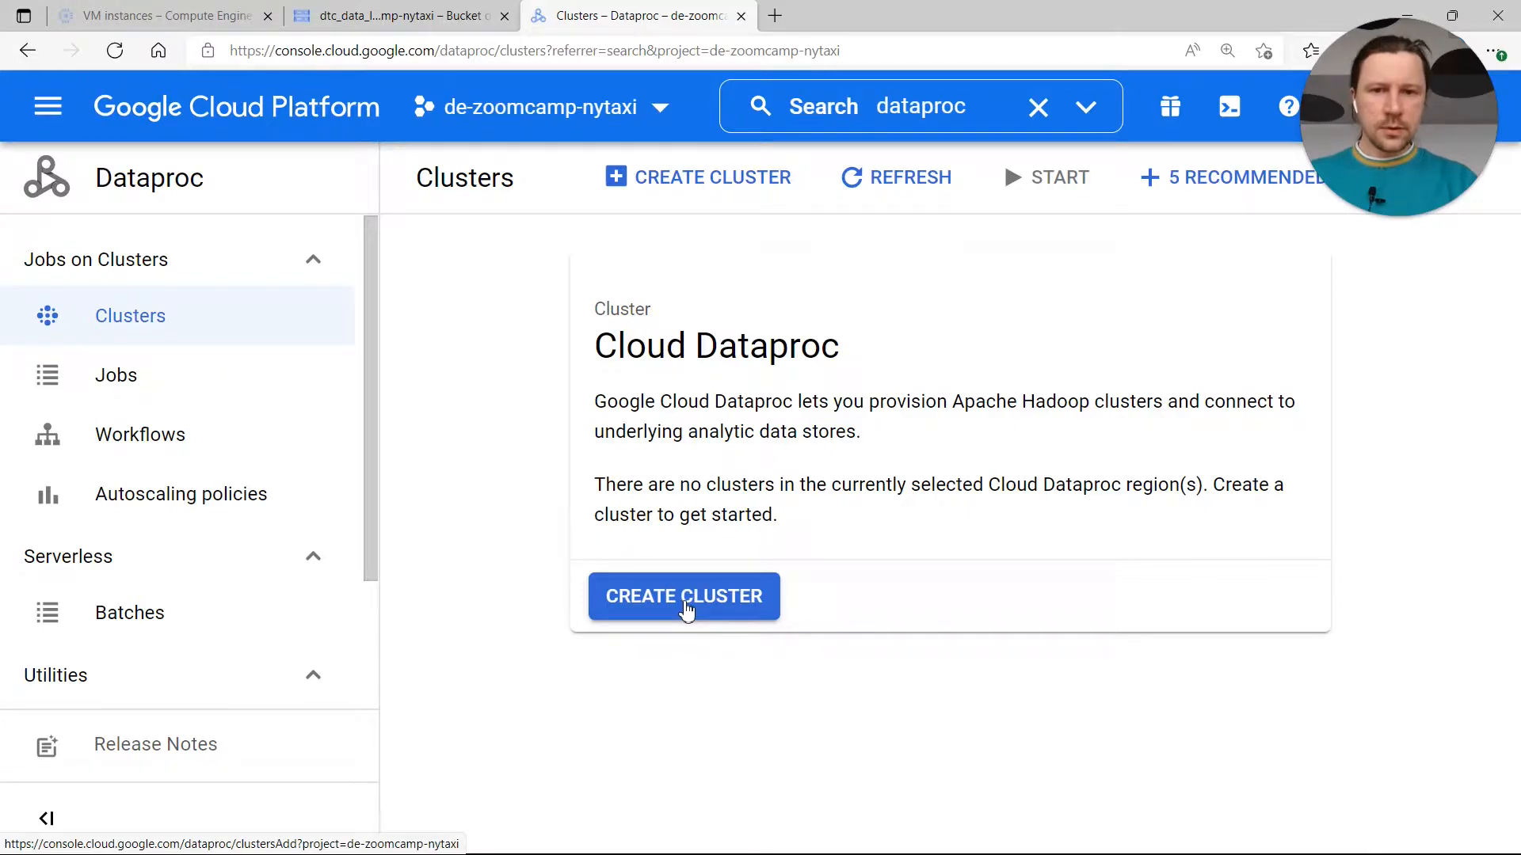
Start a new Dataproc cluster named de-zoomcamp-cluster
left_click(683, 597)
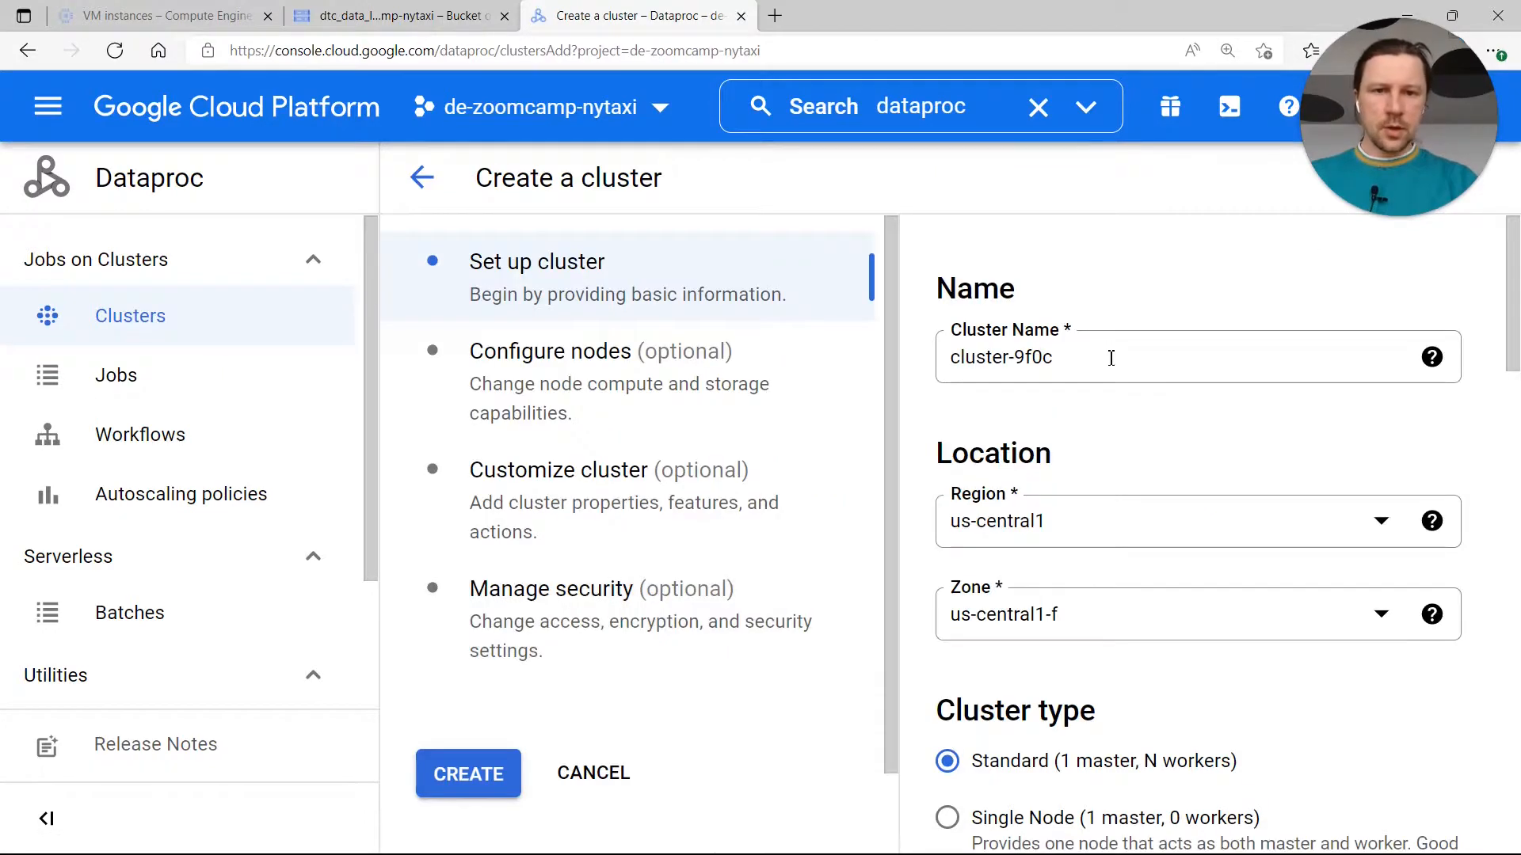
type("cl")
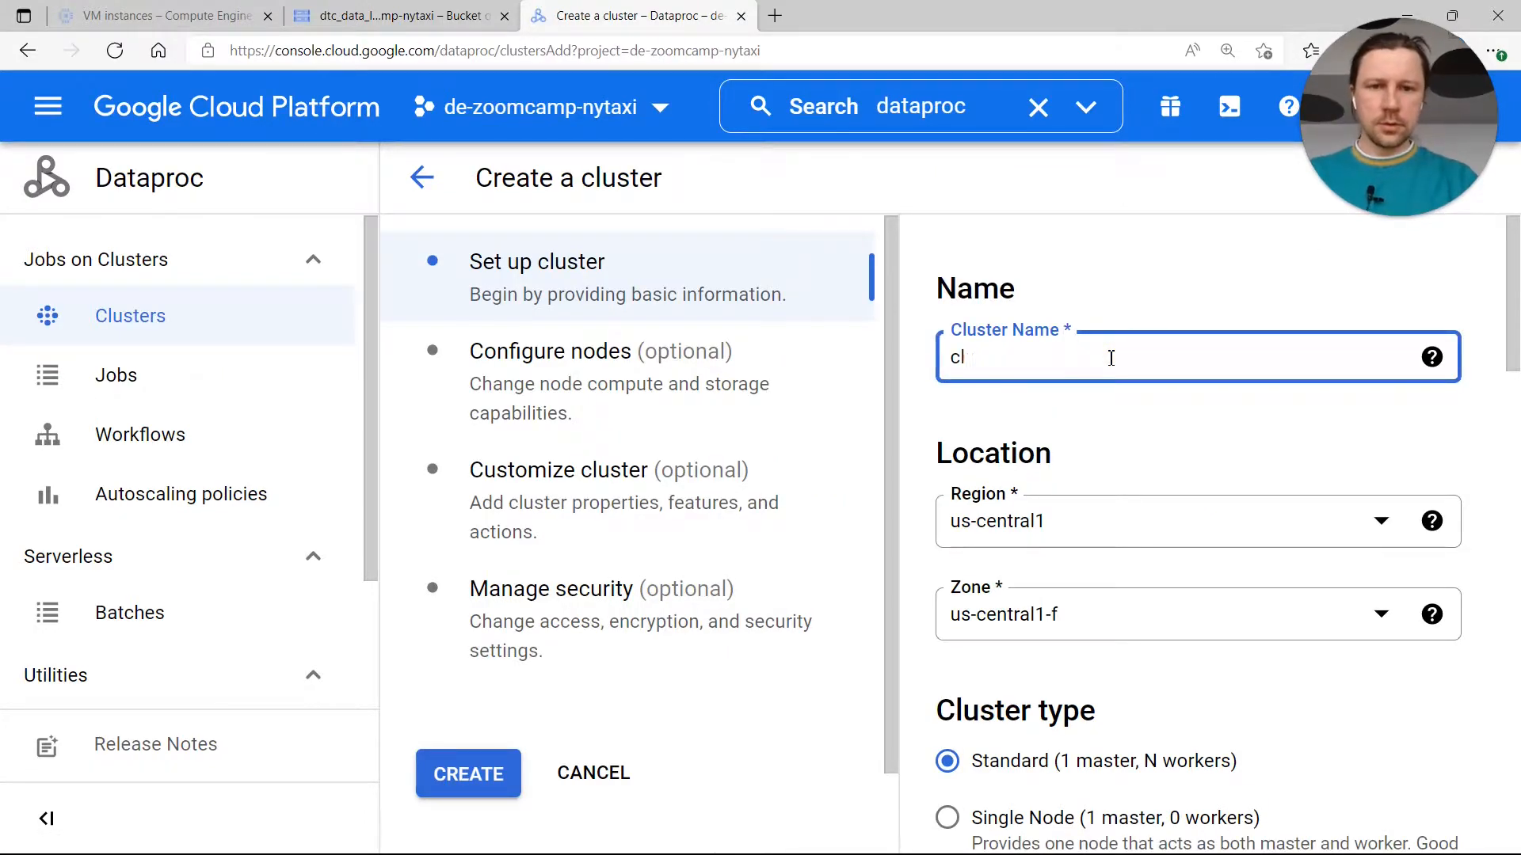
type("datatalks.c")
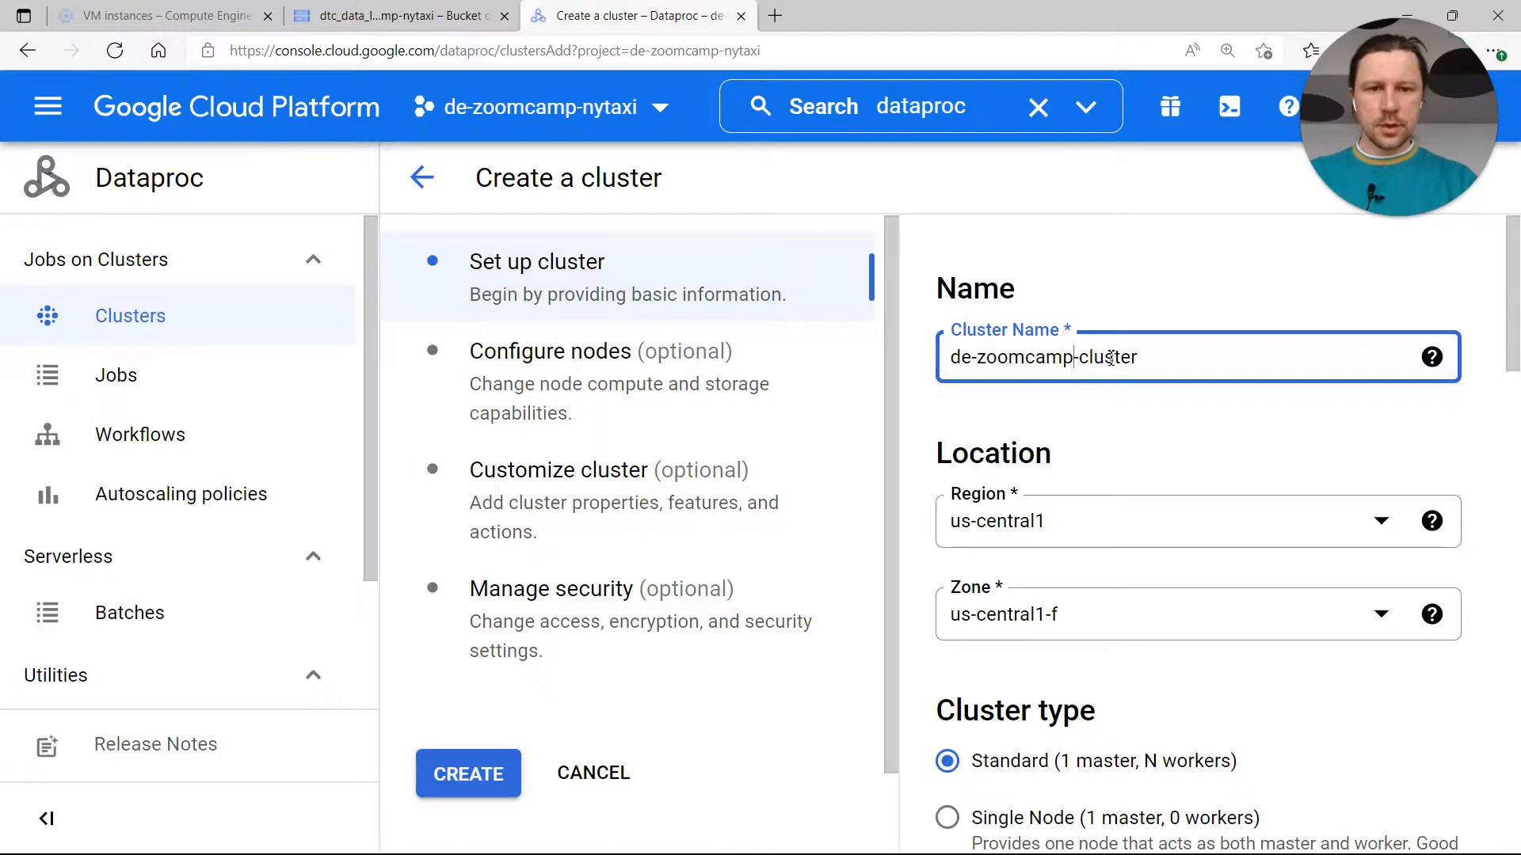
Confirm the bucket's europe-west6 location and set the cluster region to europe-west6
left_click(398, 16)
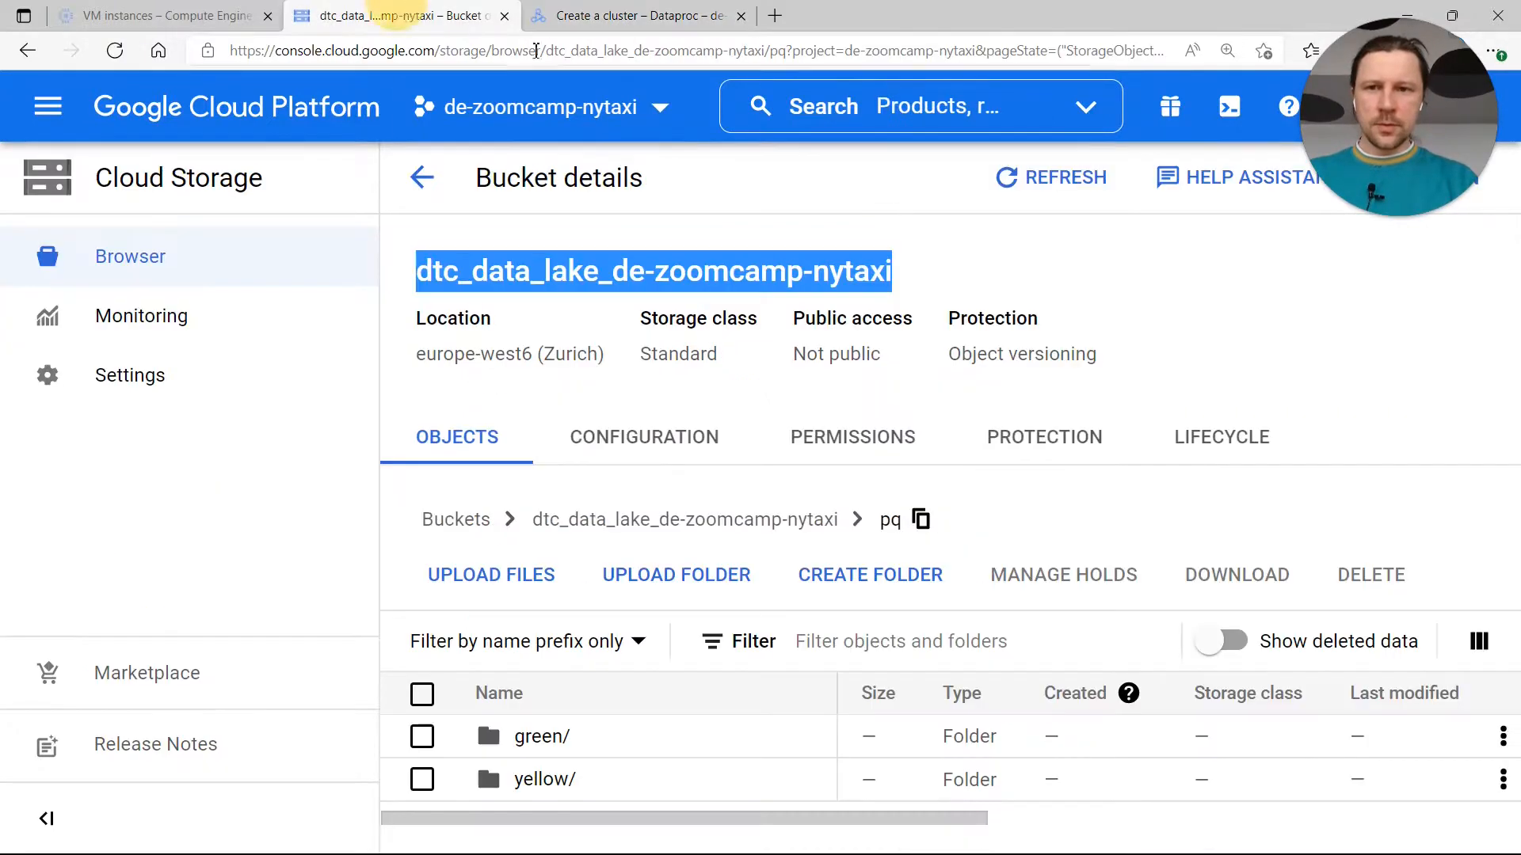
left_click(653, 272)
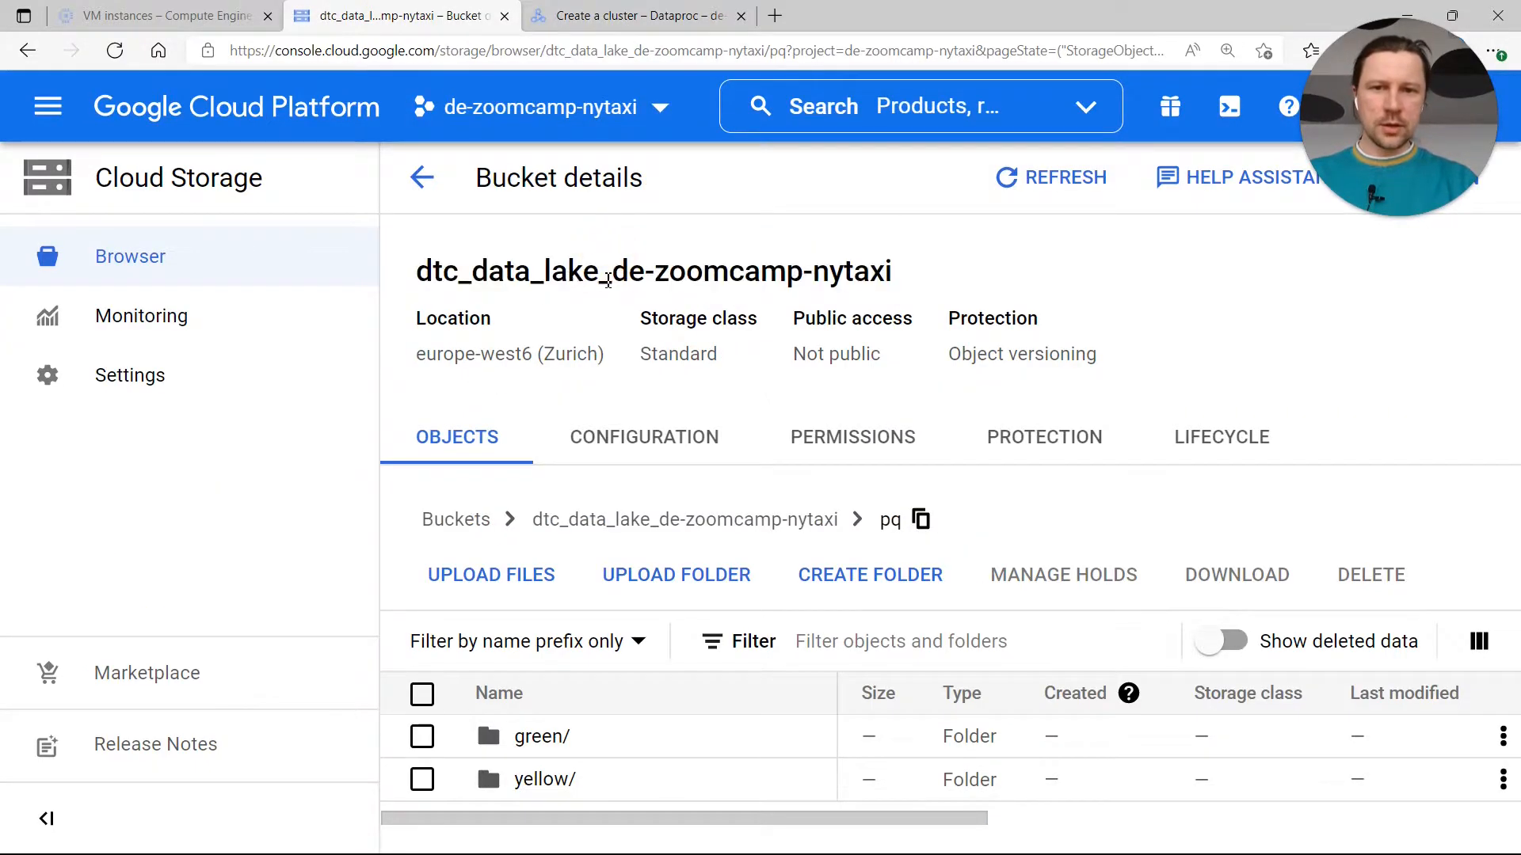
double_click(509, 353)
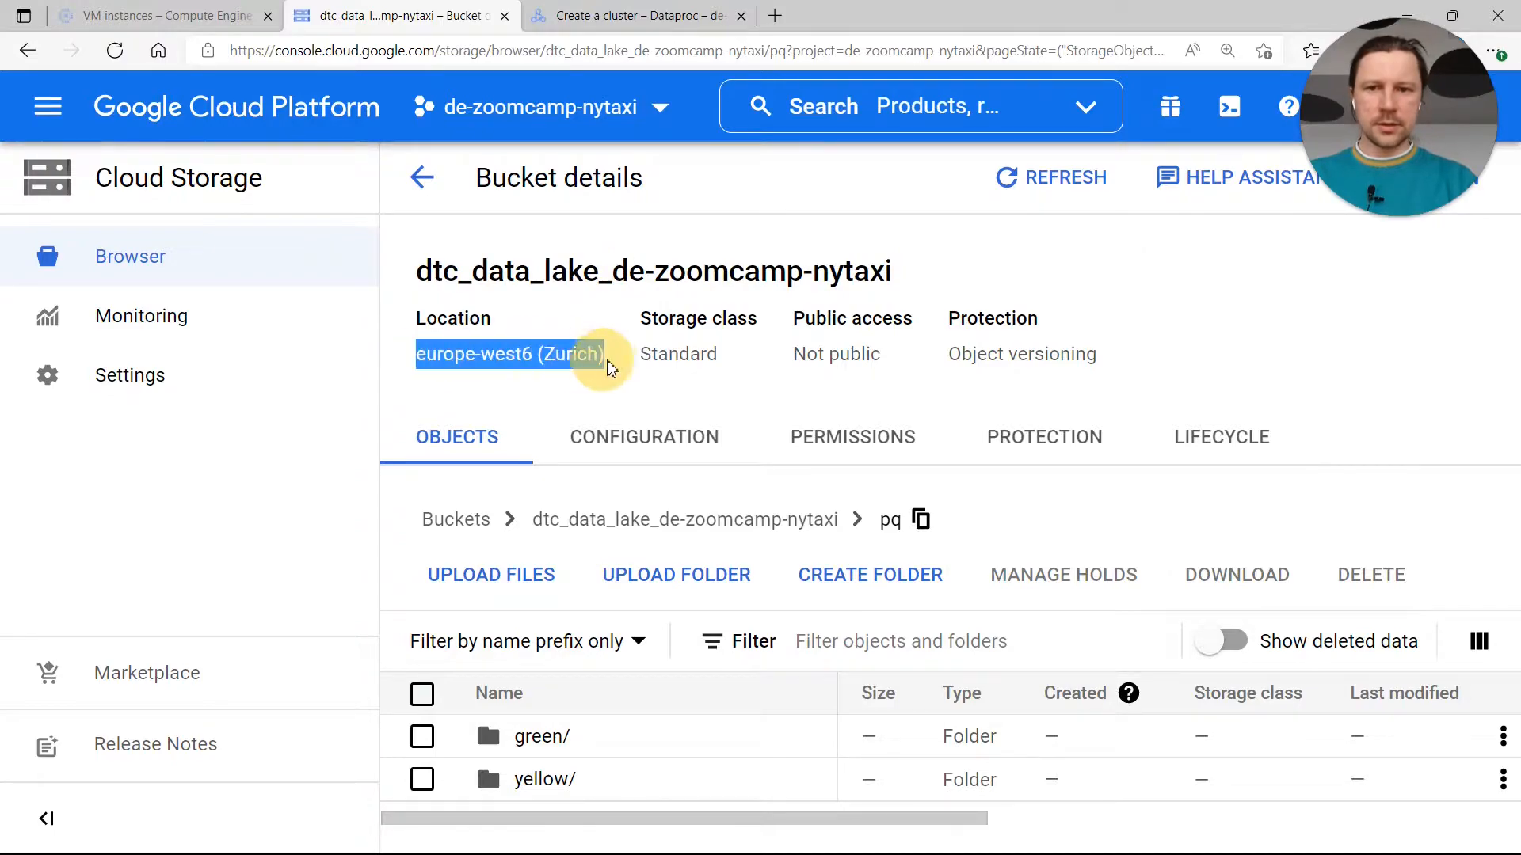
left_click(636, 16)
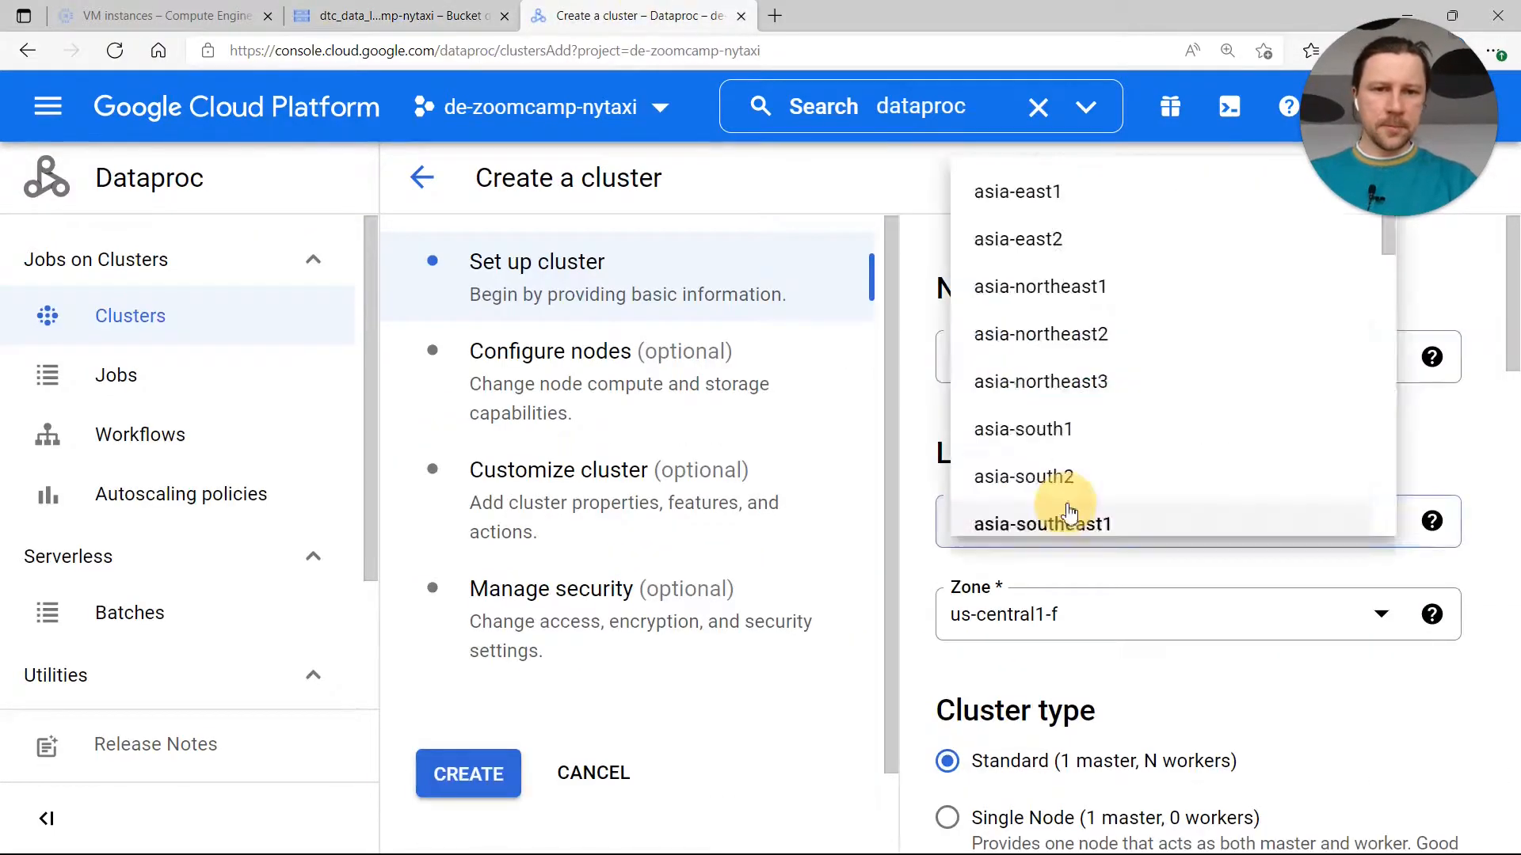
scroll("down", 3)
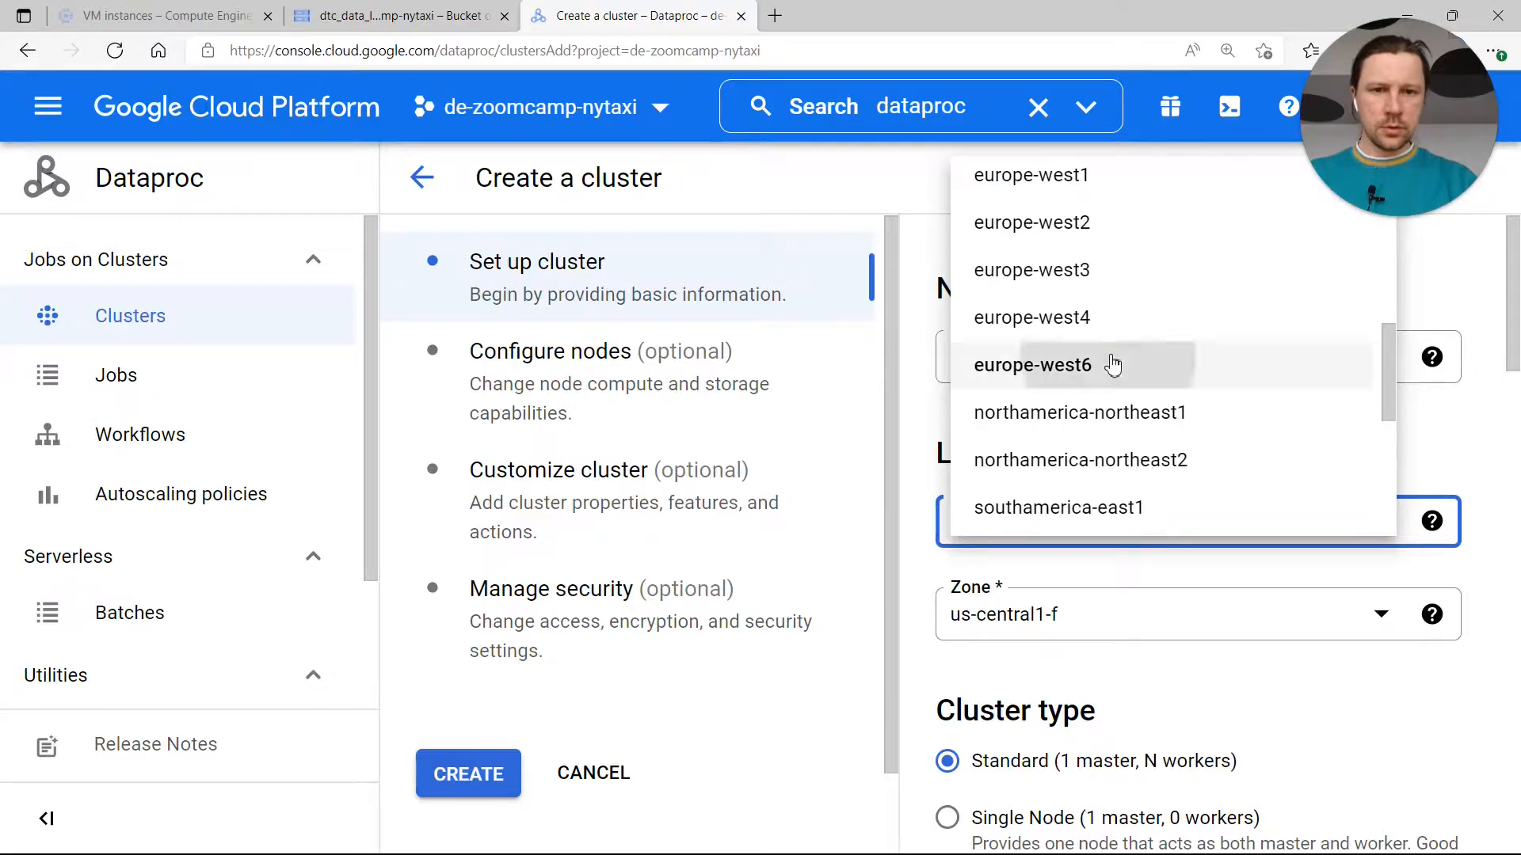
left_click(1032, 365)
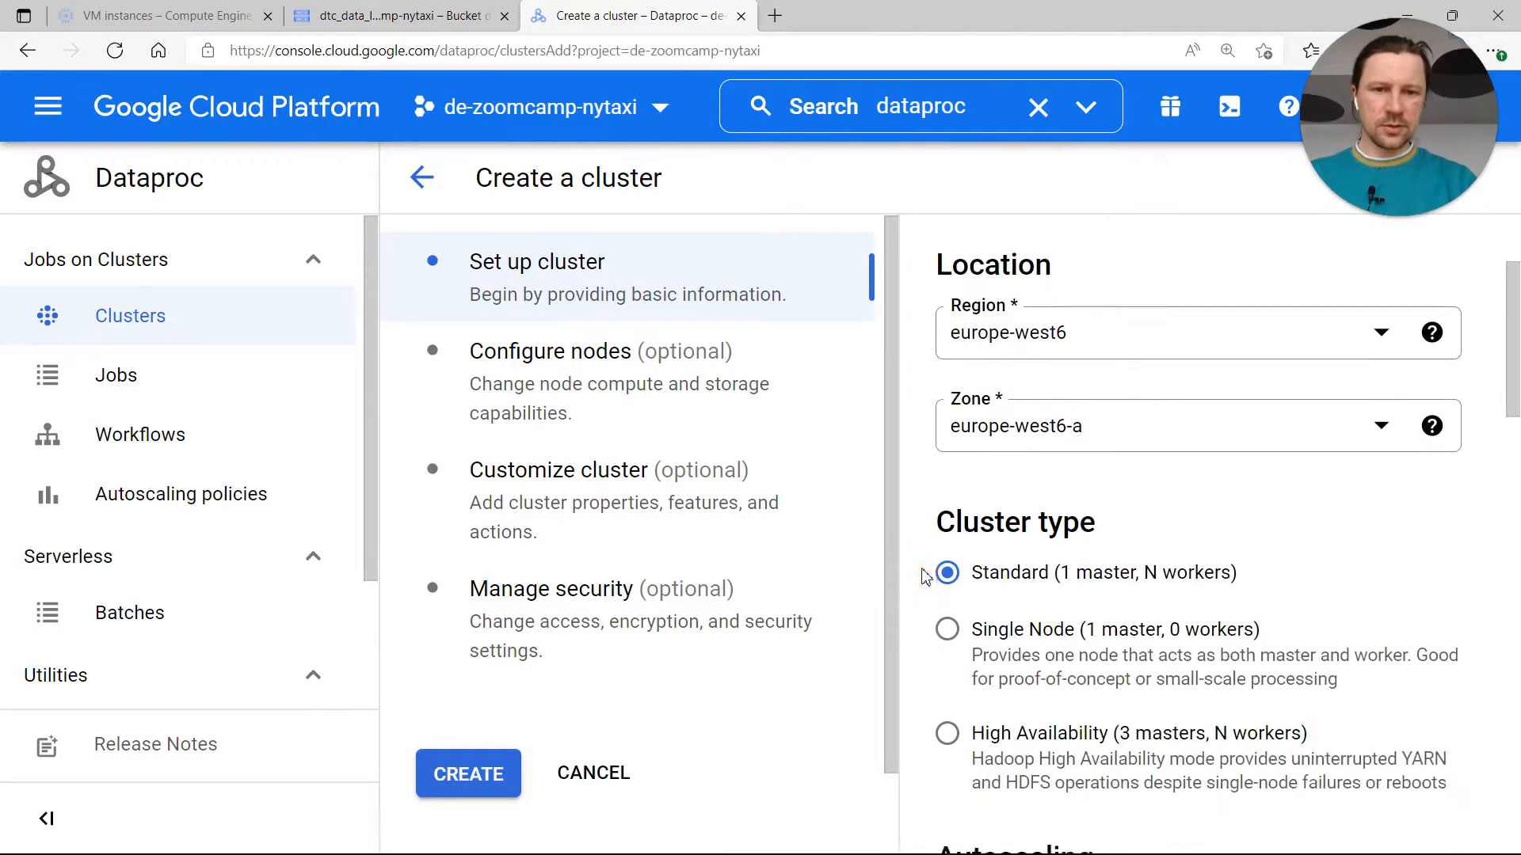
Choose the Single Node type and tick the Jupyter Notebook and Docker optional components
scroll("down", 3)
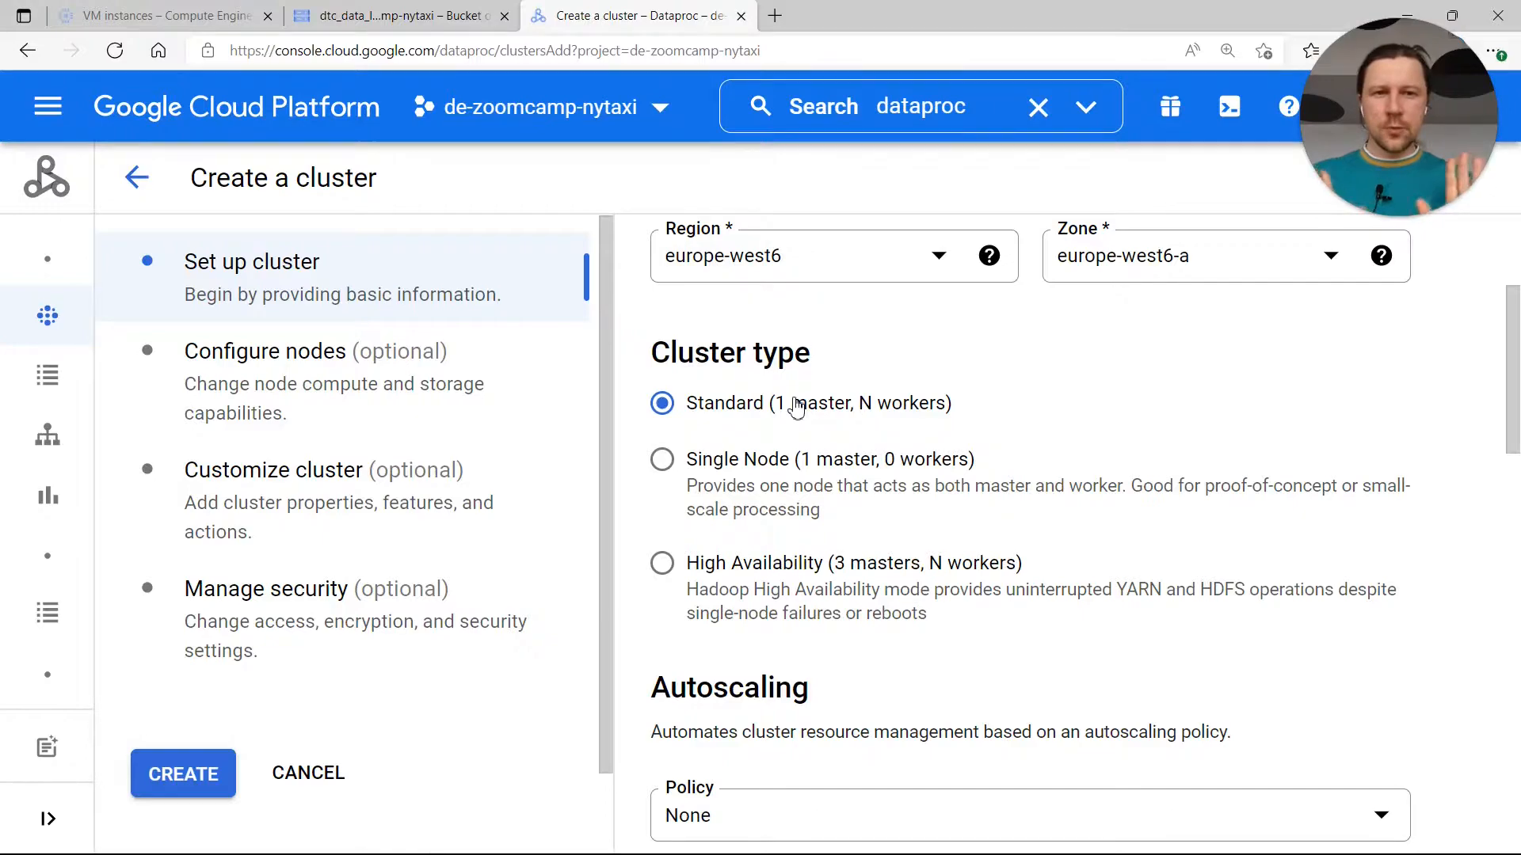
left_click(663, 459)
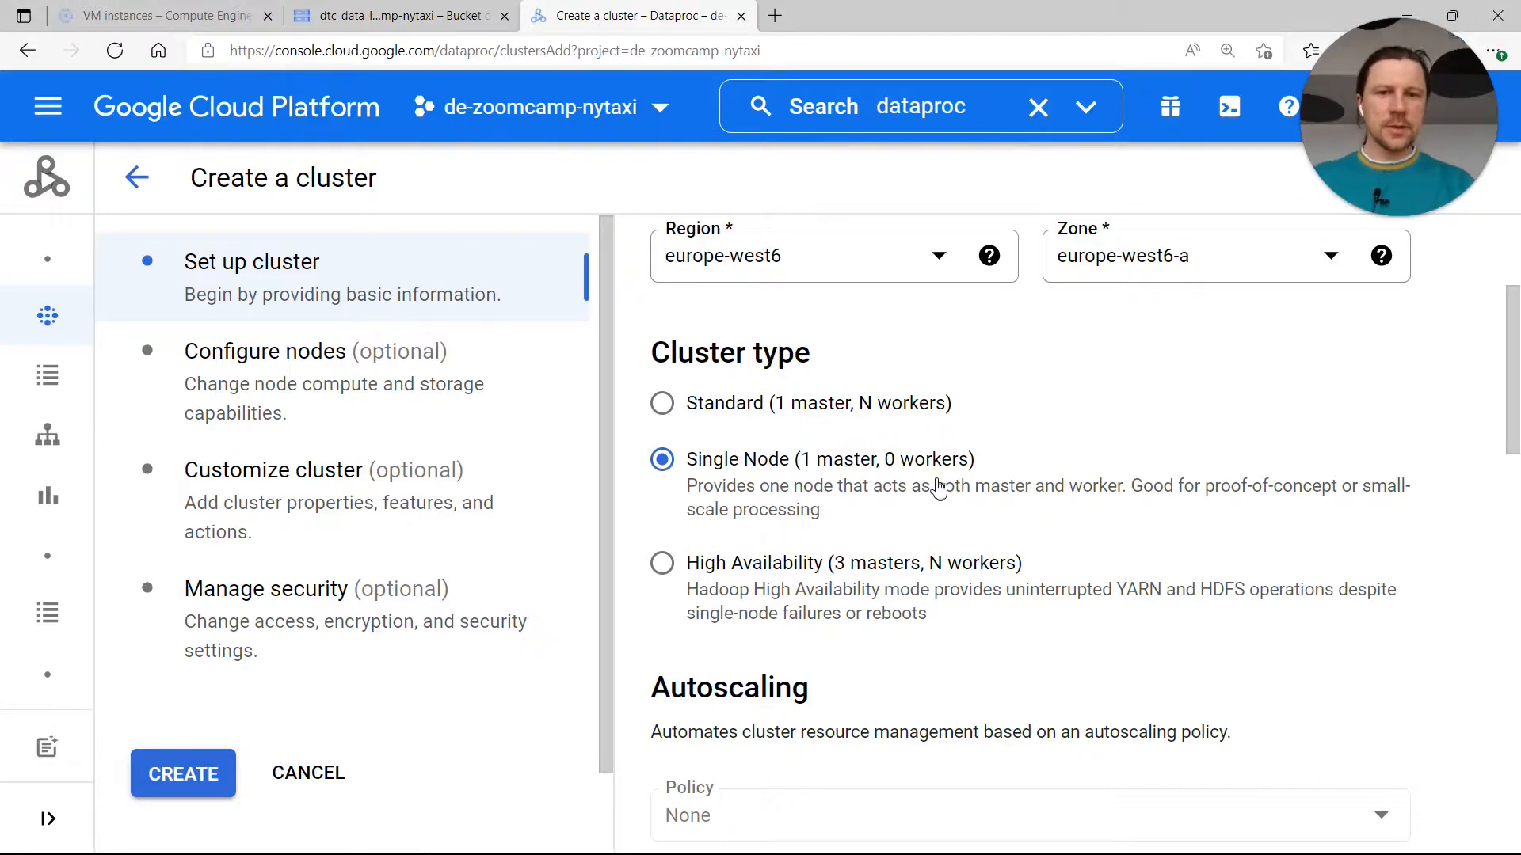
scroll("down", 3)
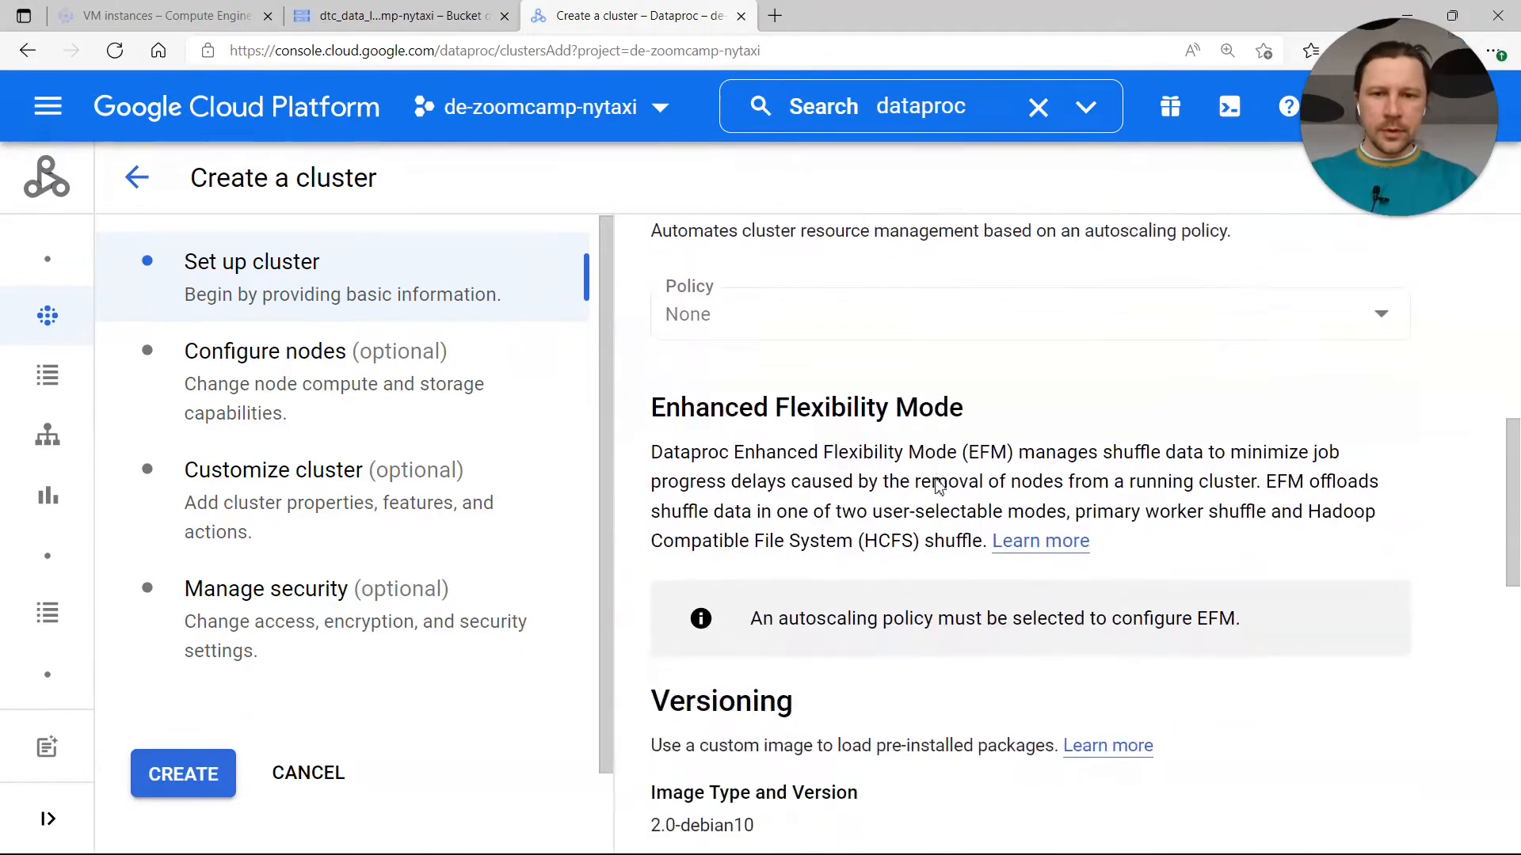
scroll("up", 3)
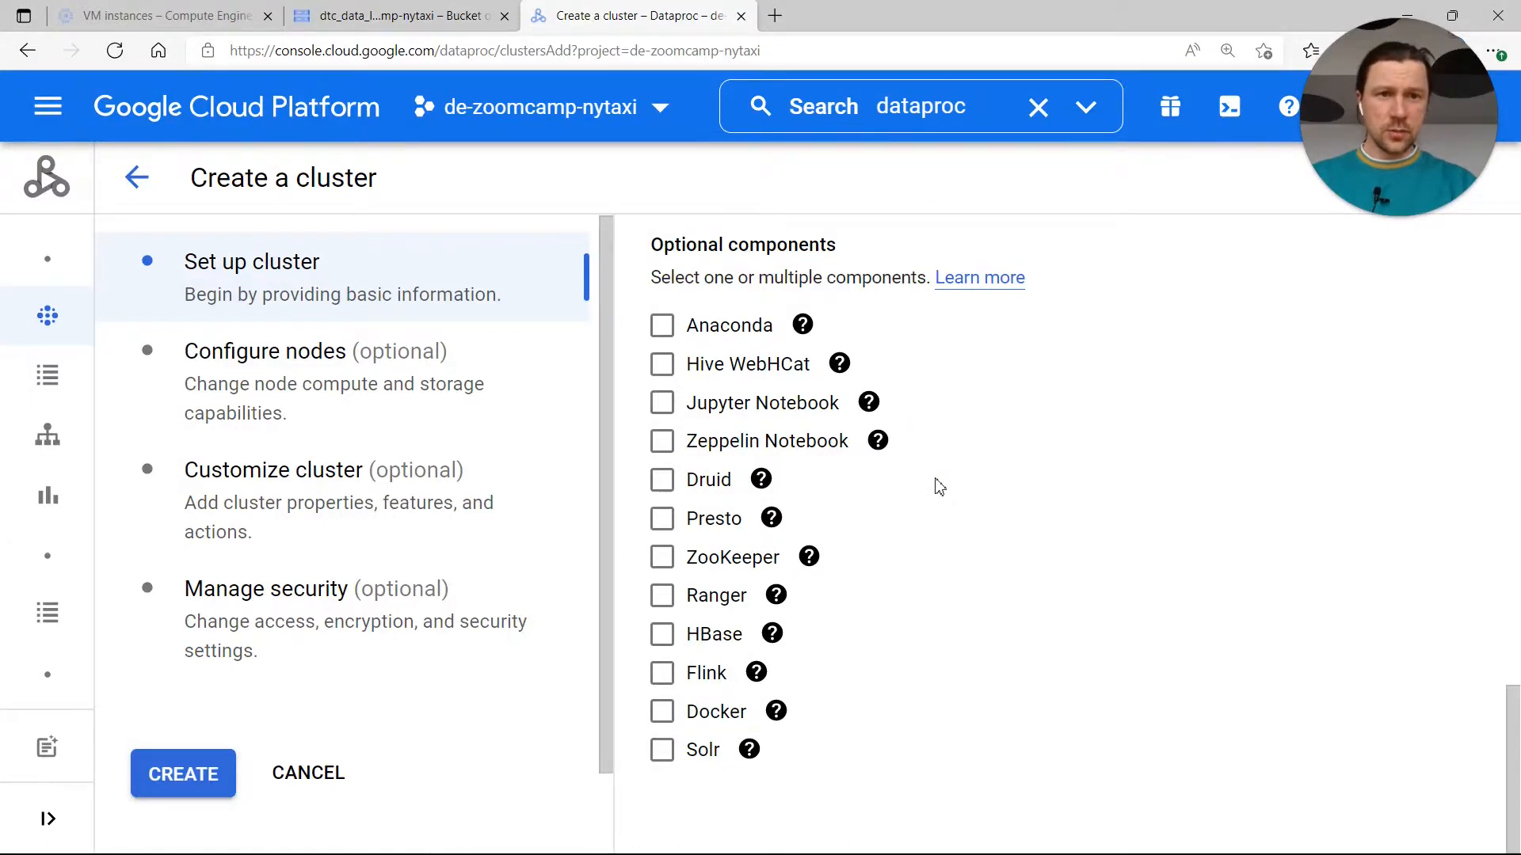
left_click(662, 402)
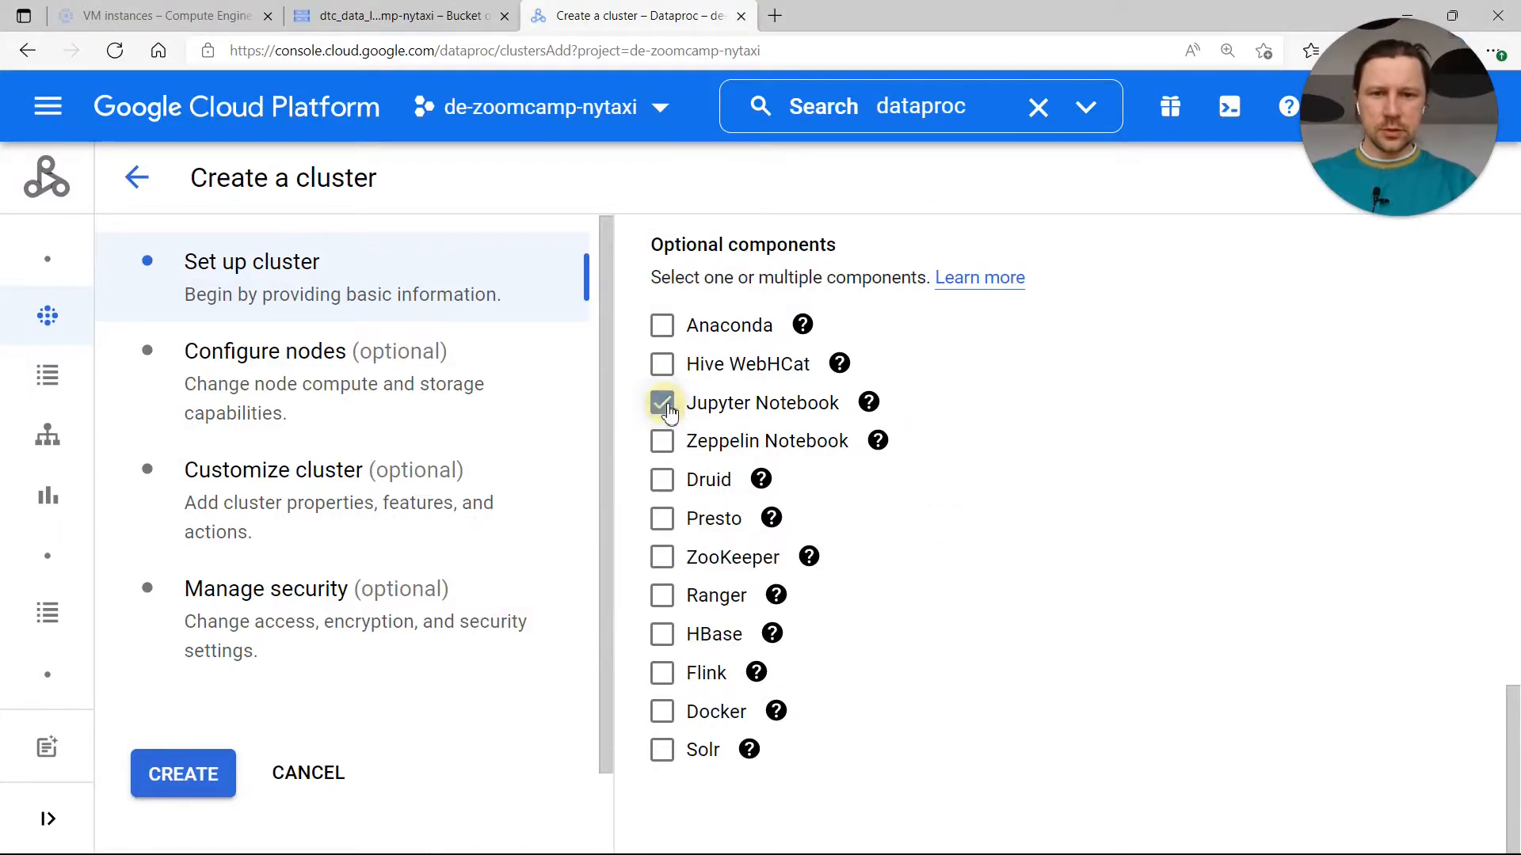
left_click(662, 402)
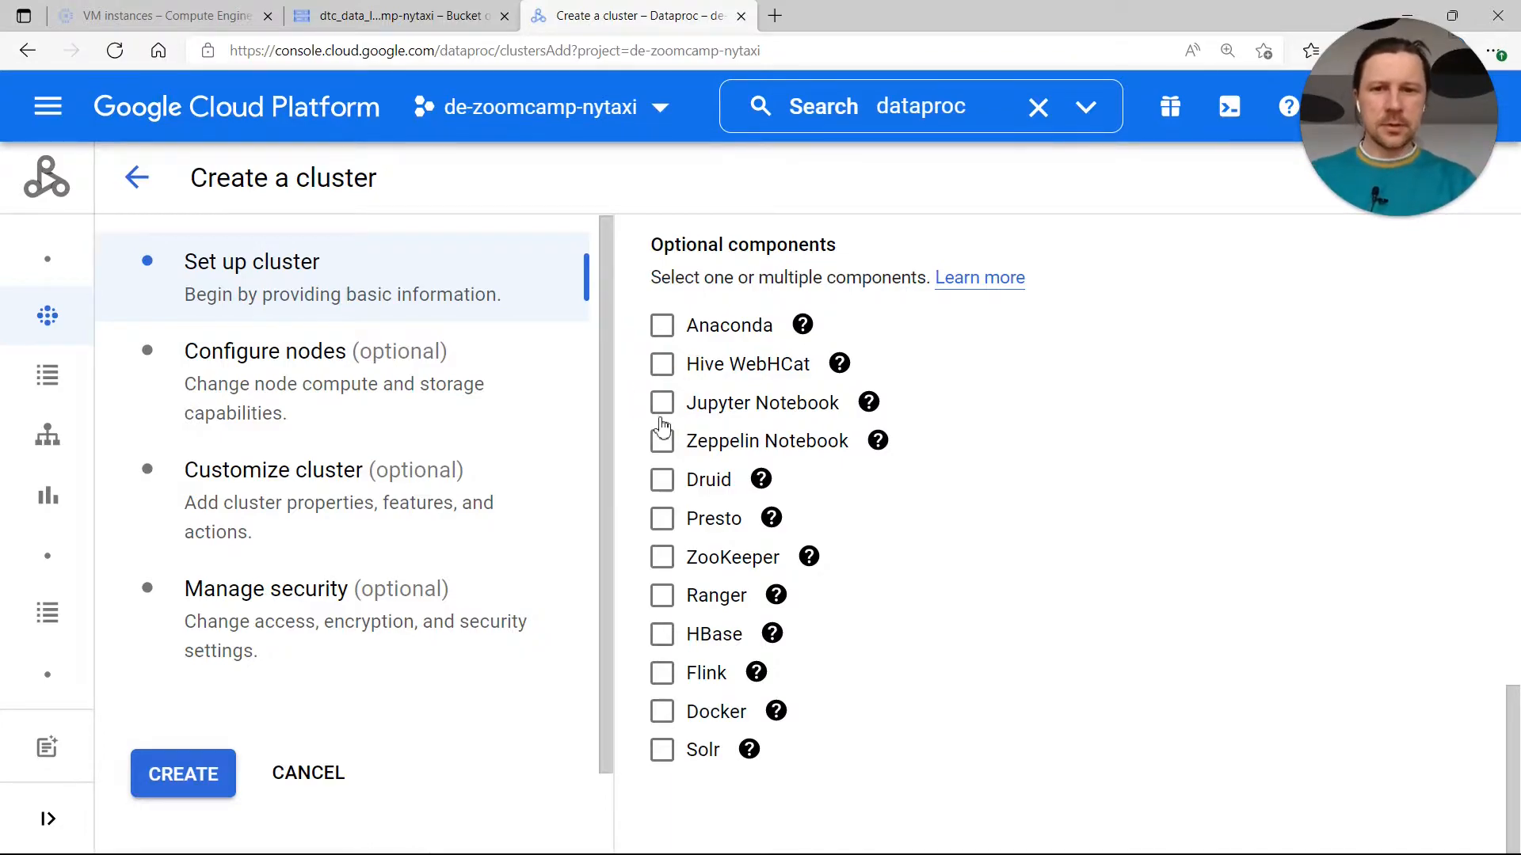
left_click(662, 402)
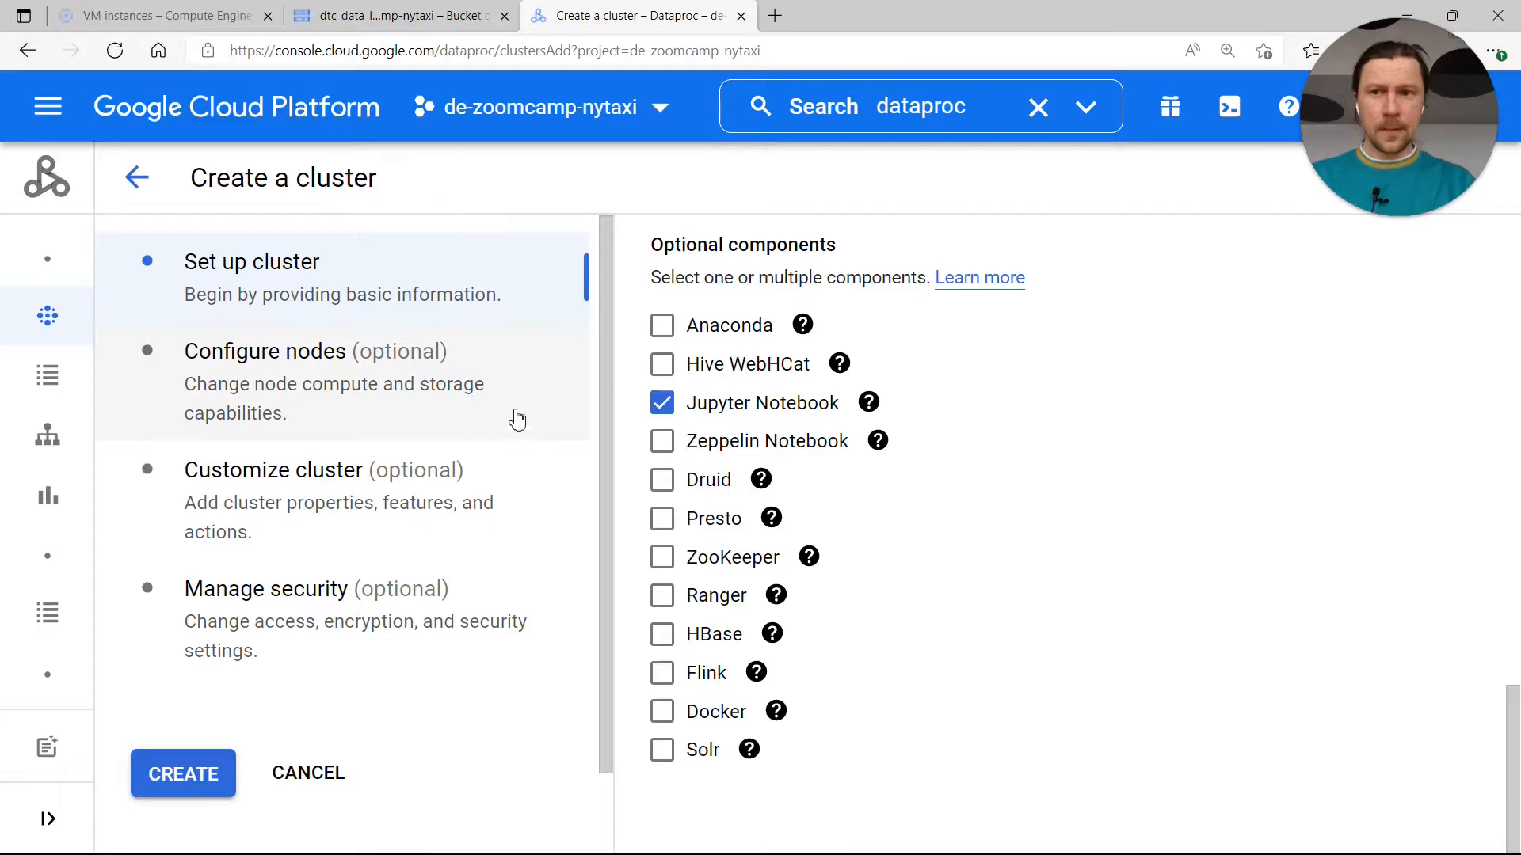
mouse_move(519, 433)
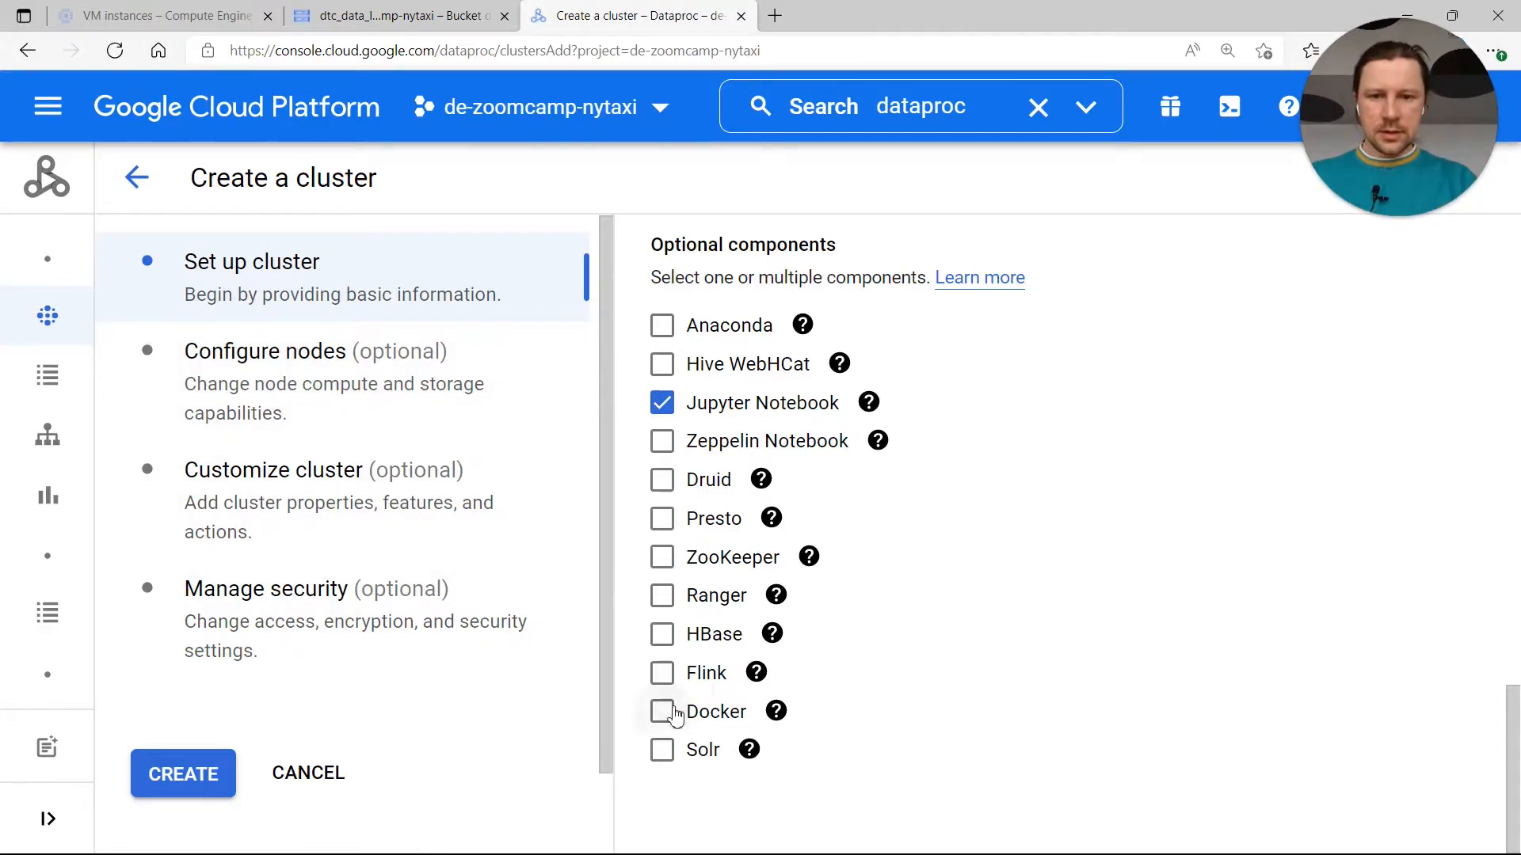
left_click(662, 712)
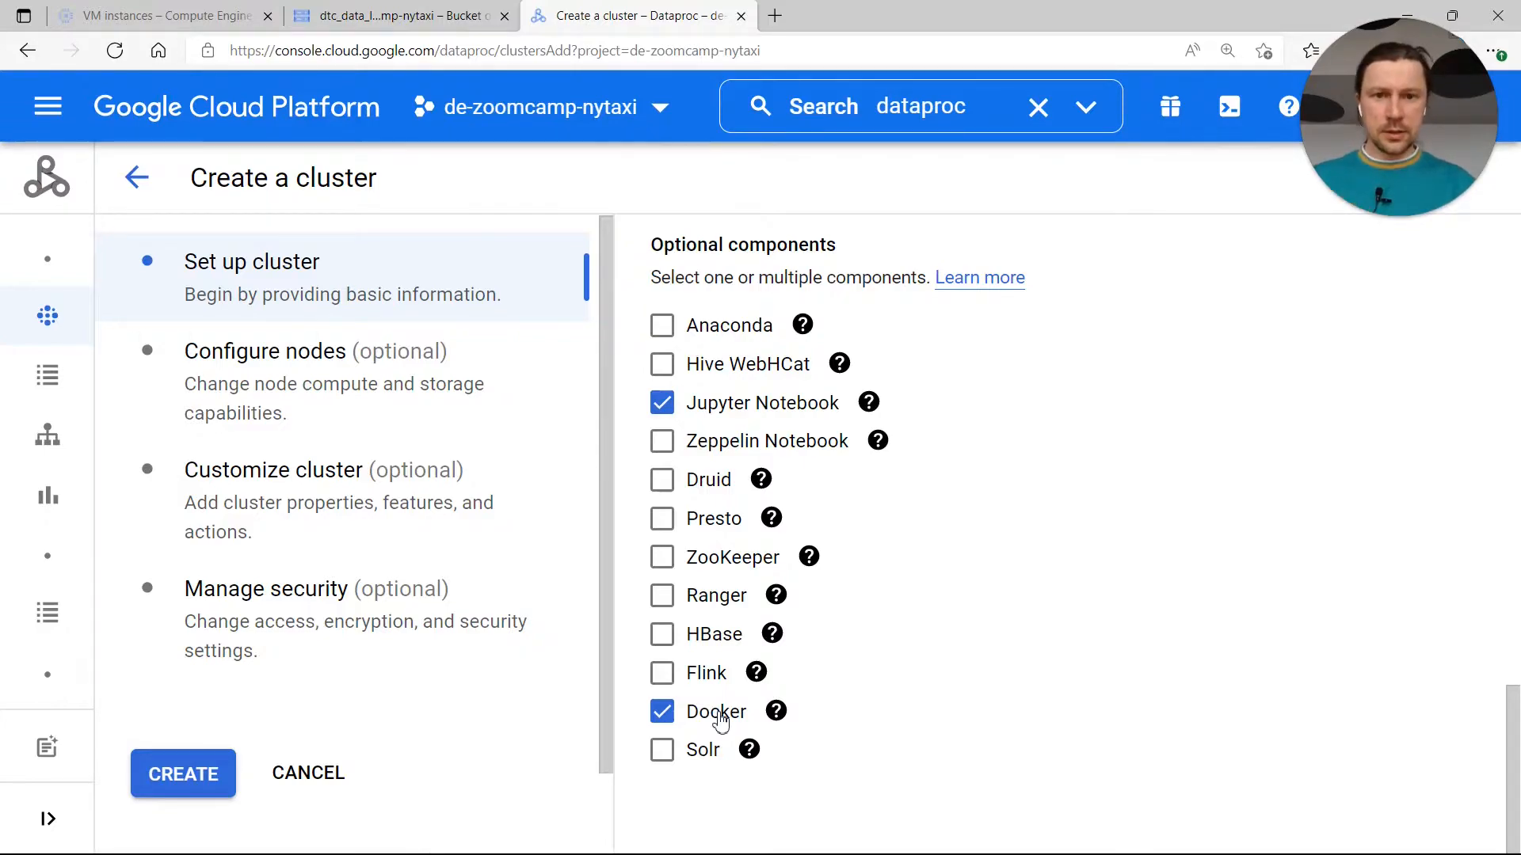
mouse_move(182, 773)
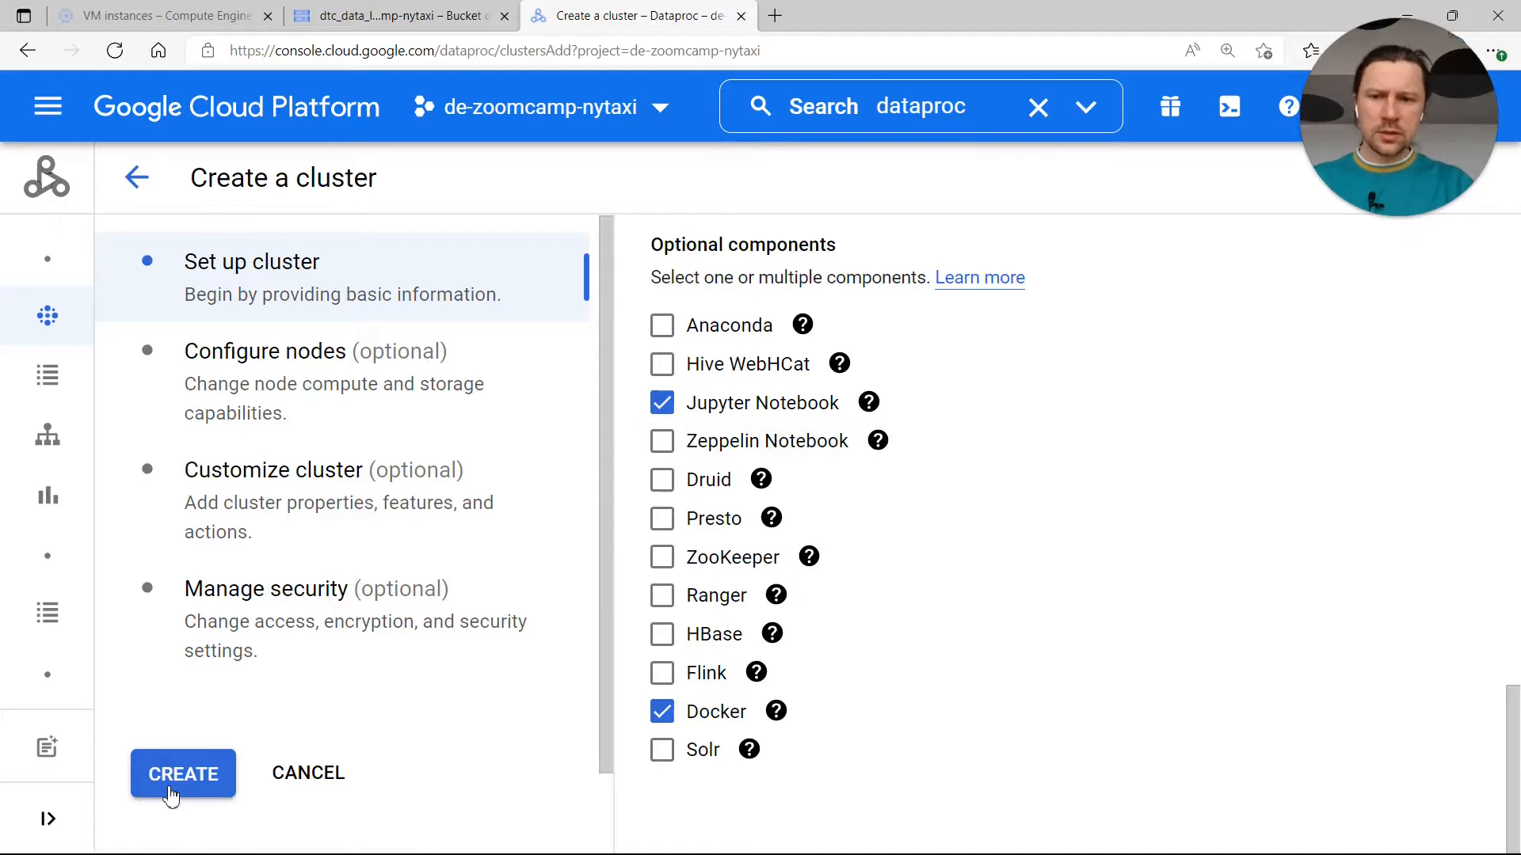
Review the node and customization settings, then create de-zoomcamp-cluster
left_click(264, 351)
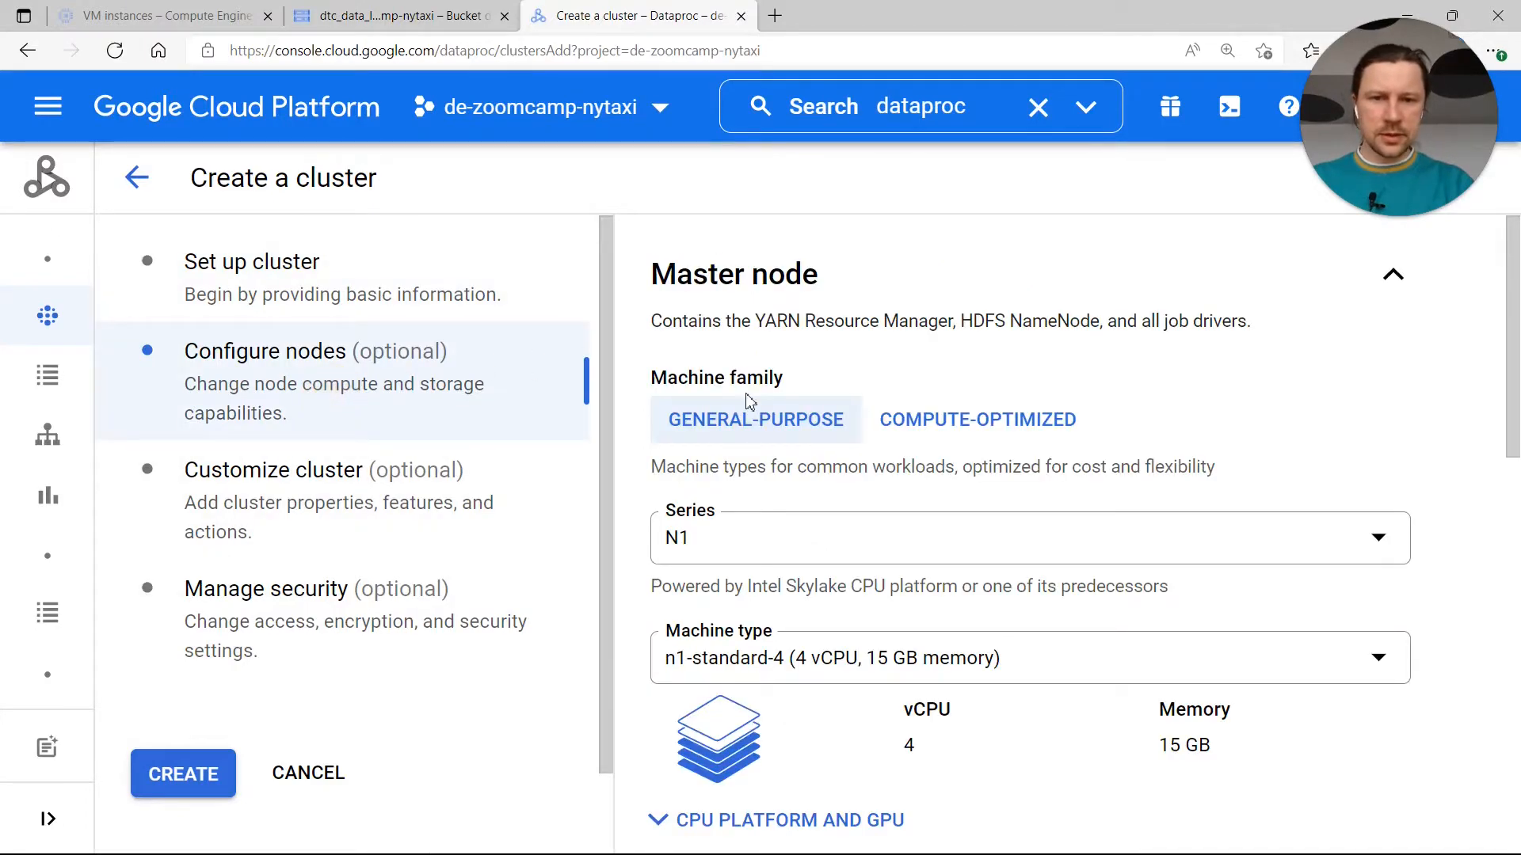
scroll("down", 3)
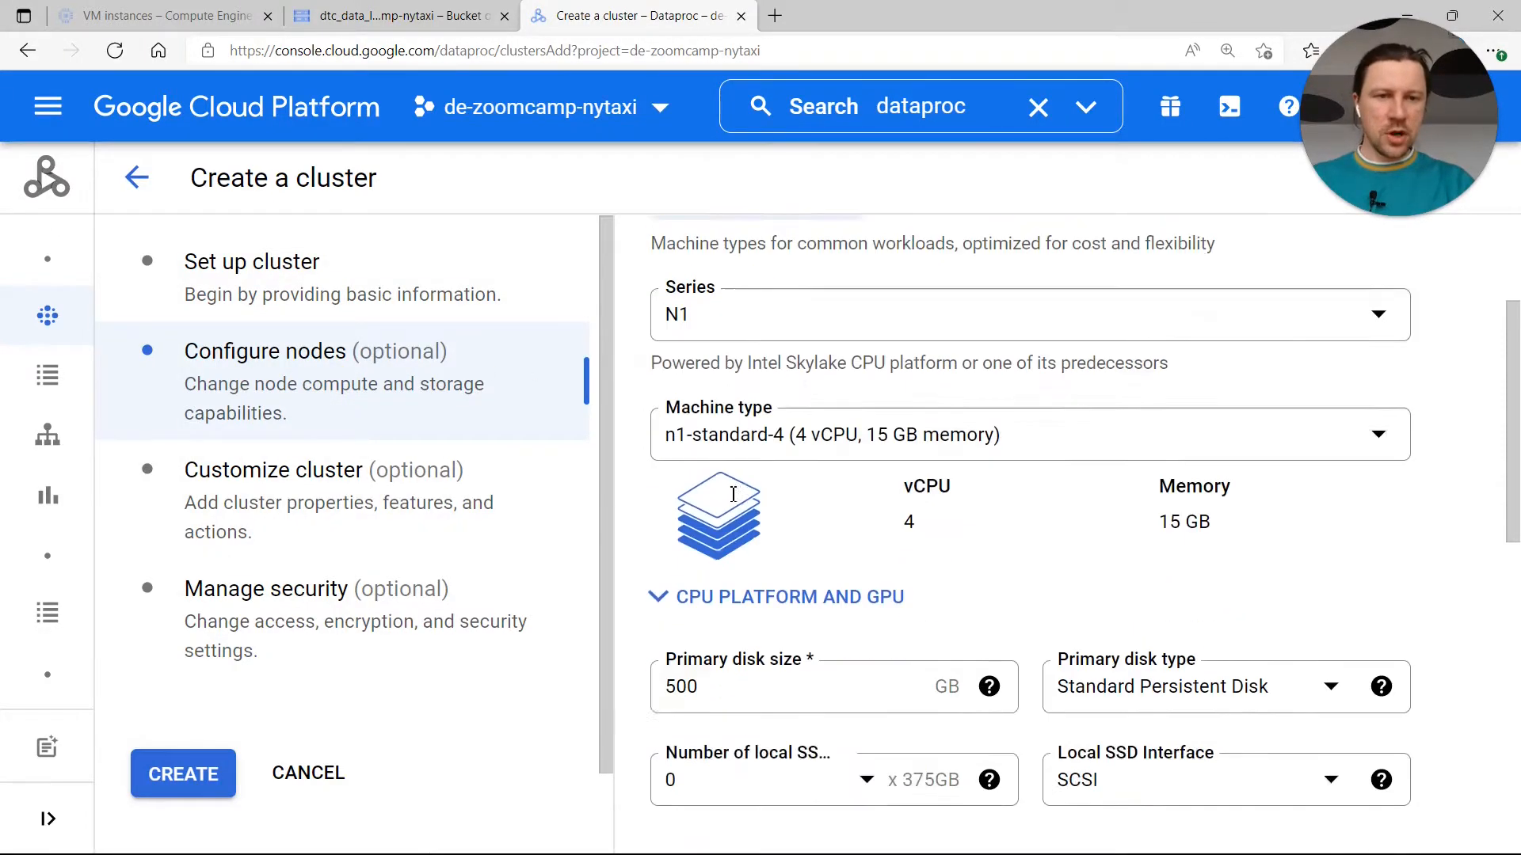
scroll("down", 3)
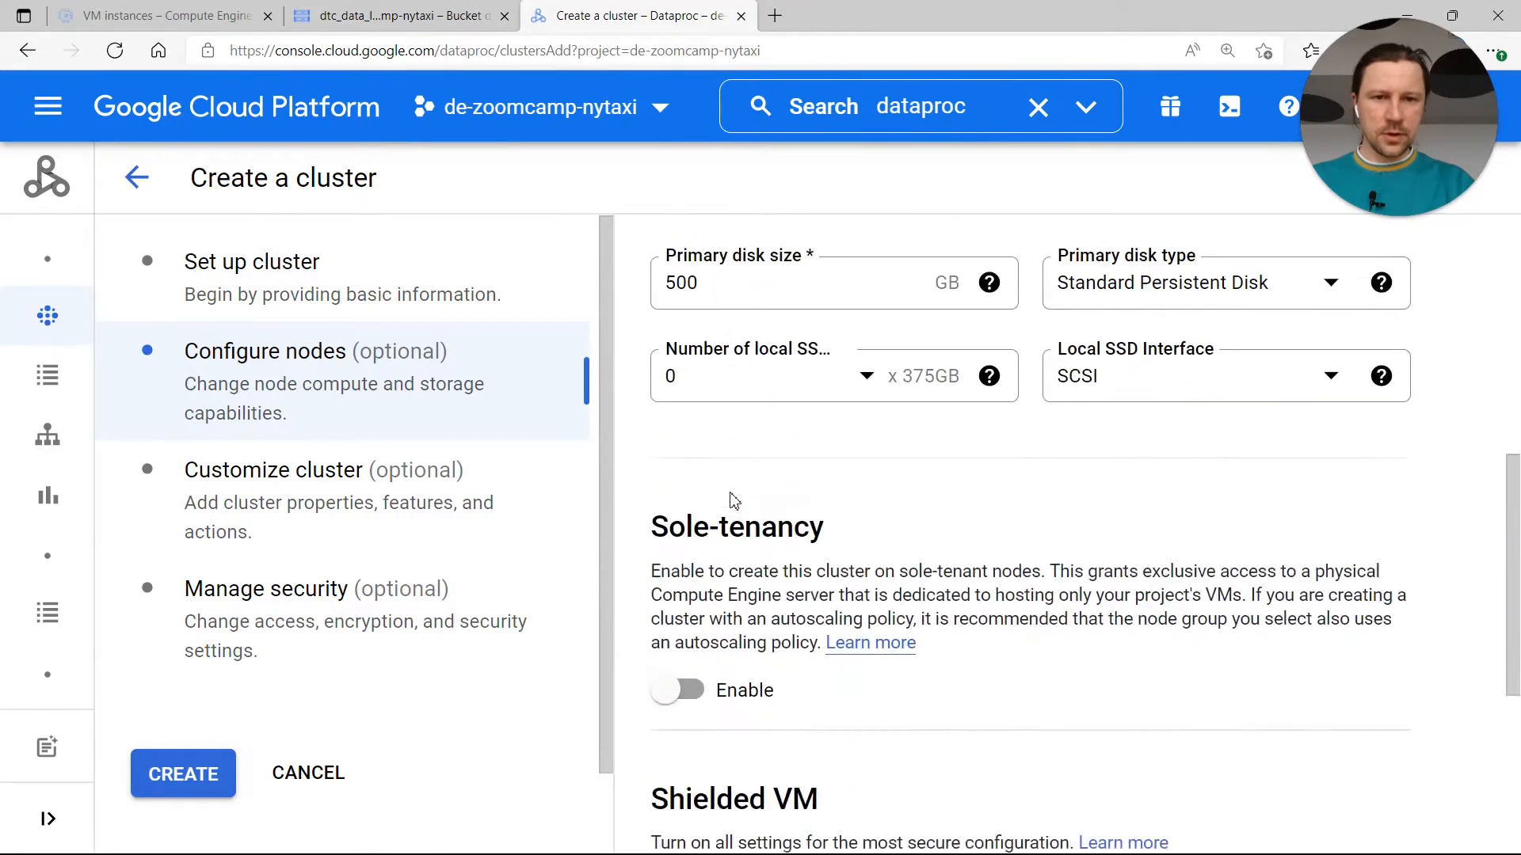
left_click(275, 470)
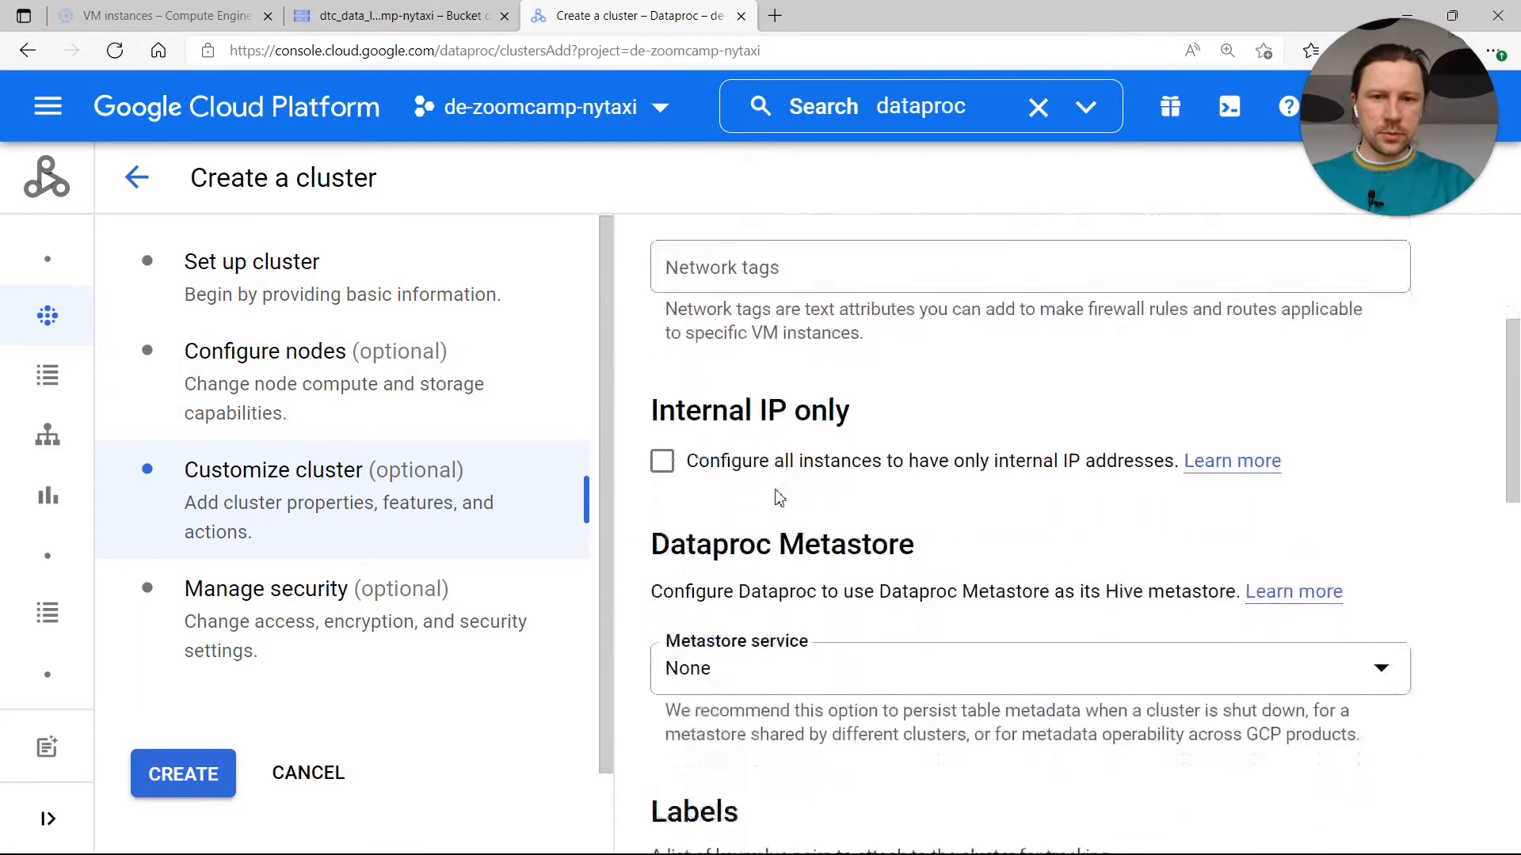
left_click(182, 773)
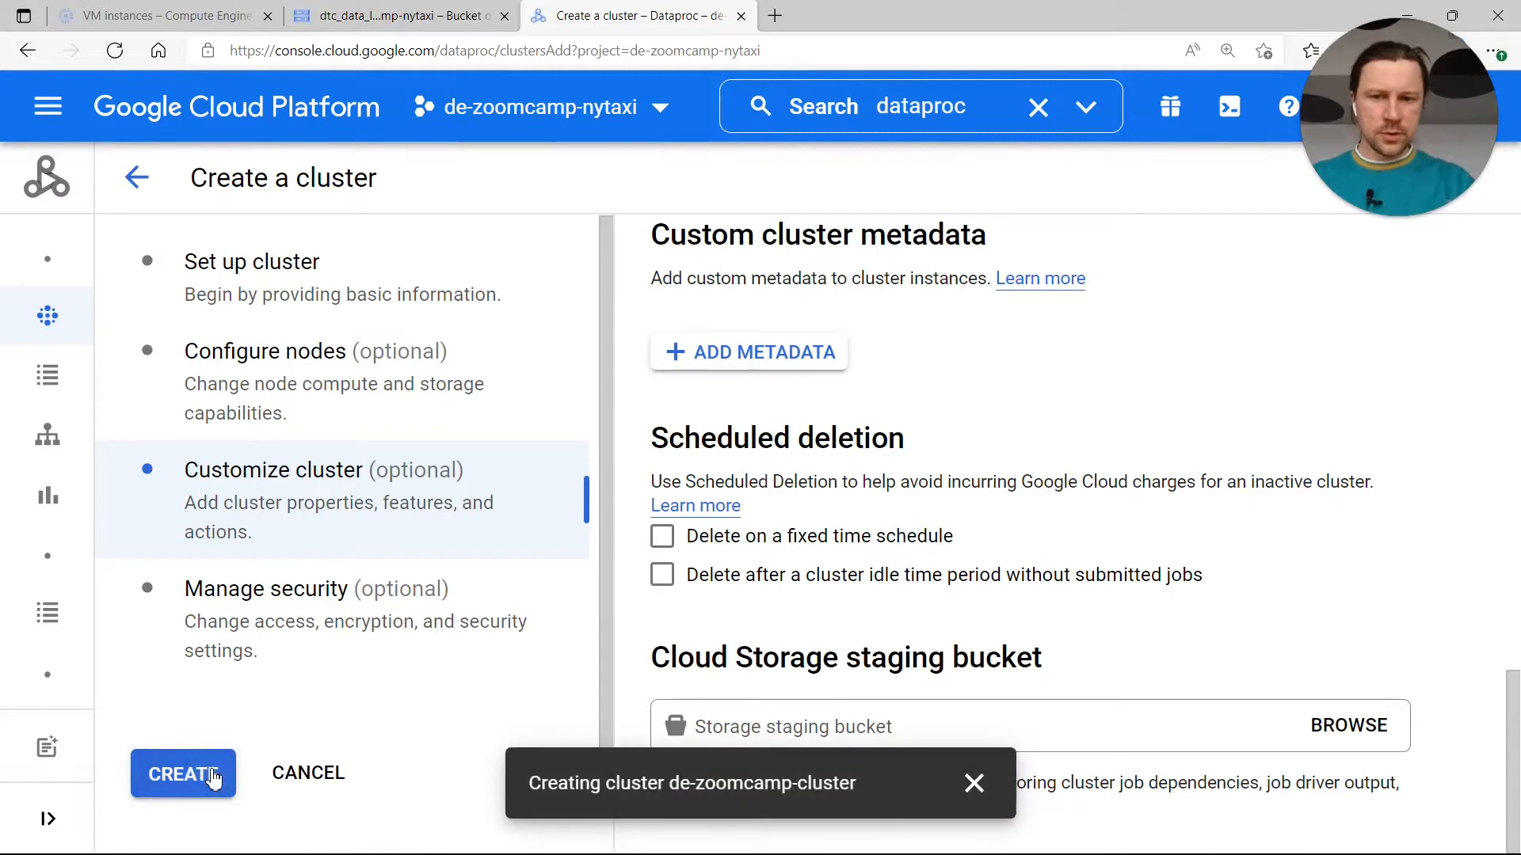
left_click(182, 773)
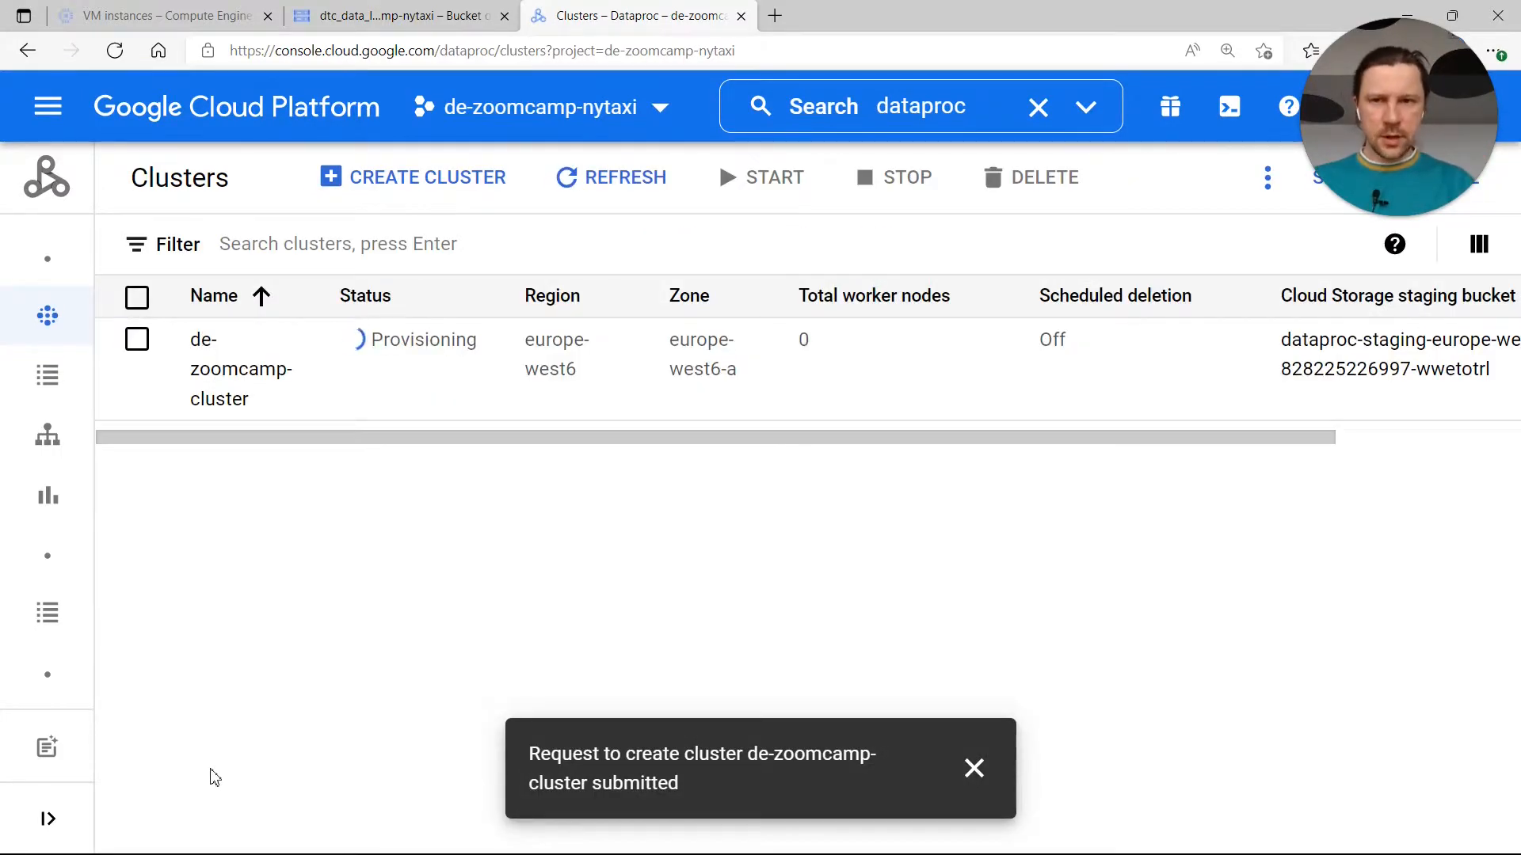
Recheck the bucket page, then open the local 09_spark_gcs notebook's Spark setup code
left_click(398, 16)
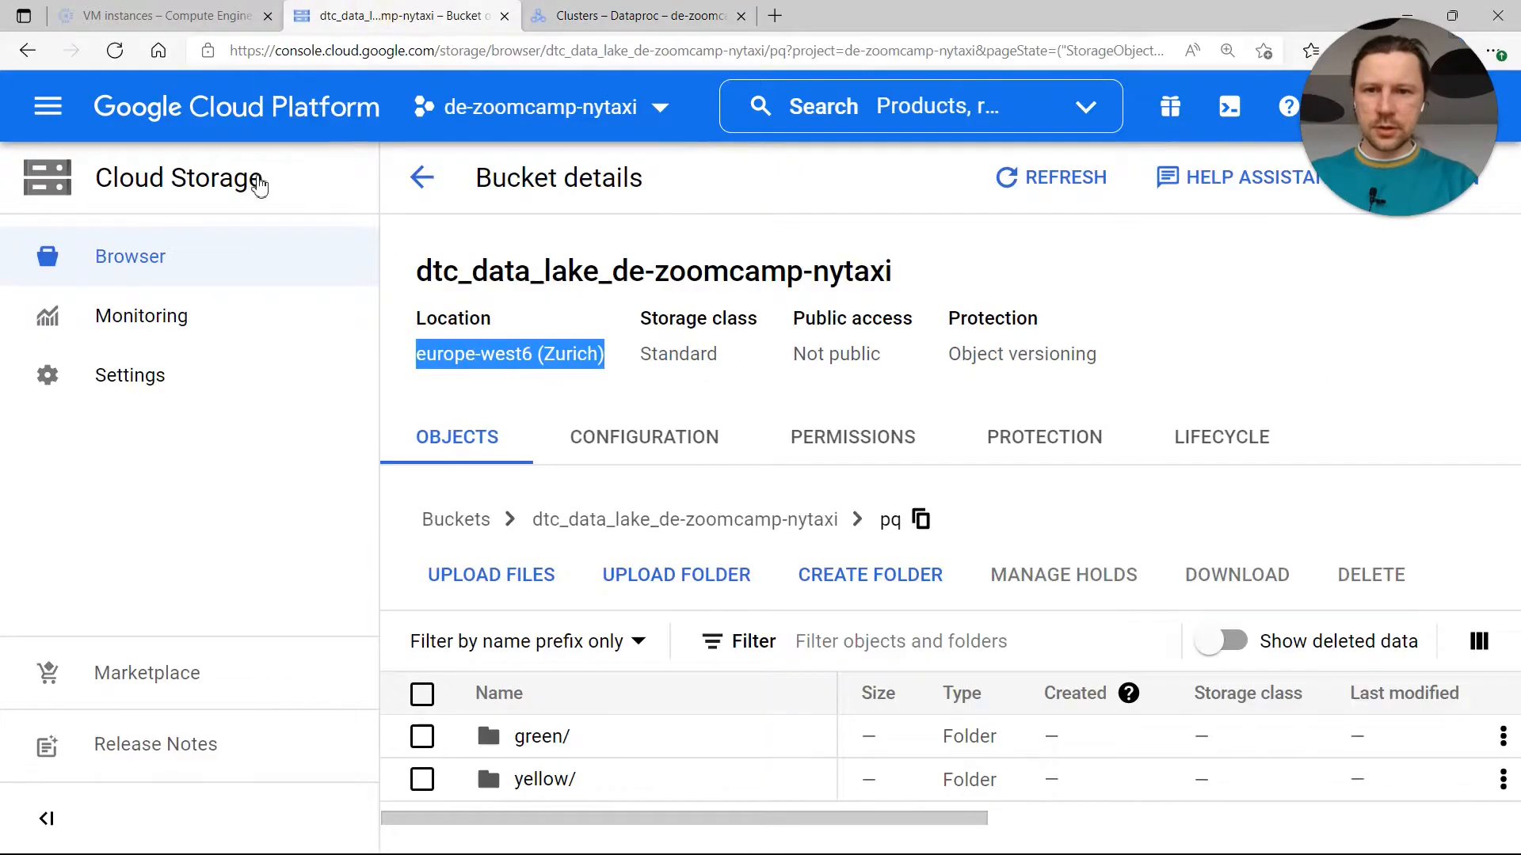
left_click(163, 16)
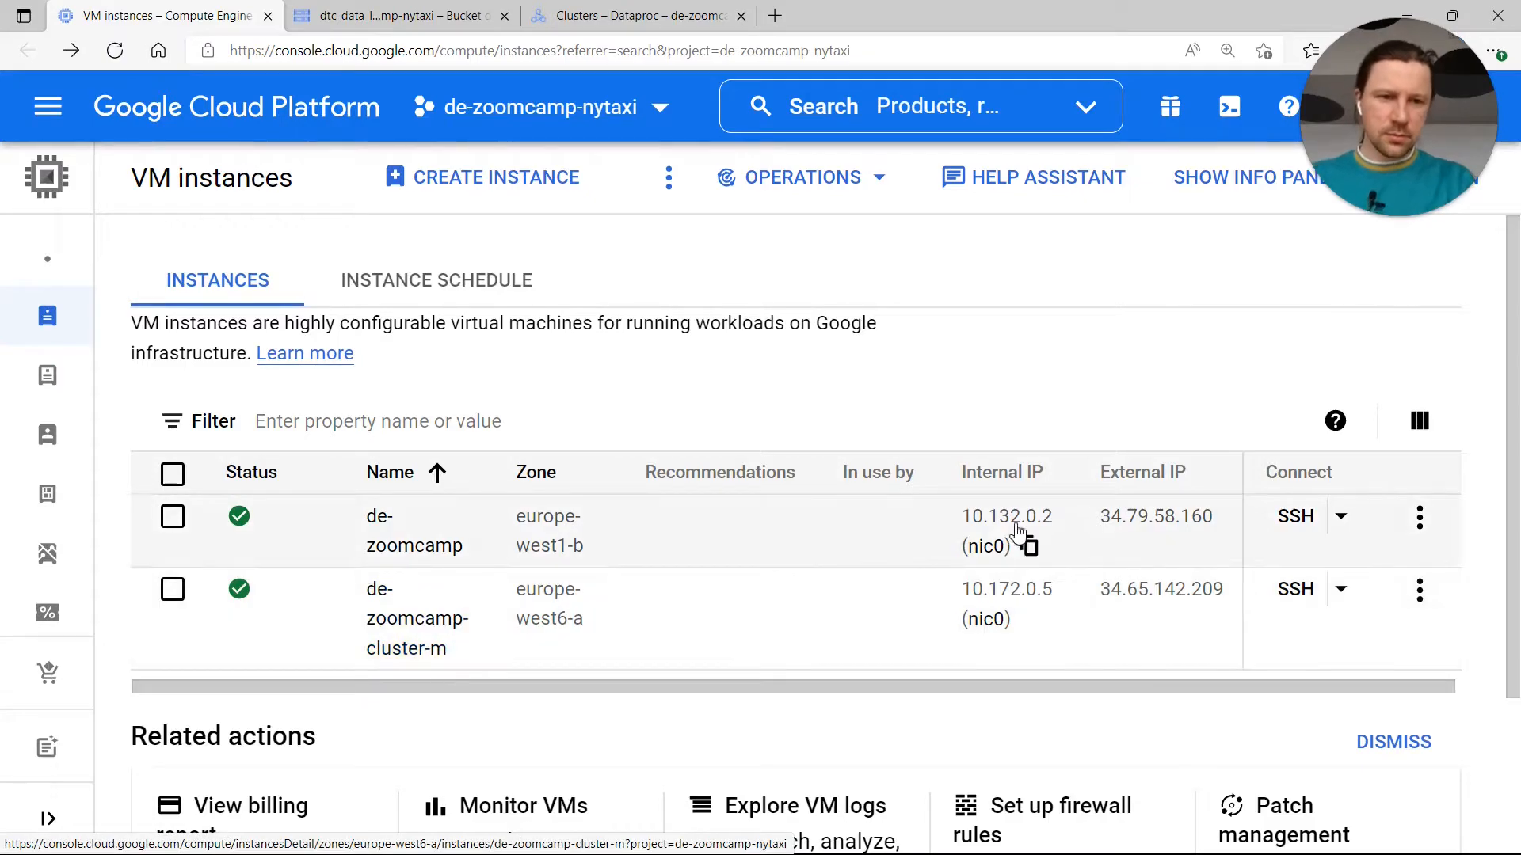
mouse_move(1139, 603)
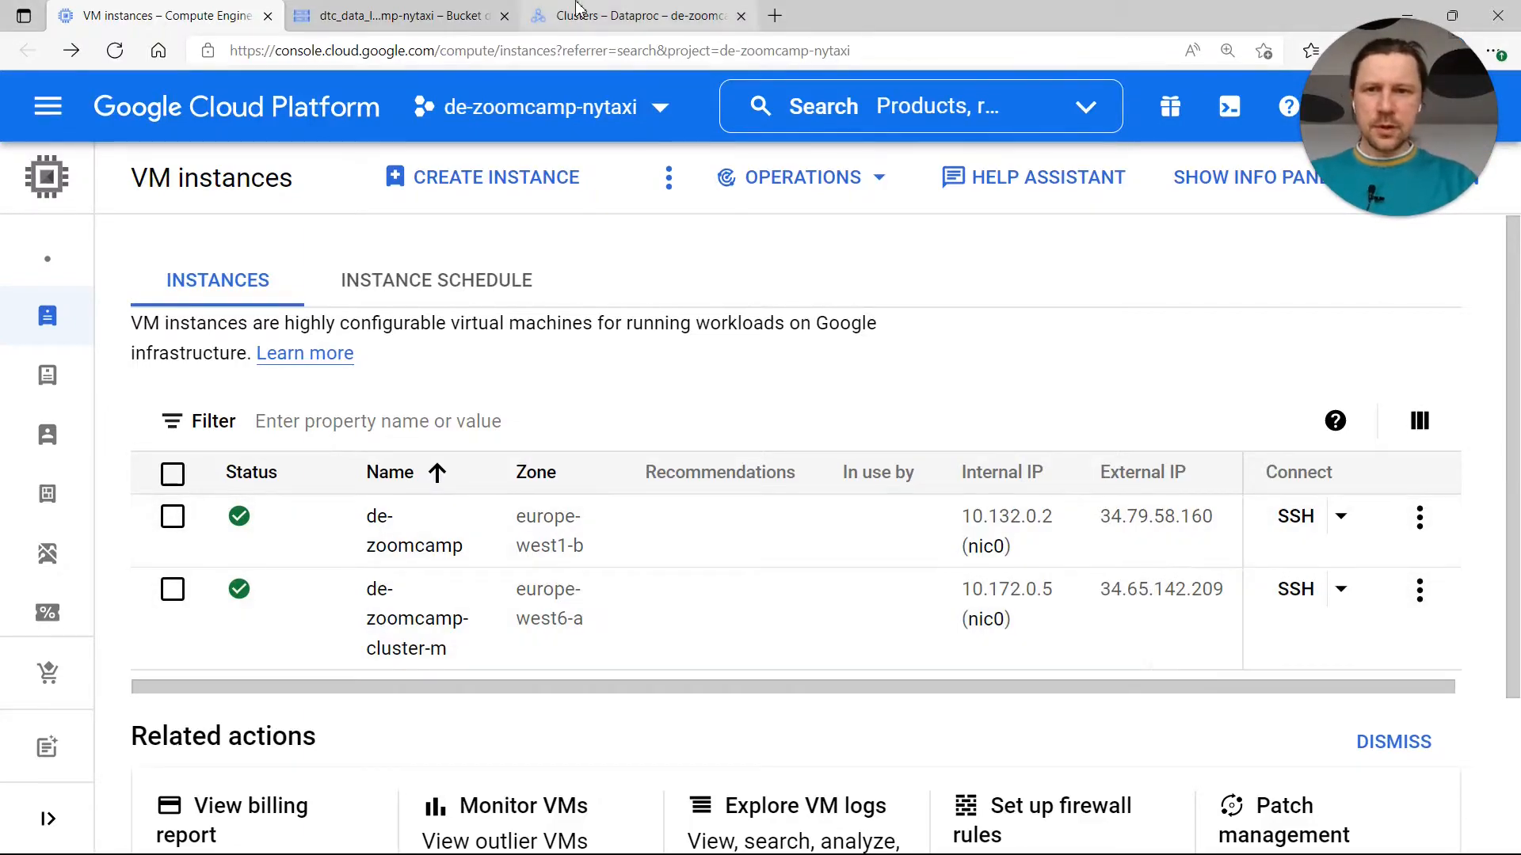
left_click(635, 16)
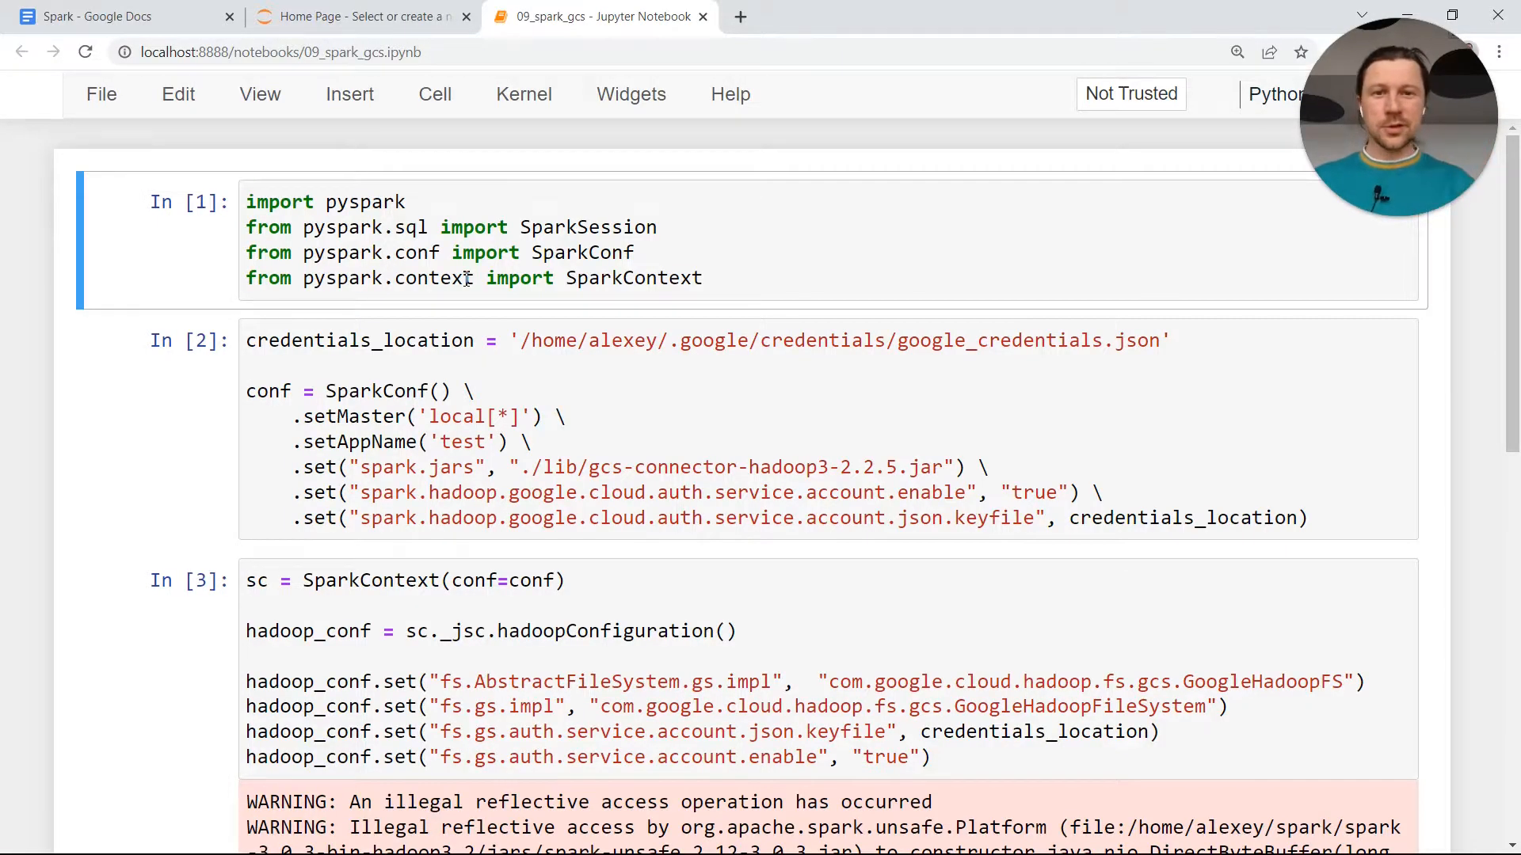
left_click(666, 415)
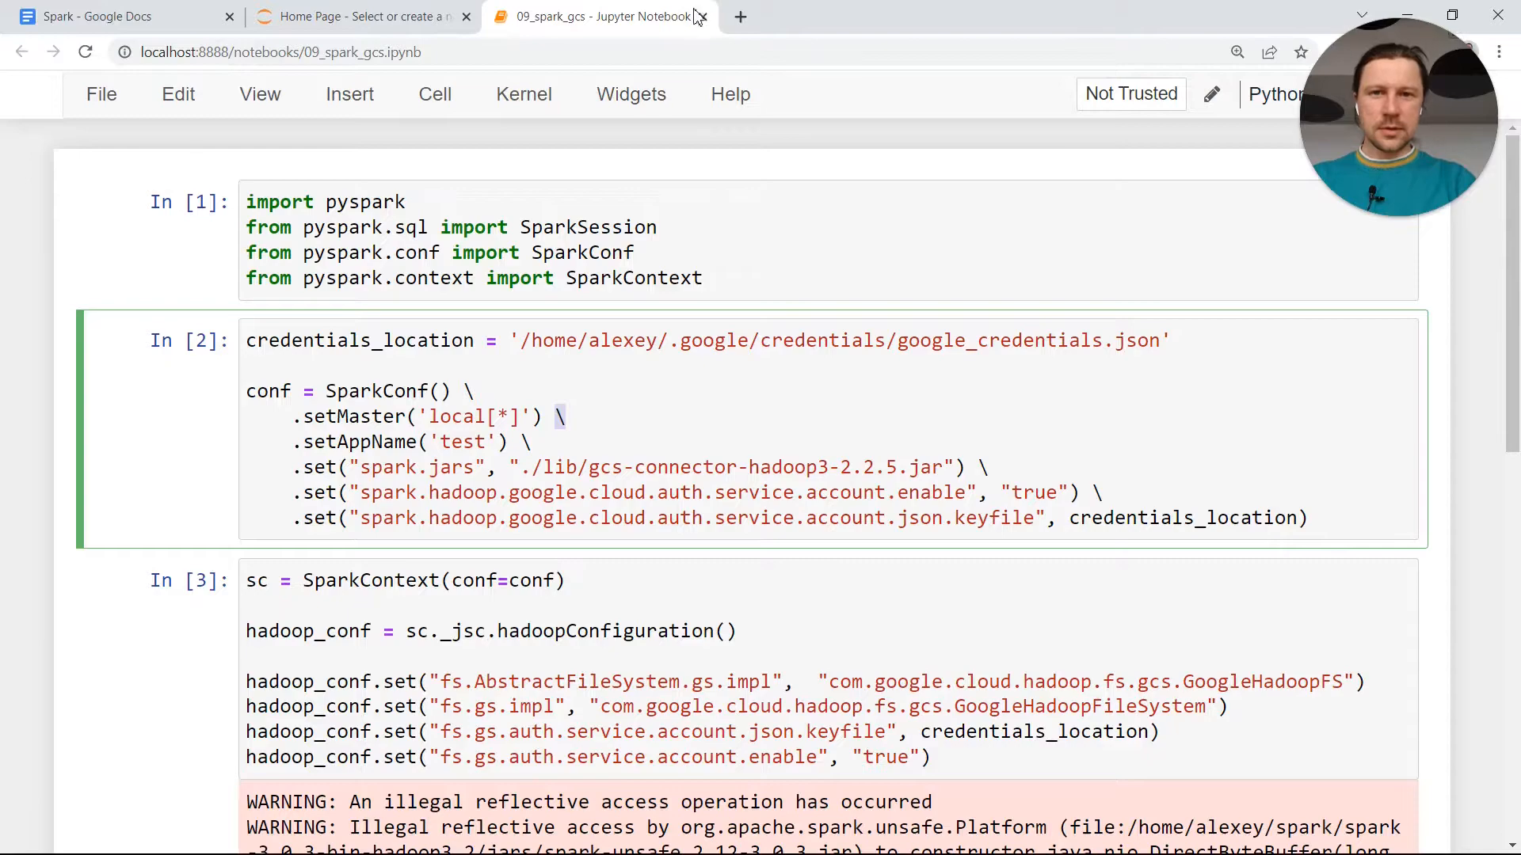
Open de-zoomcamp-cluster's details and start a PySpark job submission
left_click(630, 16)
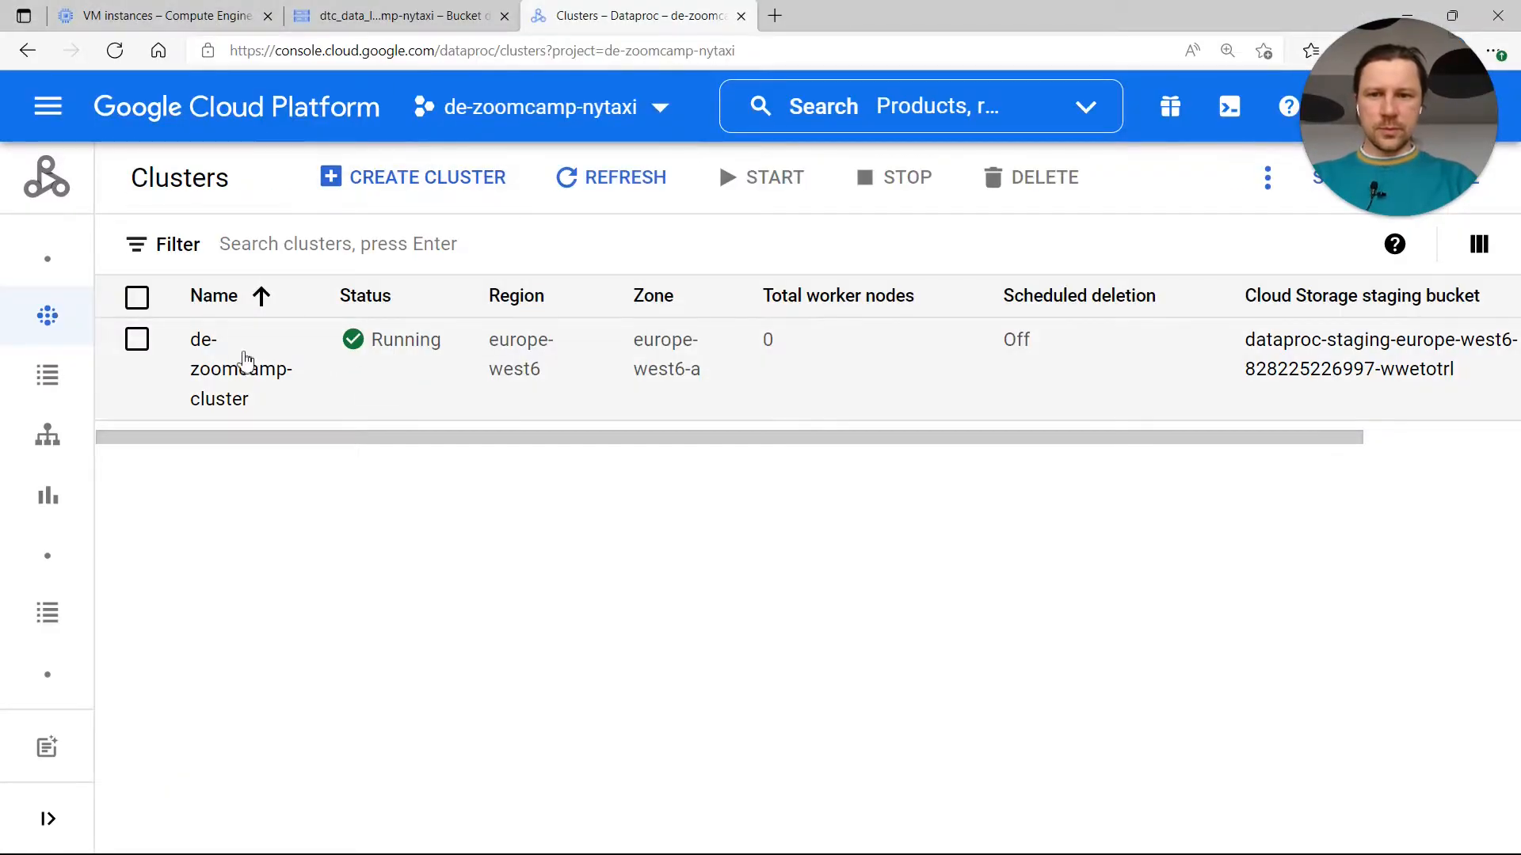
left_click(137, 339)
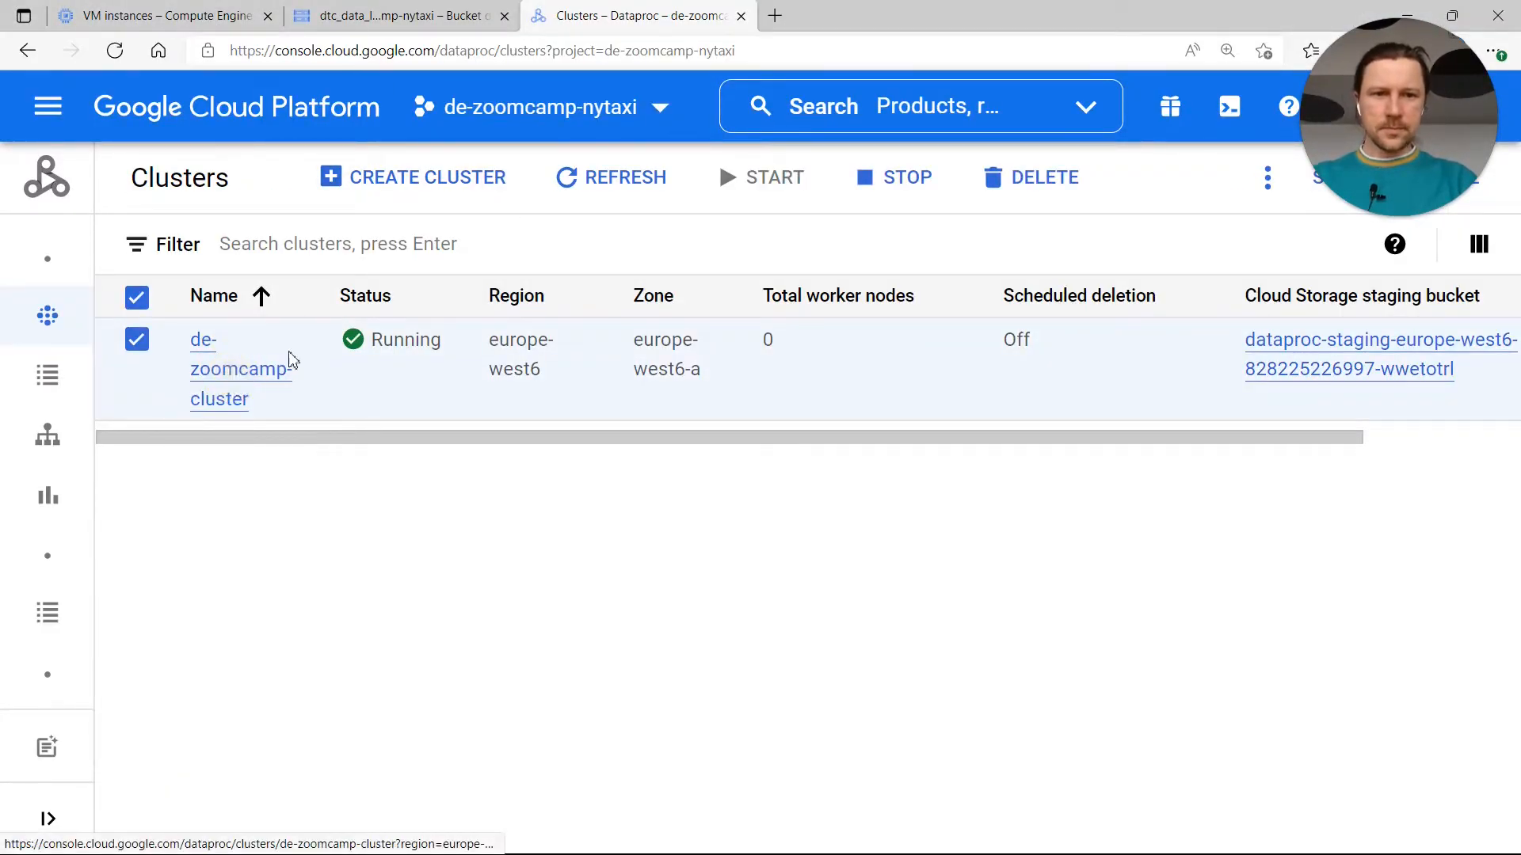
left_click(238, 368)
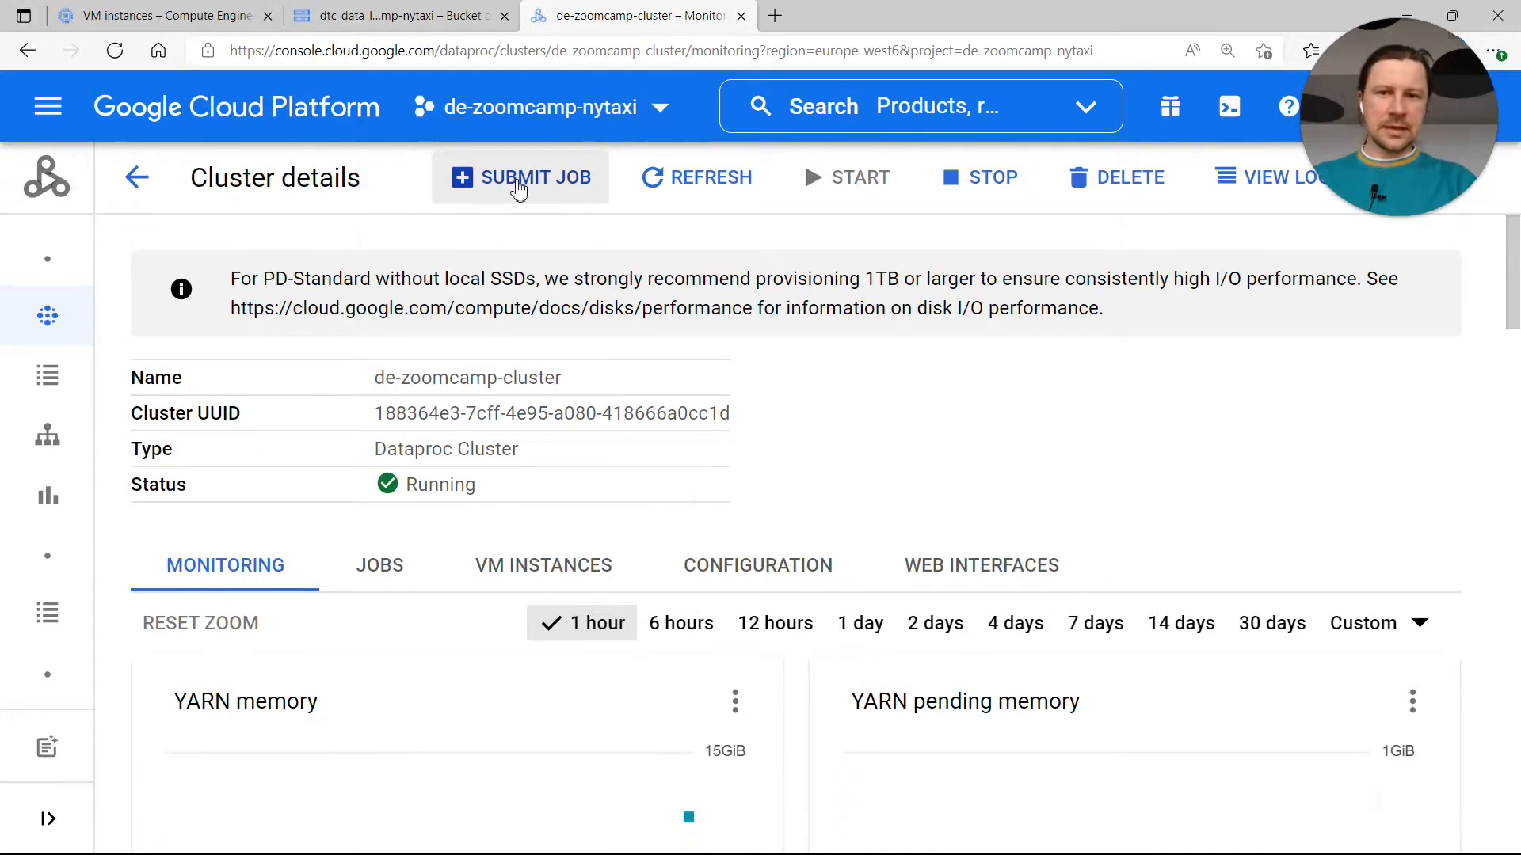
left_click(520, 177)
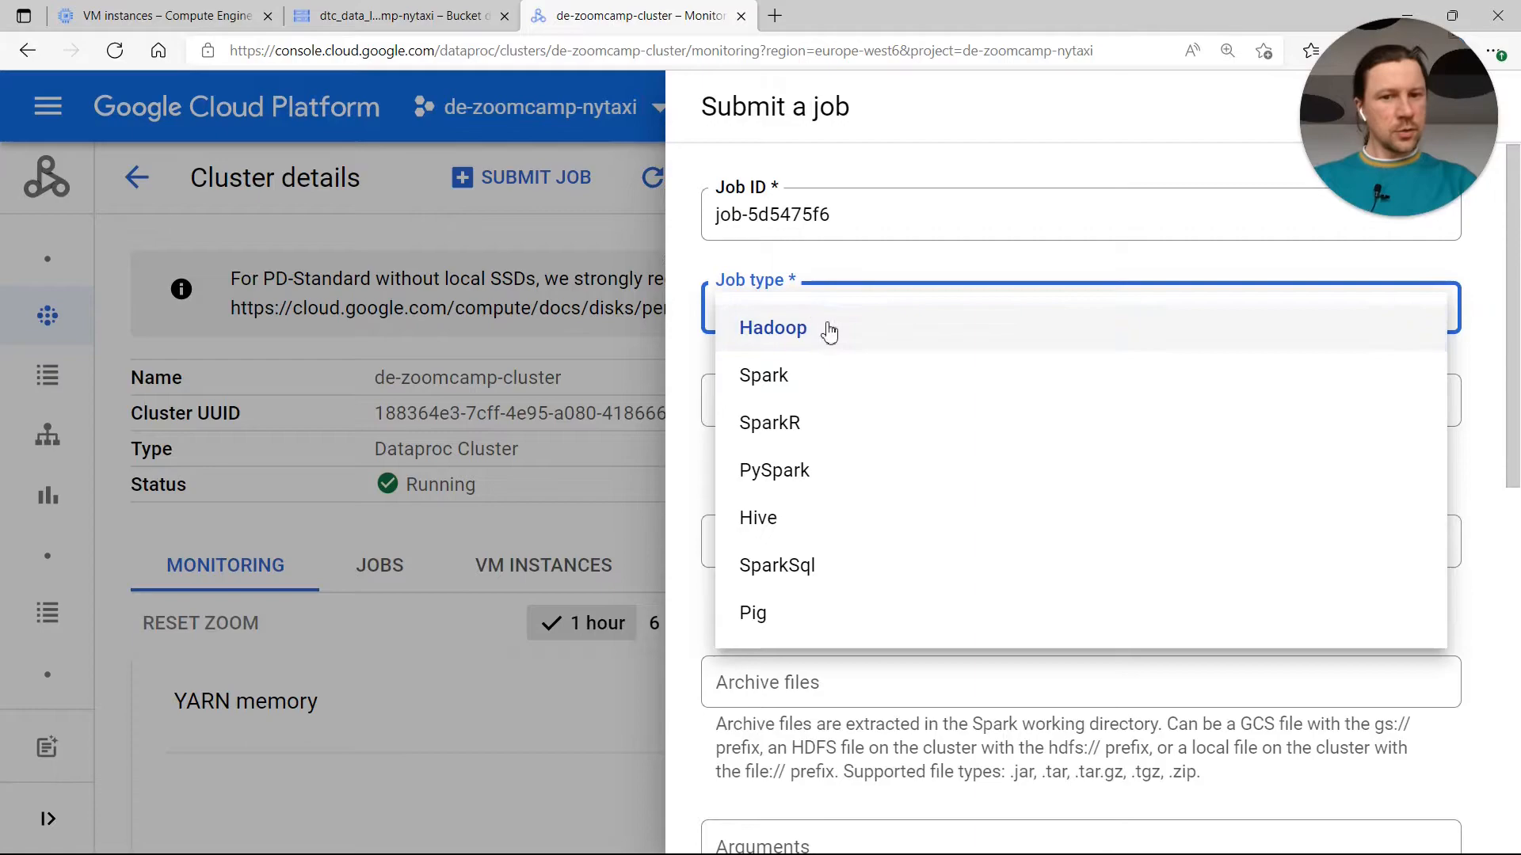
left_click(775, 470)
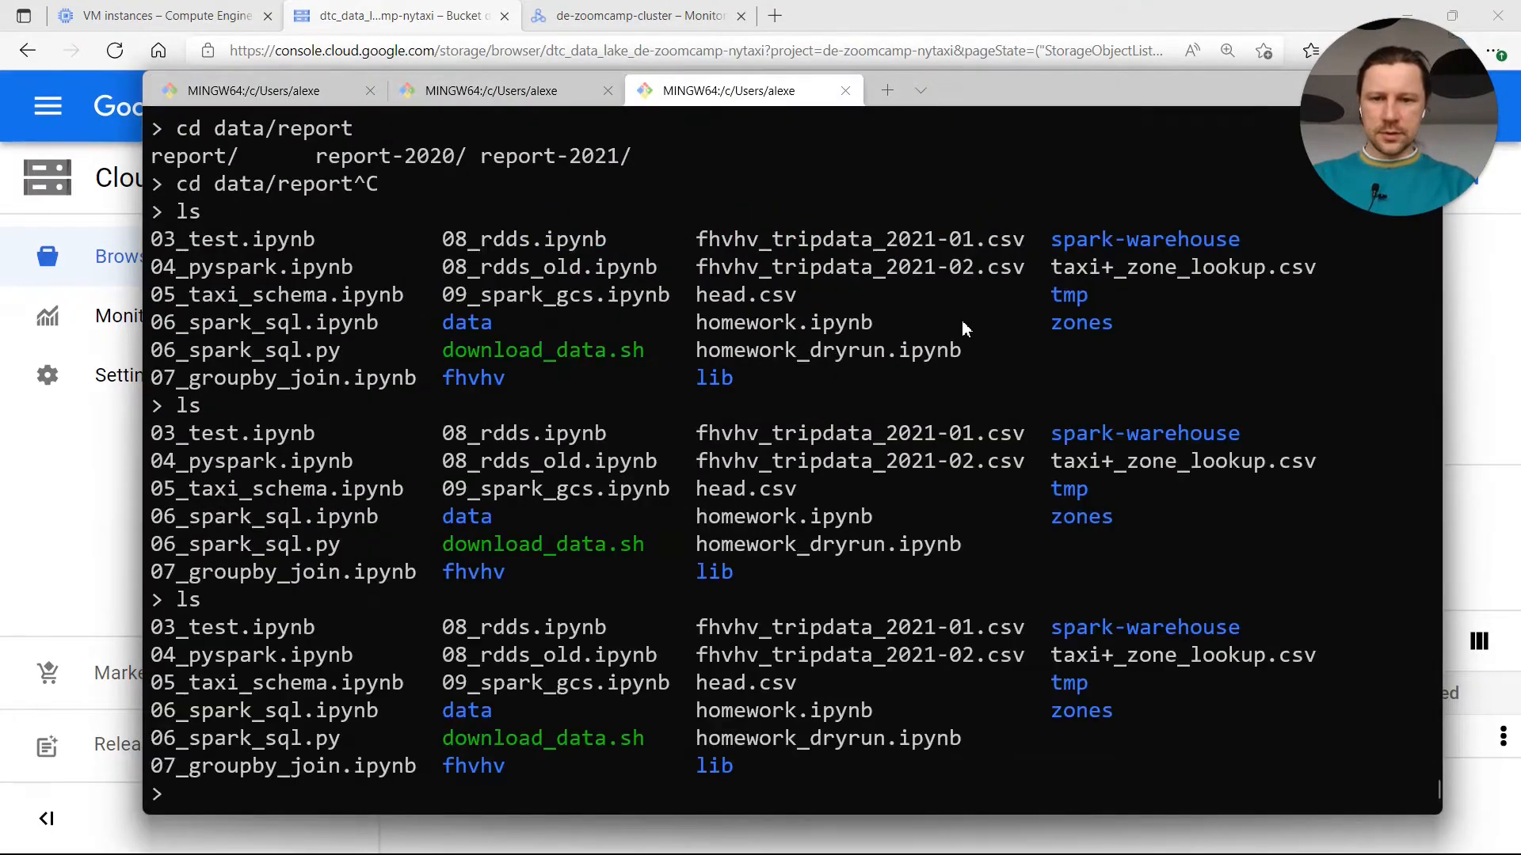
Review 06_spark_sql.py, upload it to gs://dtc_data_lake_de-zoomcamp-nytaxi/code/, and copy its path
double_click(242, 738)
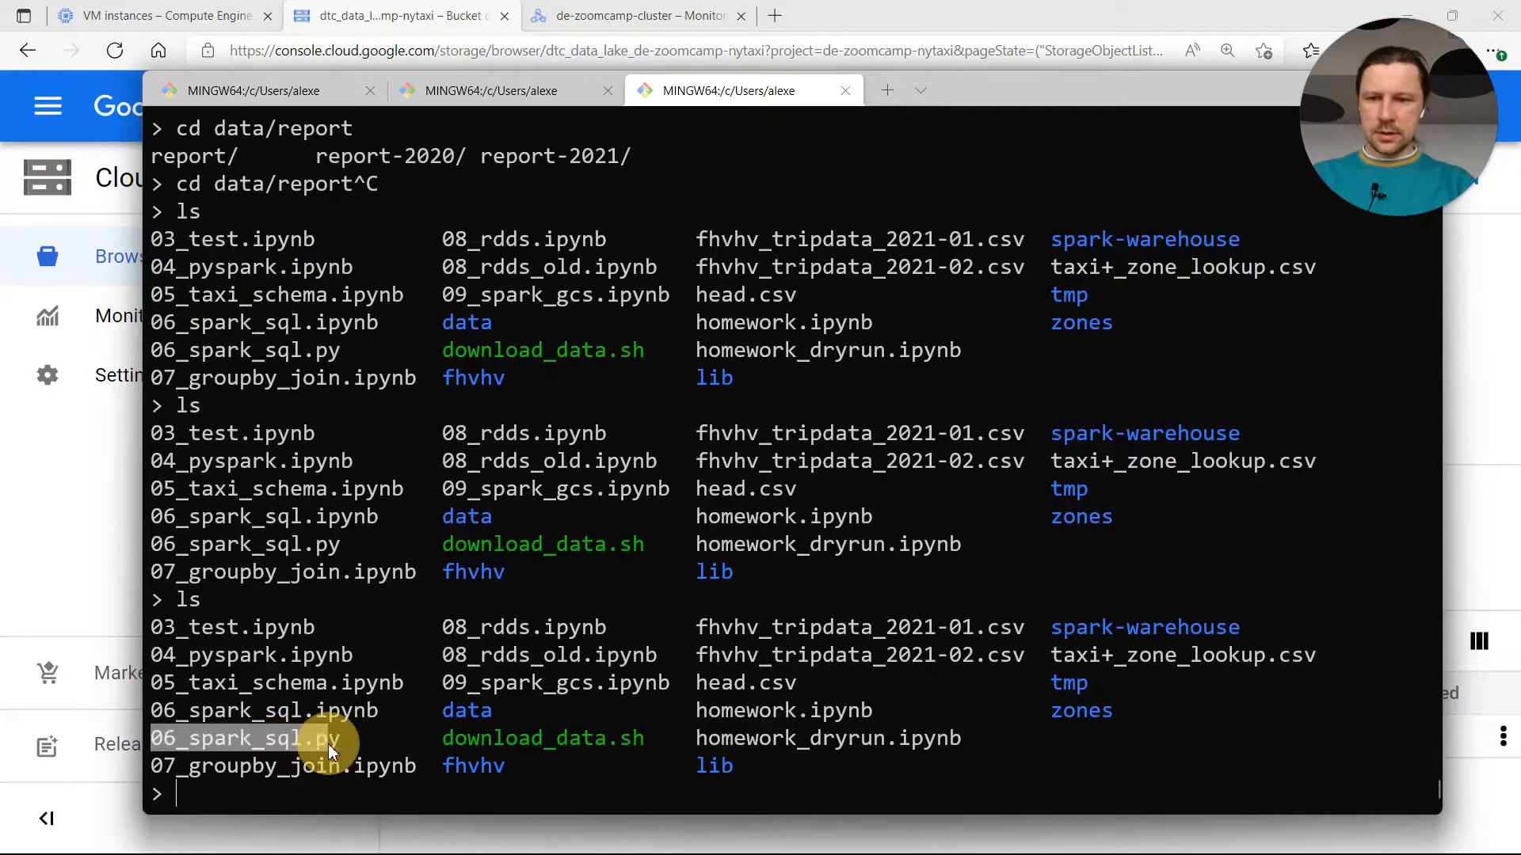
type("less 06_spark_sql.py")
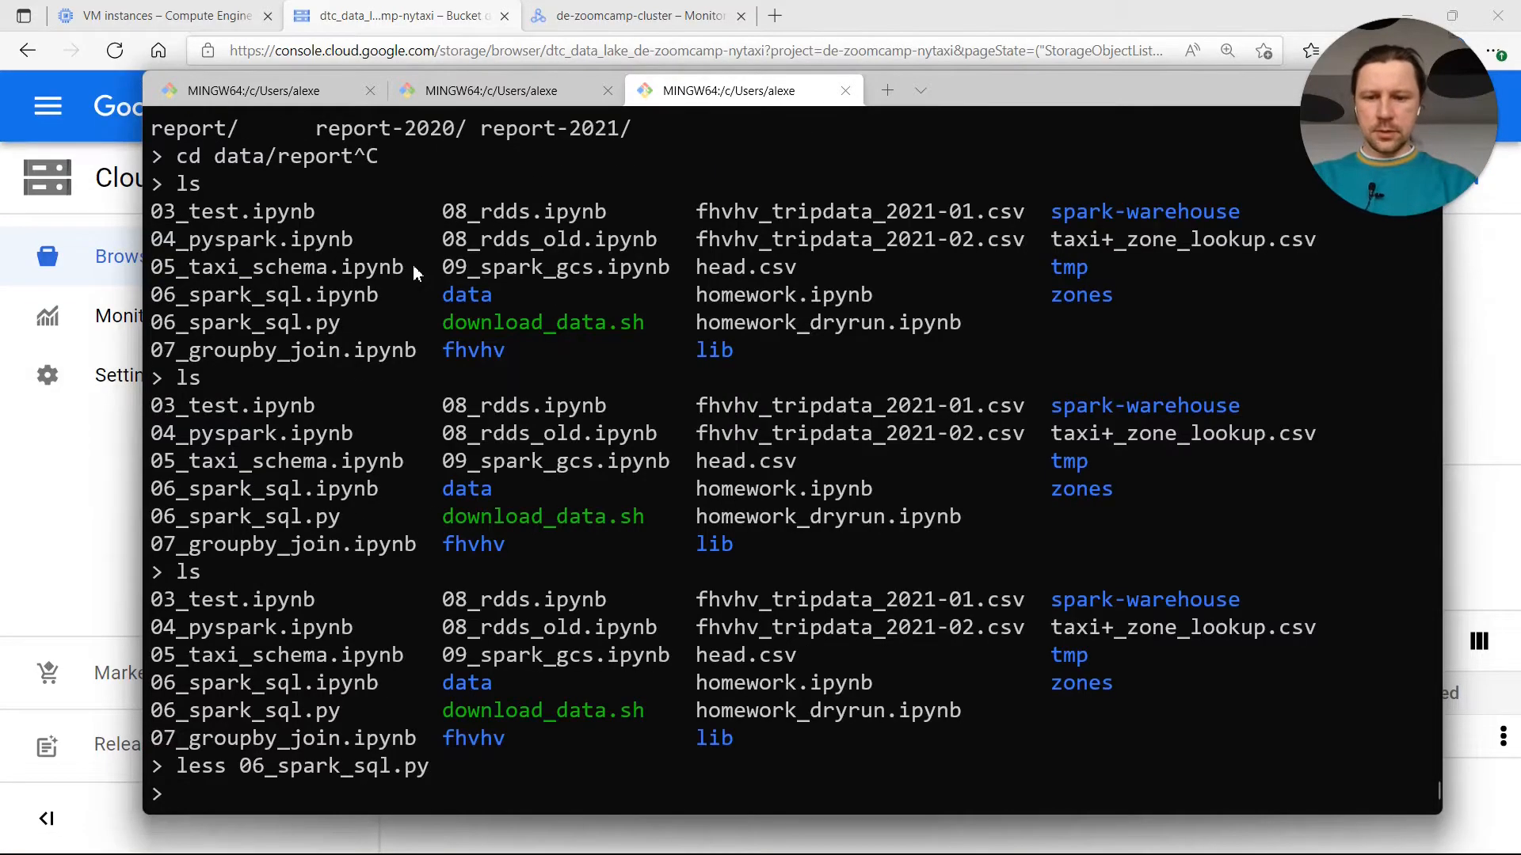
type("gsutil")
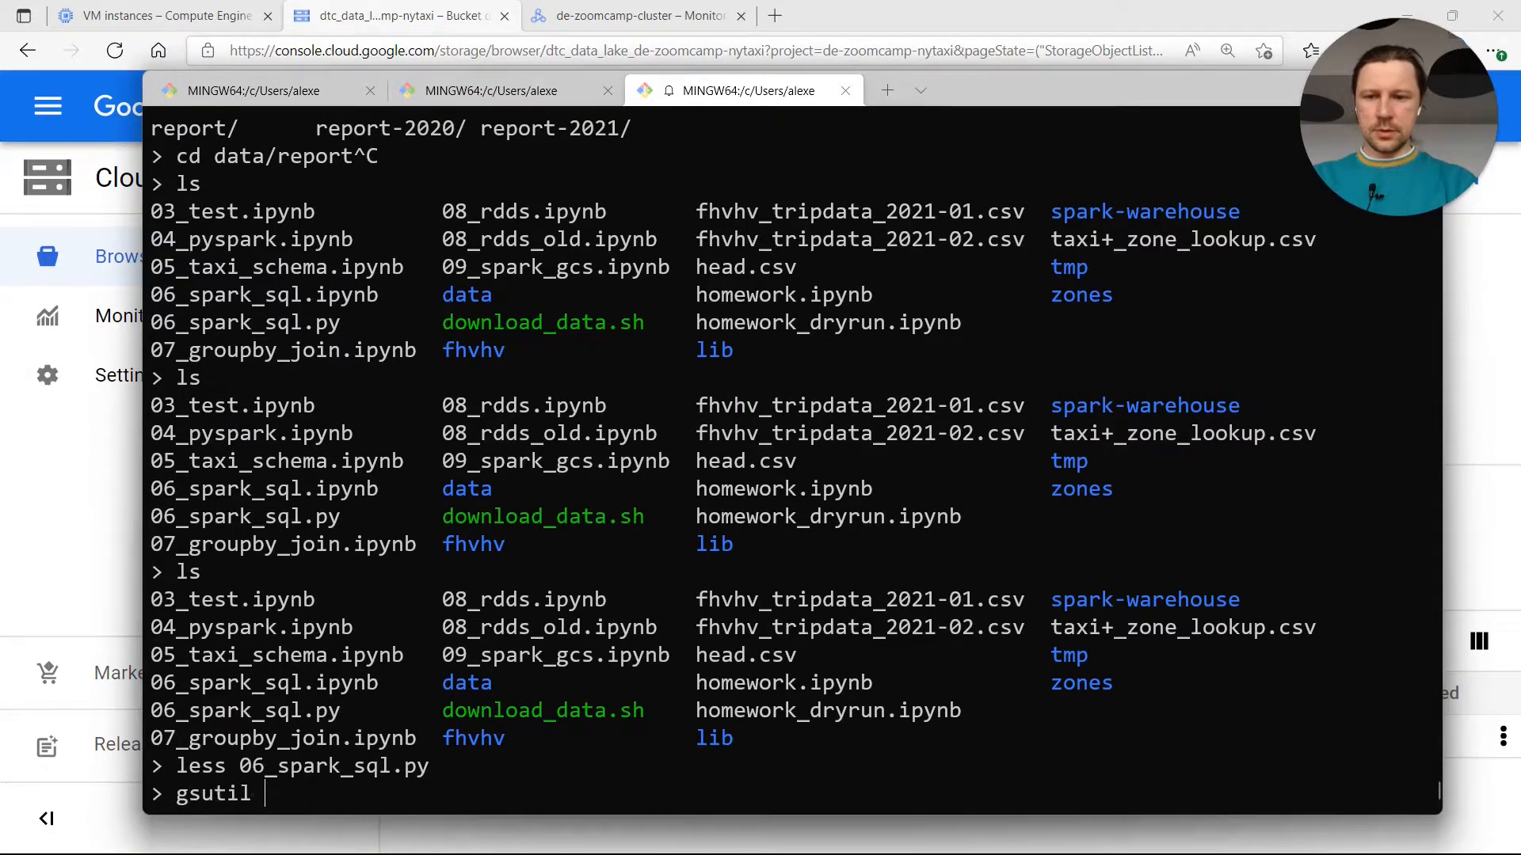
type("cp 0")
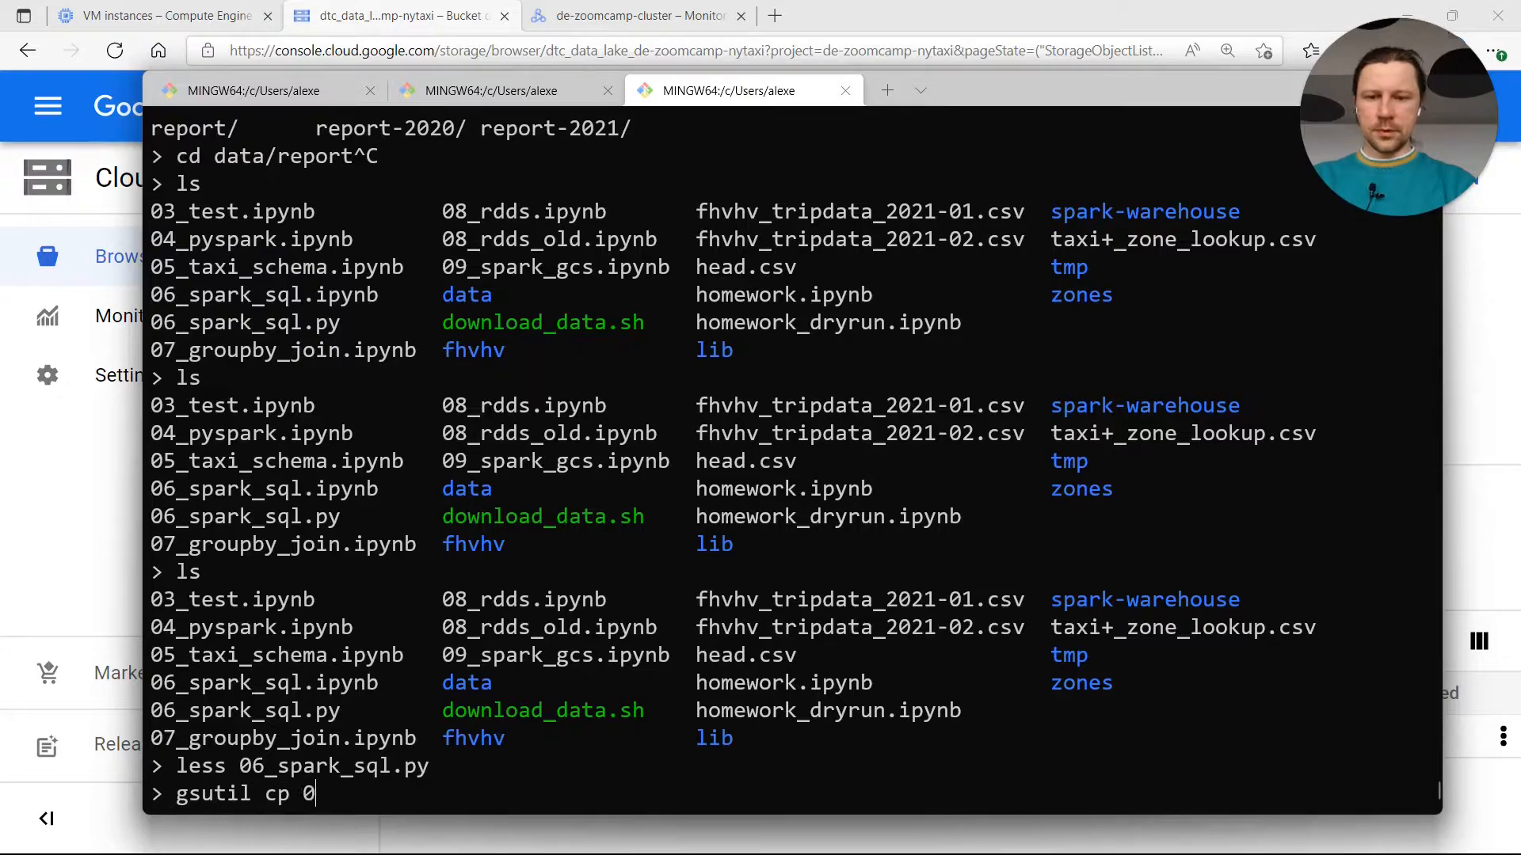
left_click(398, 16)
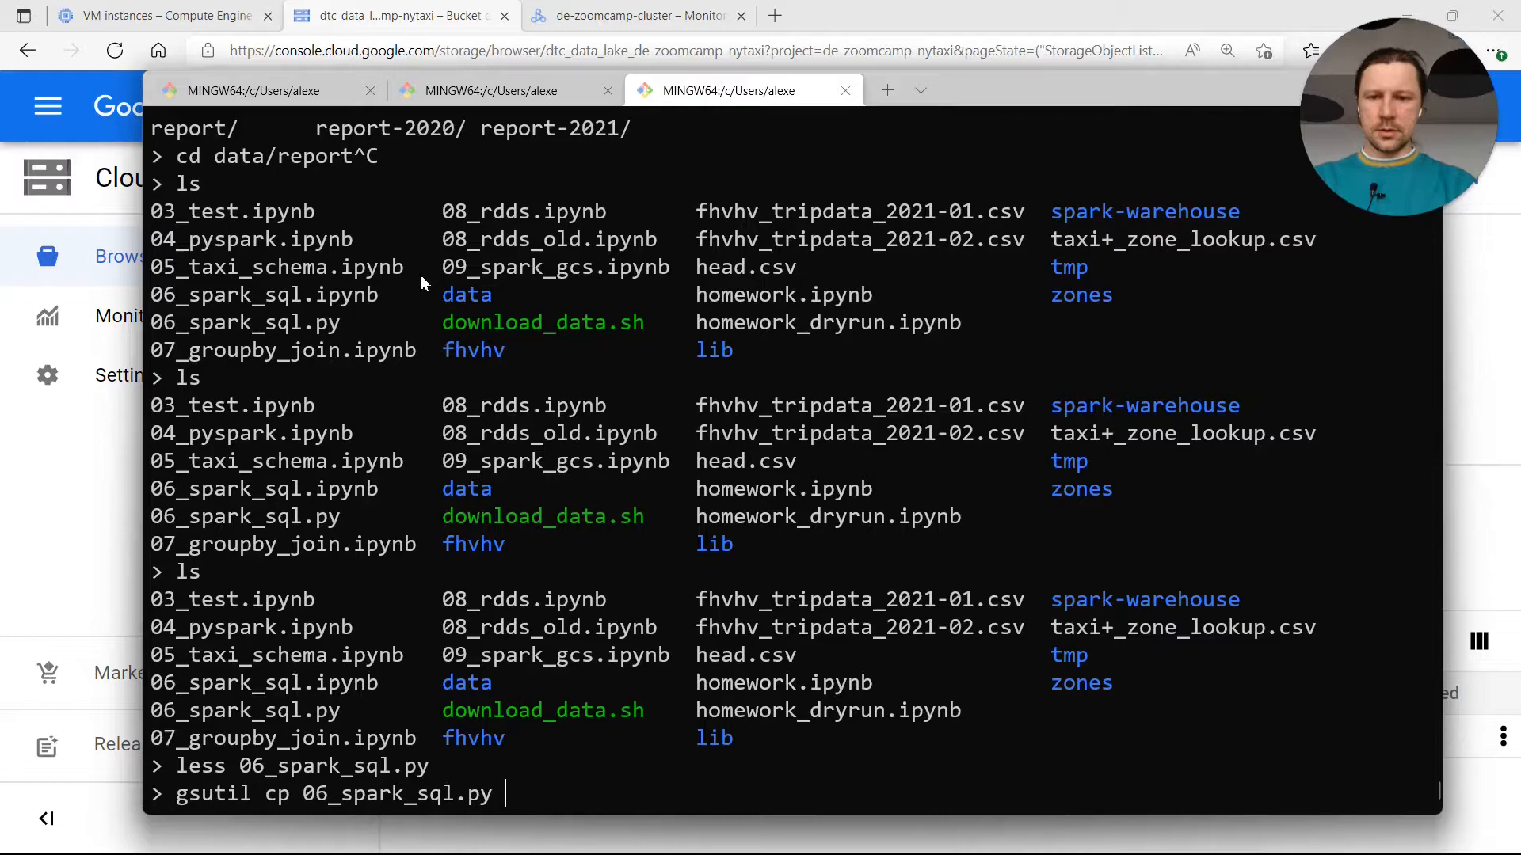
type("gs://dtc_data_lake_de-zoomcamp-nytaxi/")
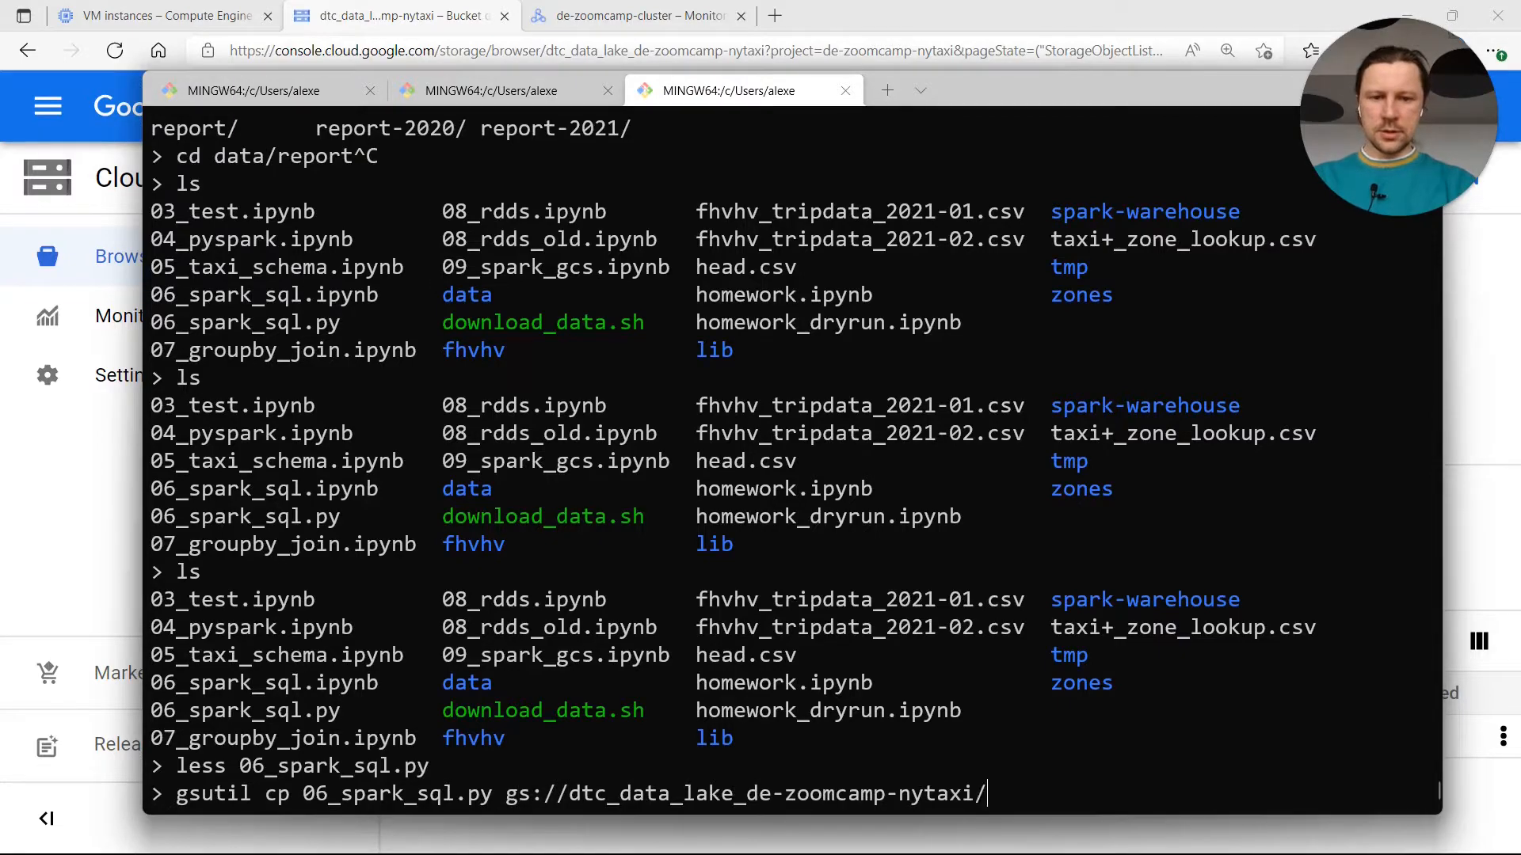
type("code/")
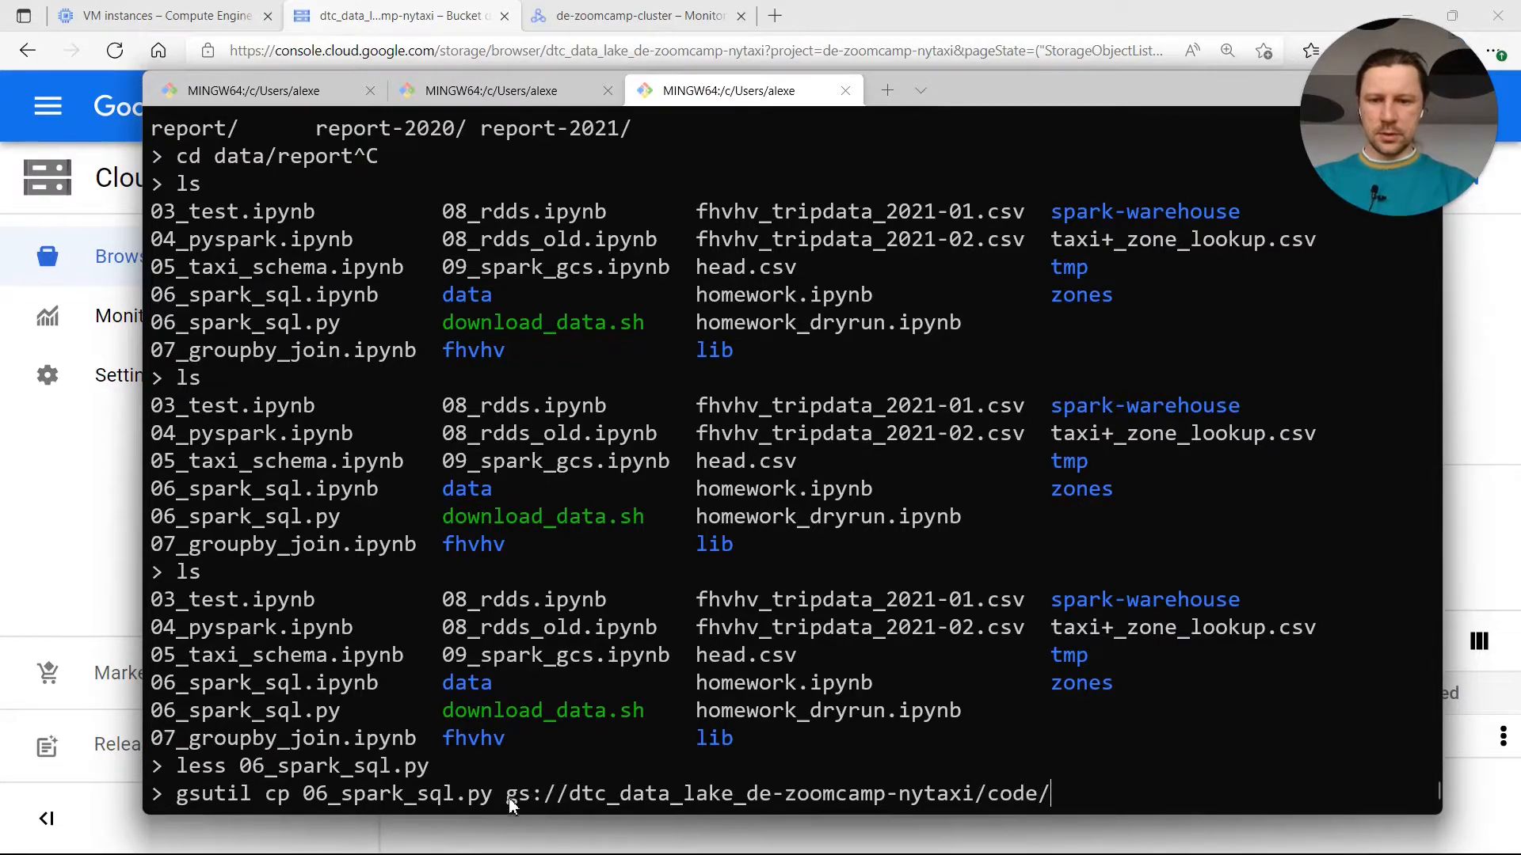
type("06_spark_sql.py")
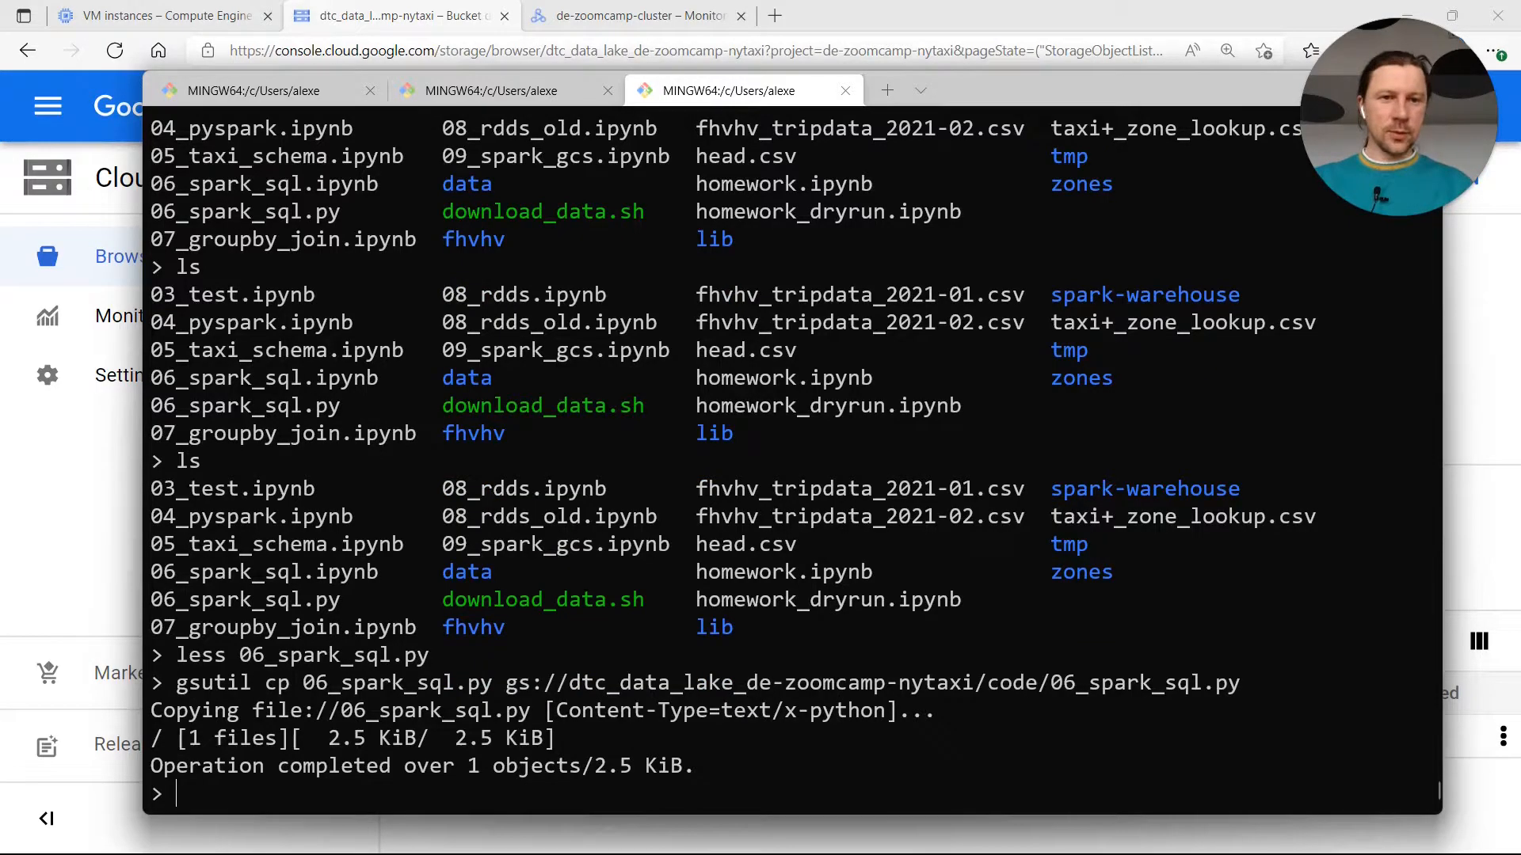
mouse_move(485, 795)
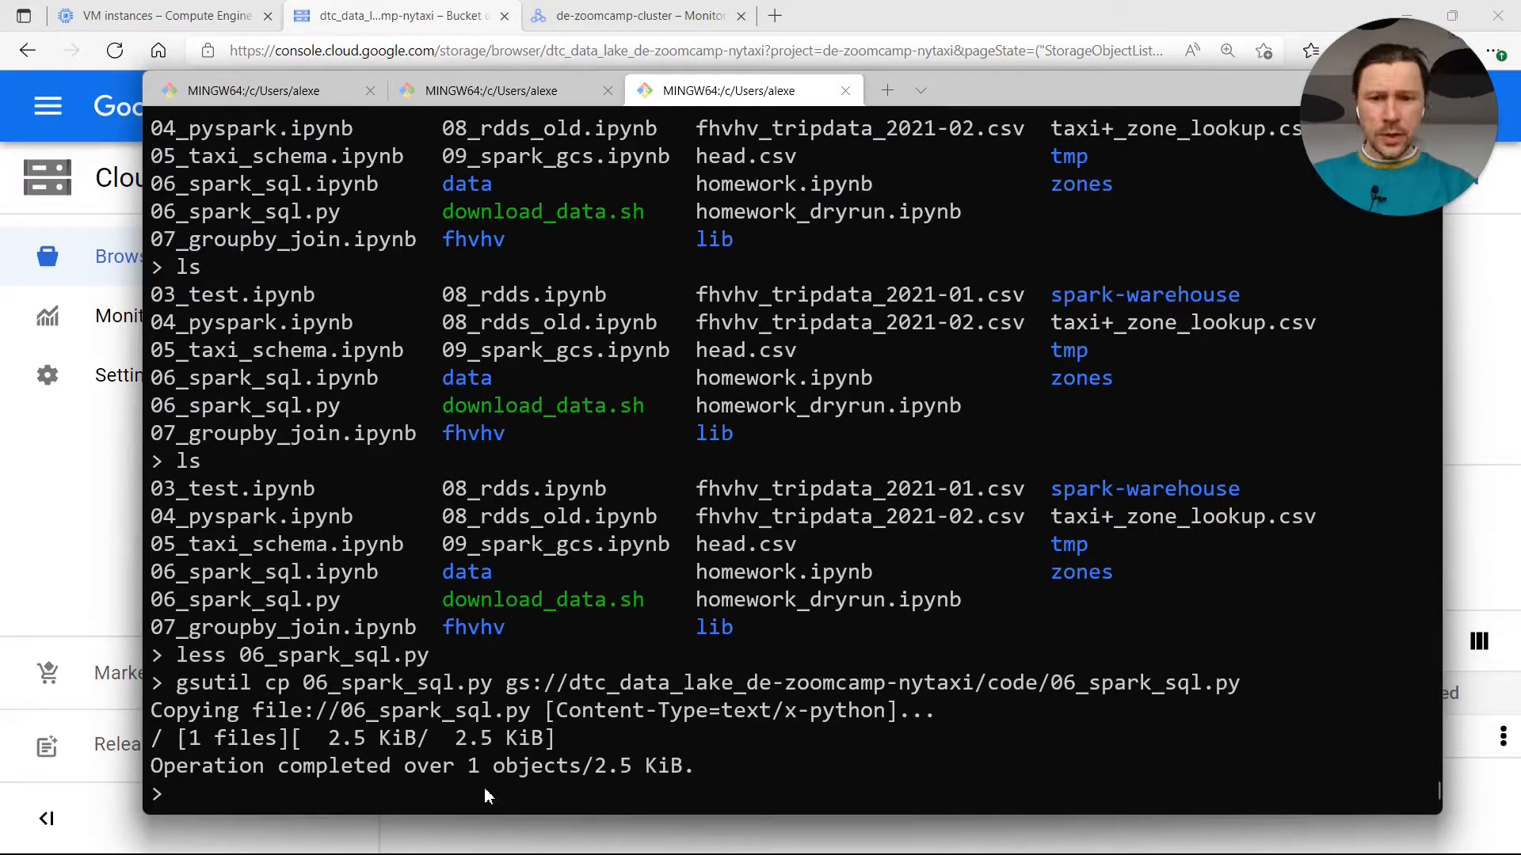
left_click_drag(505, 682, 1240, 682)
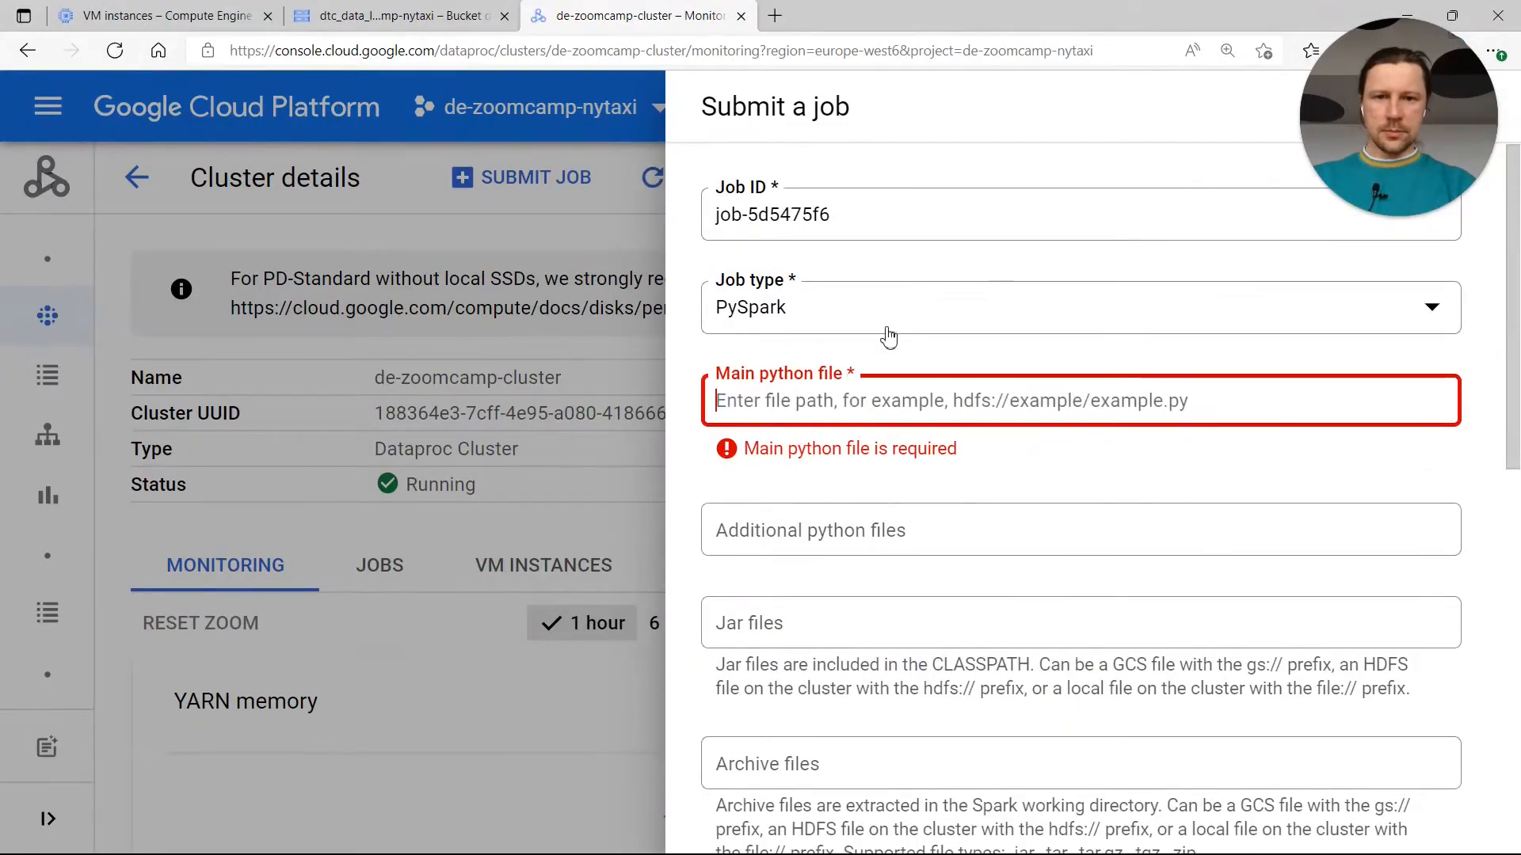
Enter gs://dtc_data_lake_de-zoomcamp-nytaxi/code/06_spark_sql.py as the main file and reach the optional fields
type("gs://dtc_data_lake_de-zoomcamp-nytaxi/code/06_spark_sql.py")
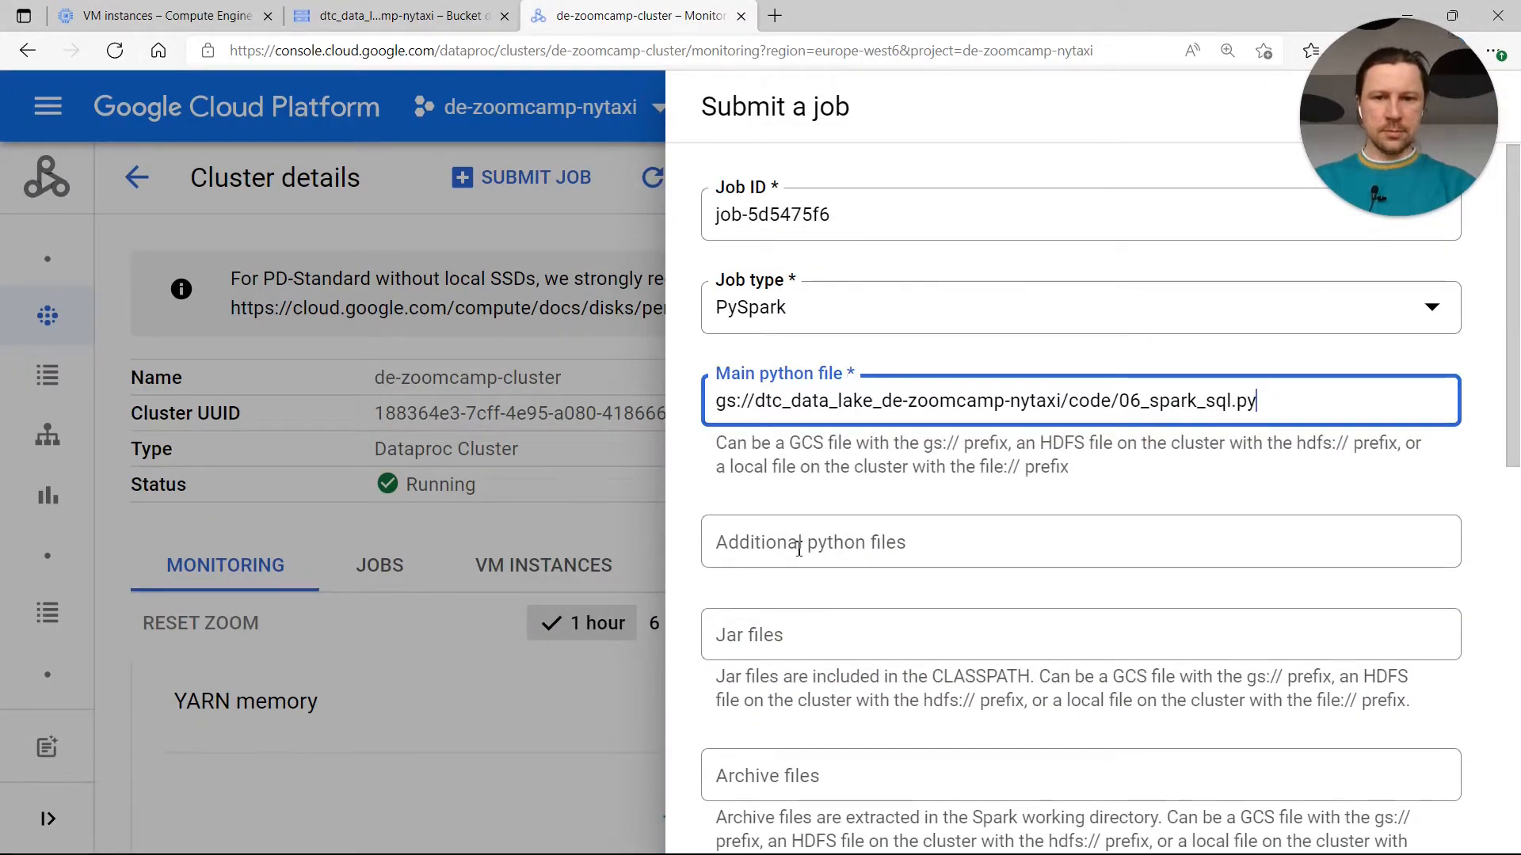
left_click(1080, 541)
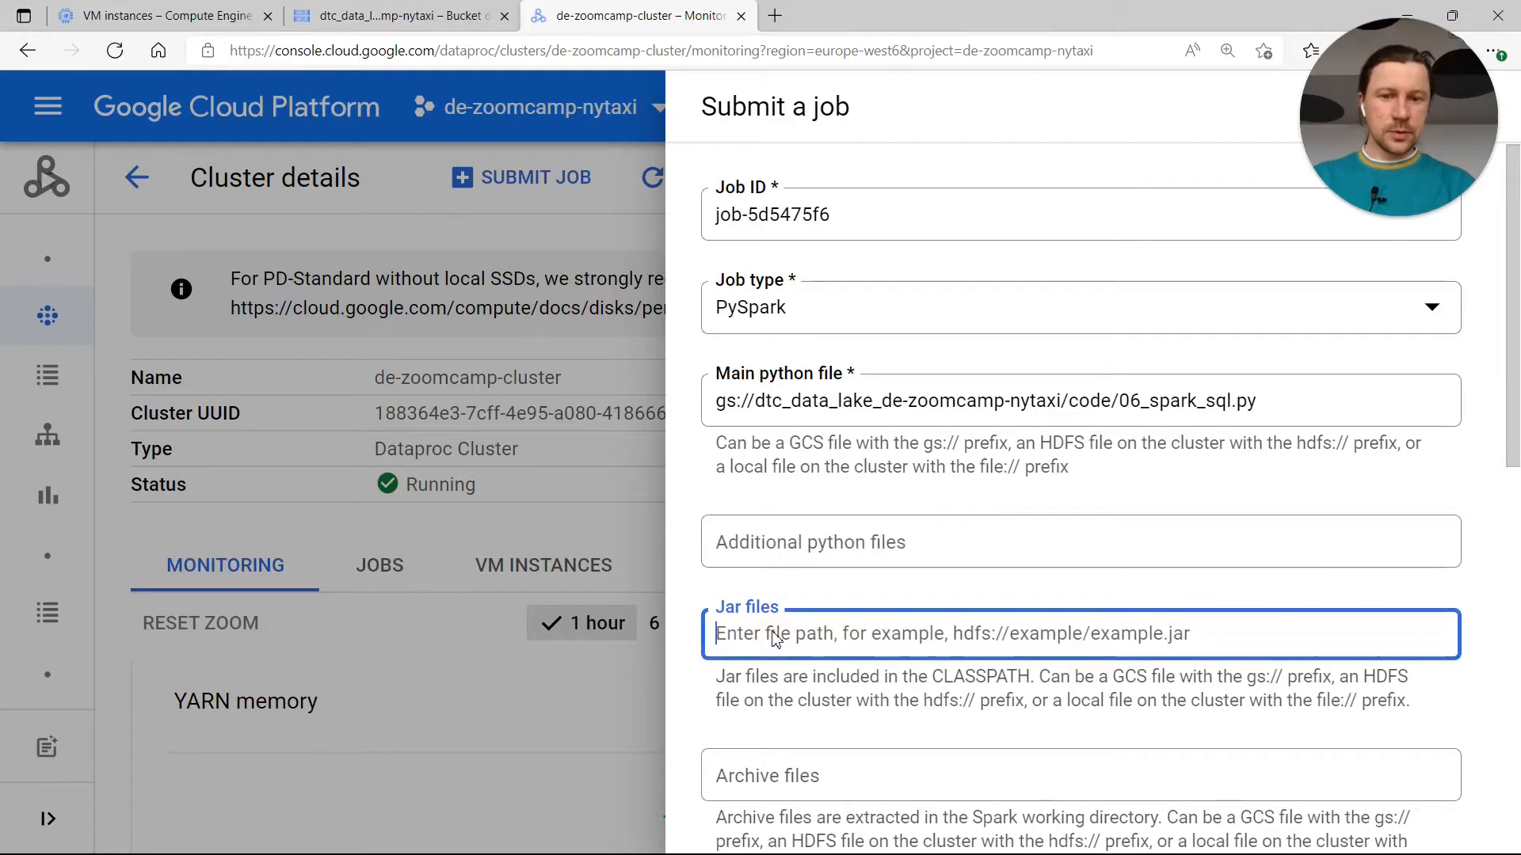
scroll("down", 3)
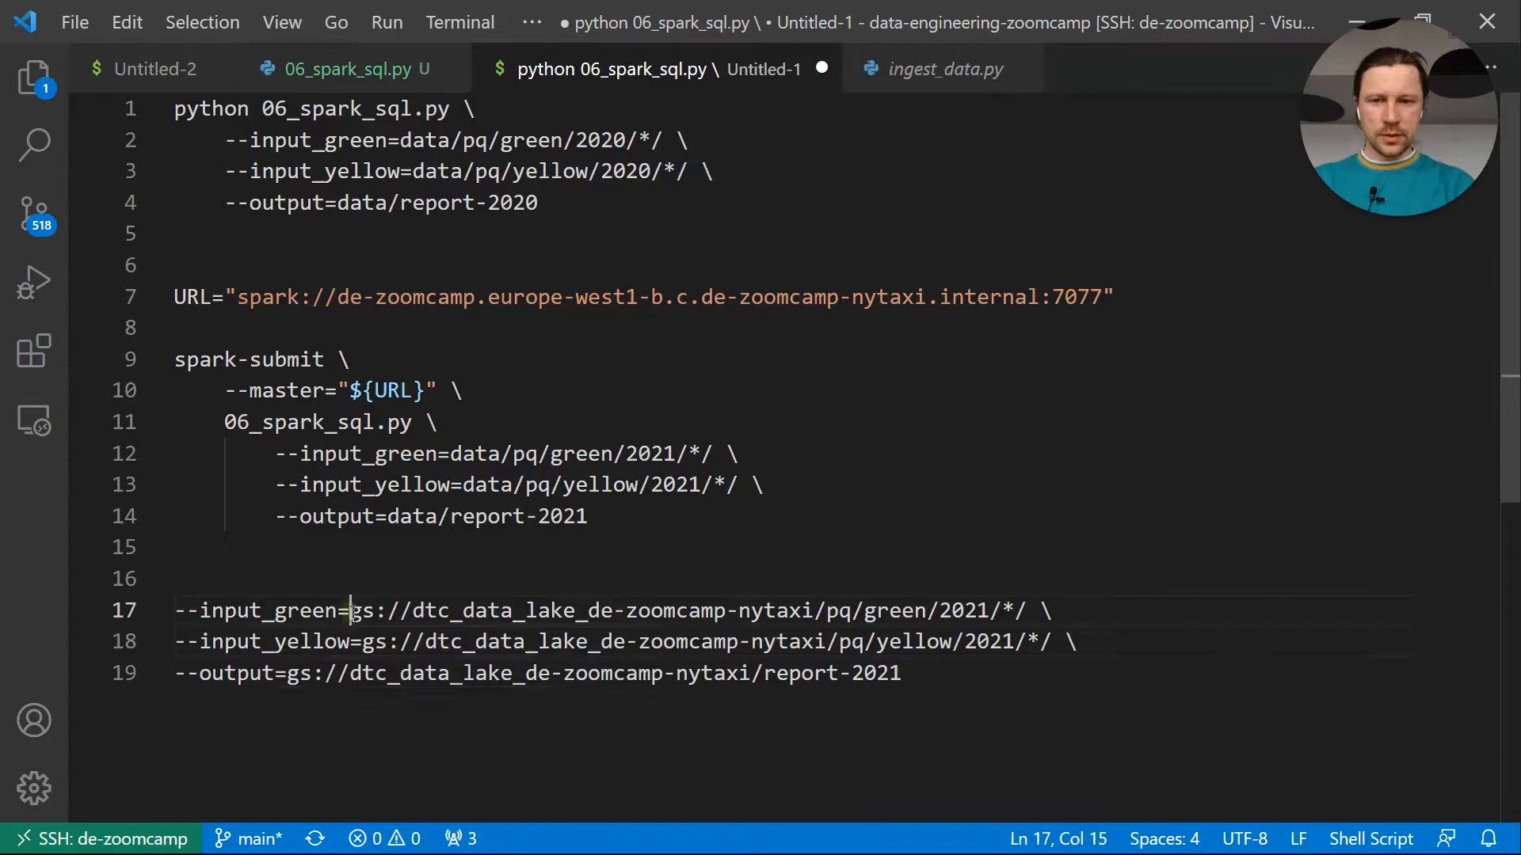
Select the year 2021 in the gs:// input and output argument paths
double_click(962, 610)
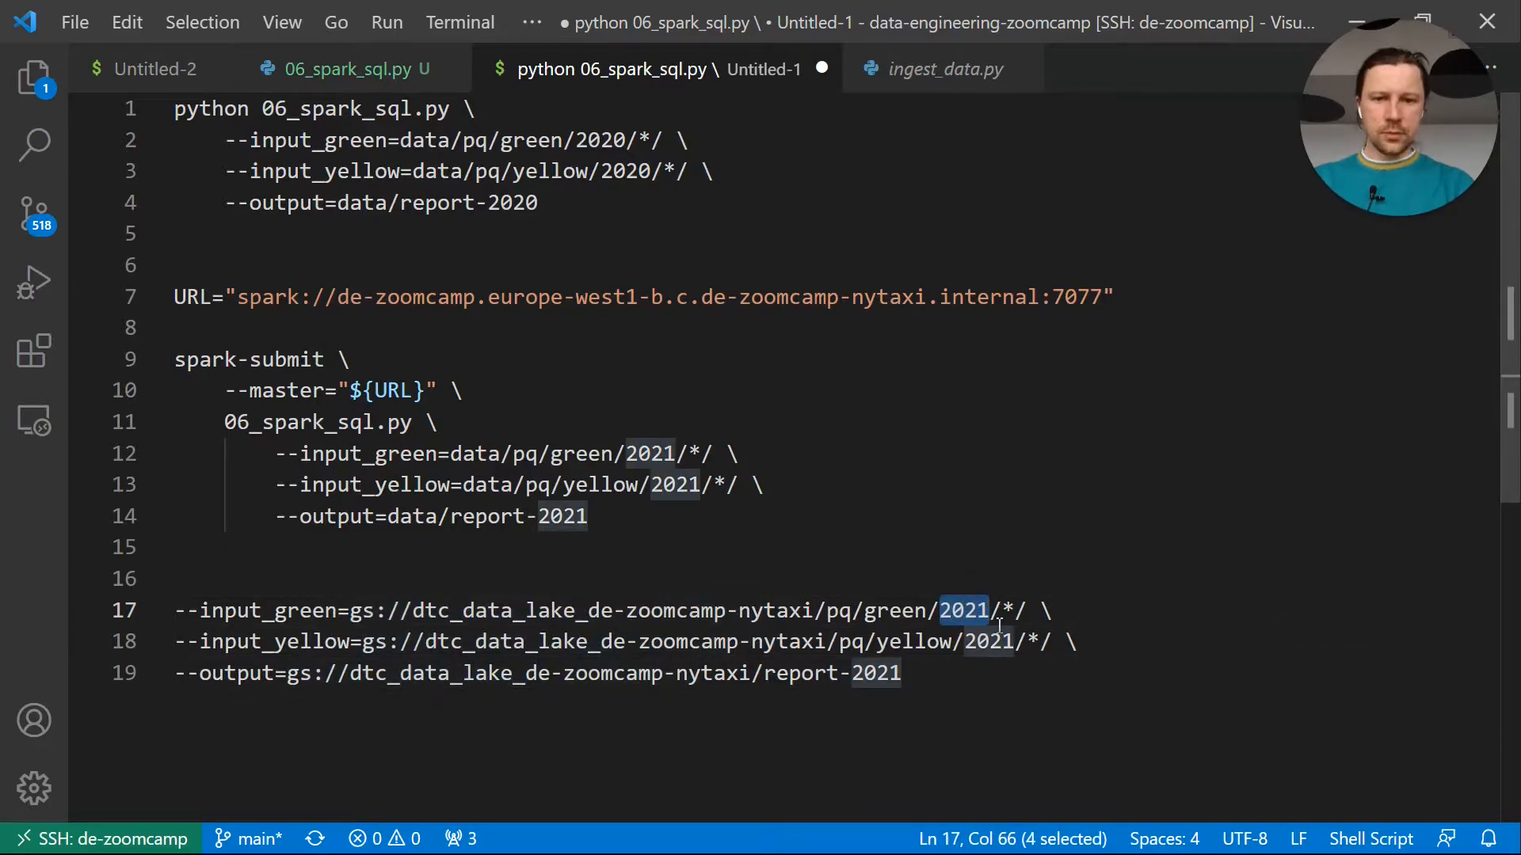
left_click(902, 673)
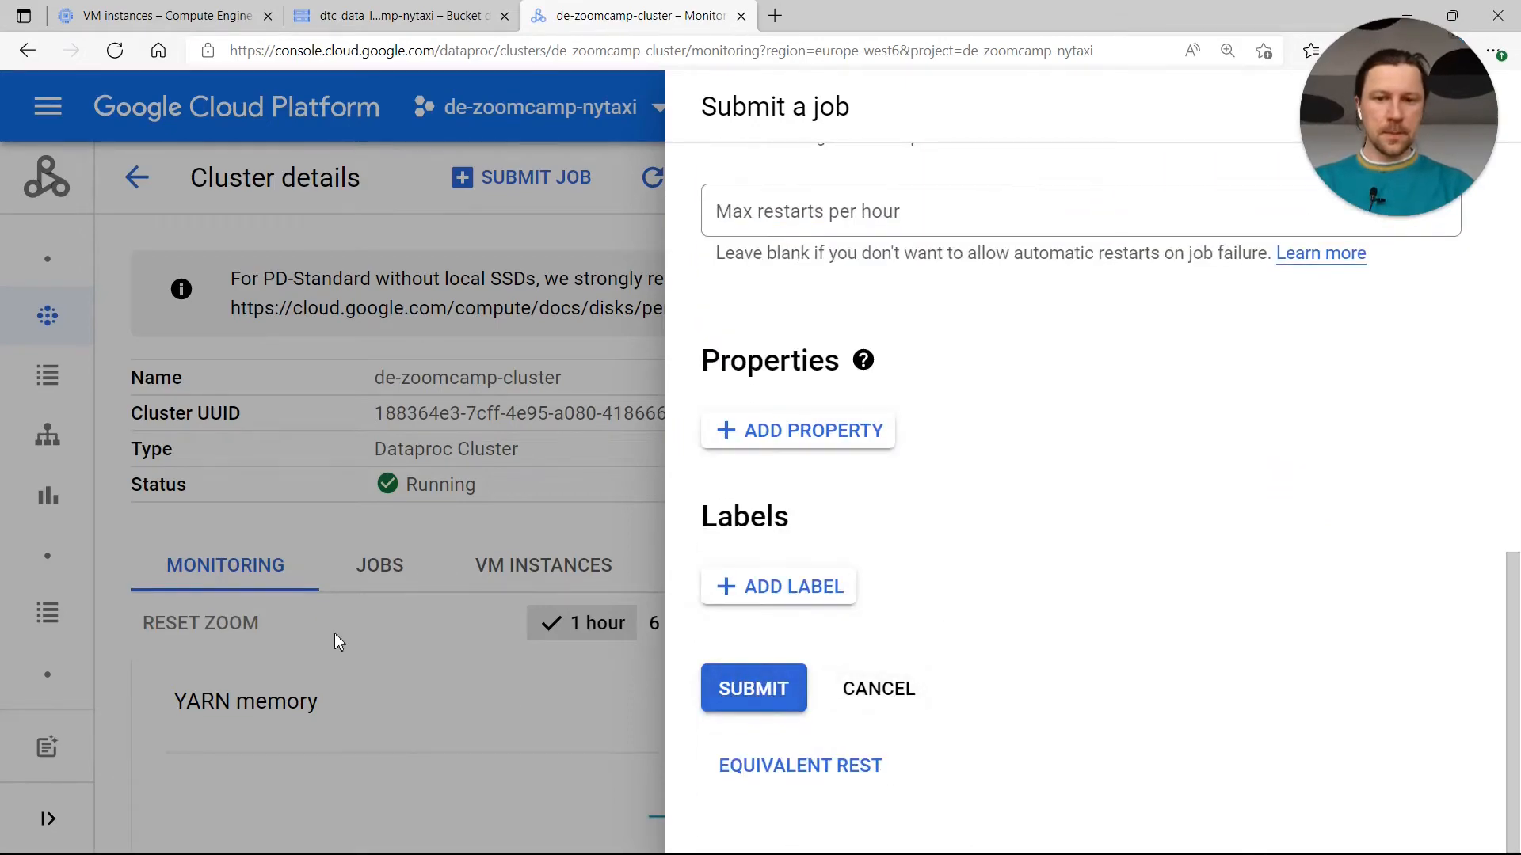
Submit the PySpark job and inspect the storage connector lines in its output log
left_click(753, 688)
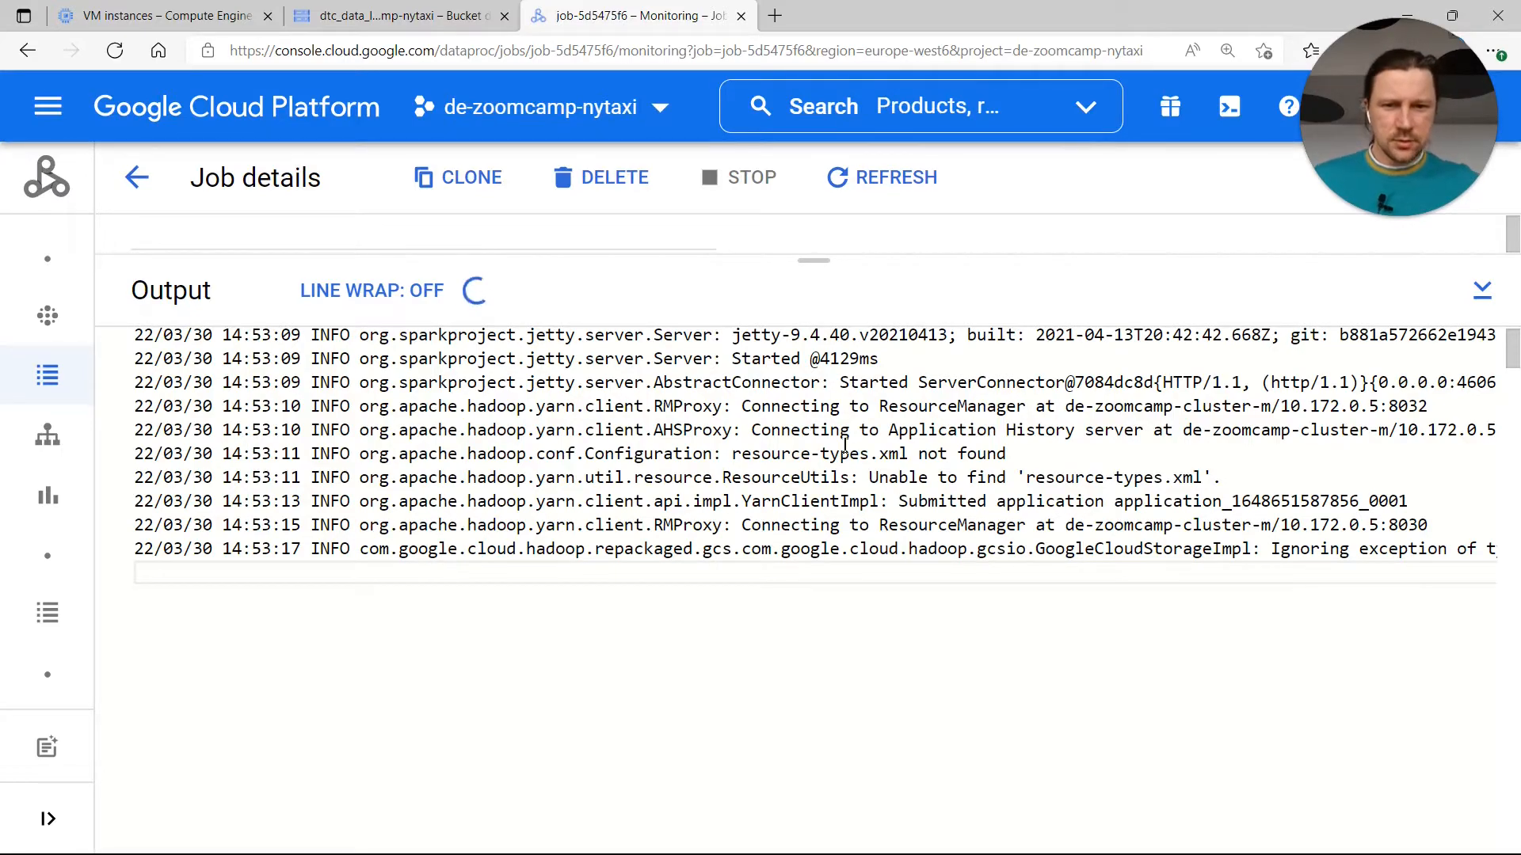
triple_click(679, 477)
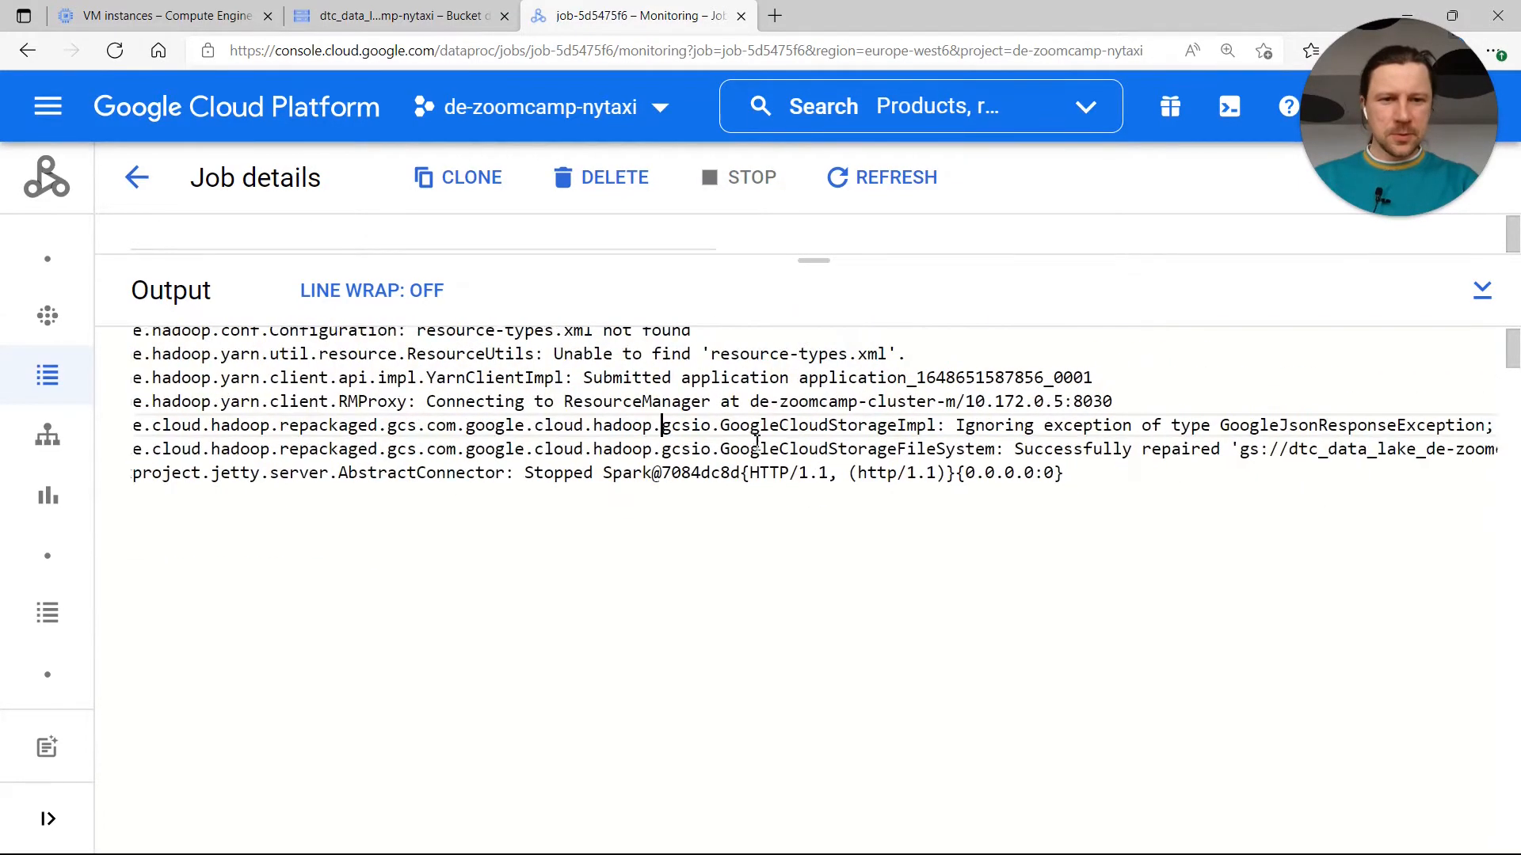
double_click(946, 449)
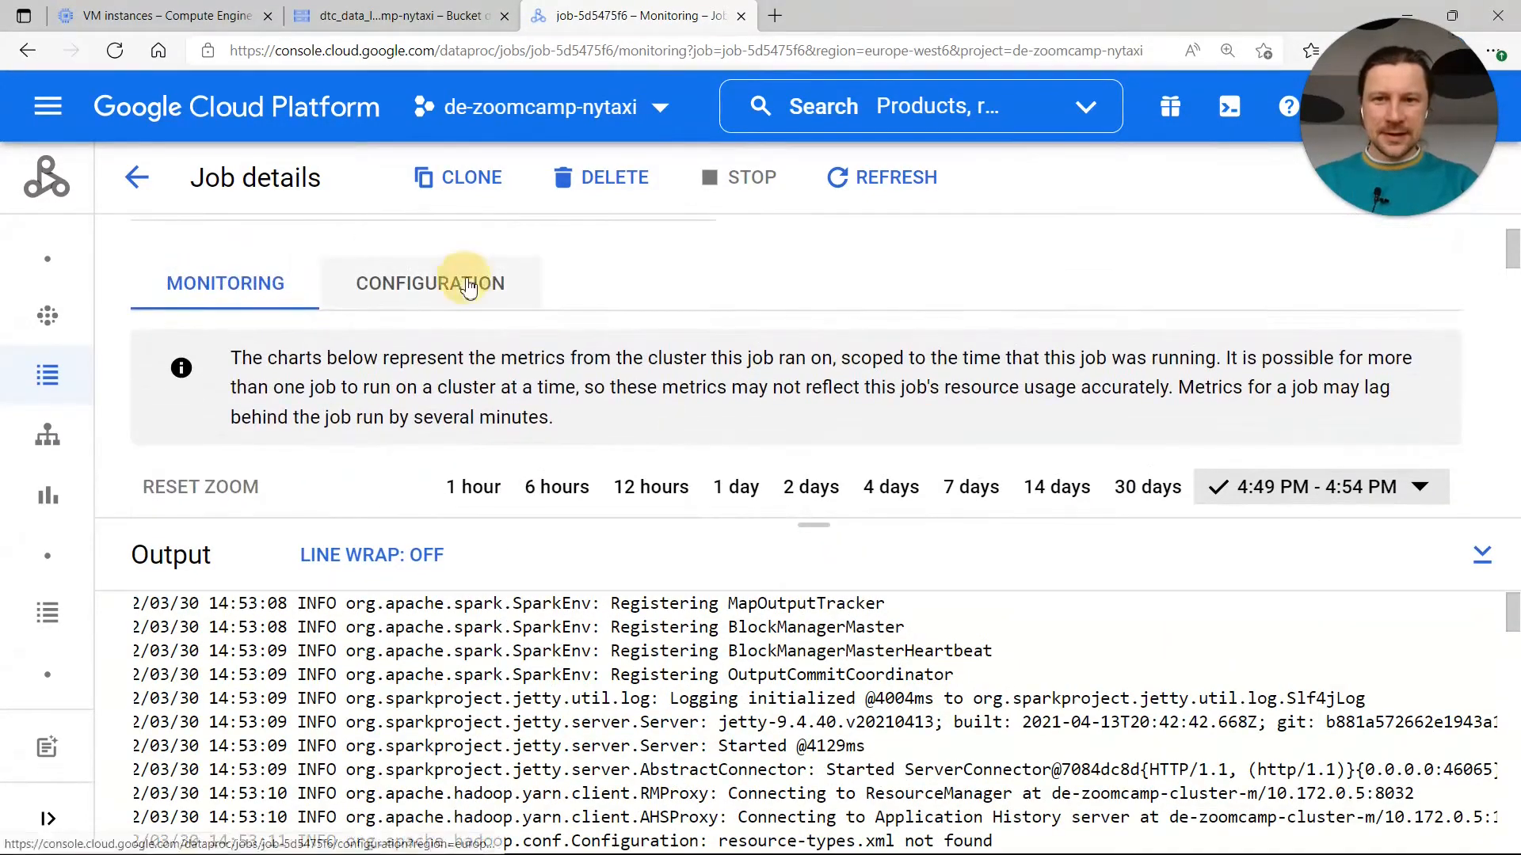
Confirm job-5d5475f6 Succeeded and locate de-zoomcamp-cluster-m's external IP 34.65.142.209
left_click(431, 283)
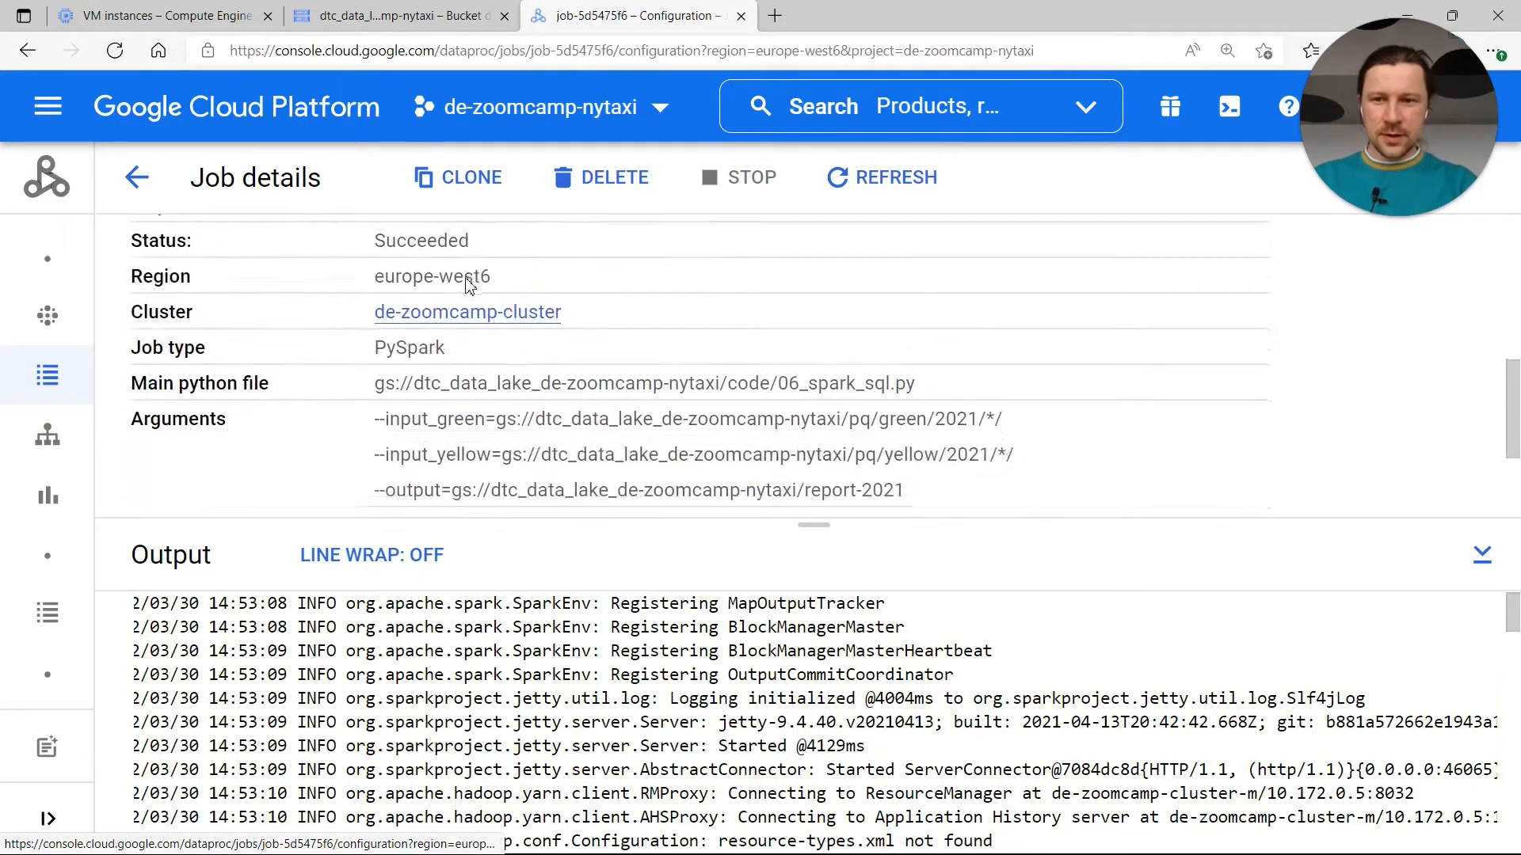
scroll("down", 3)
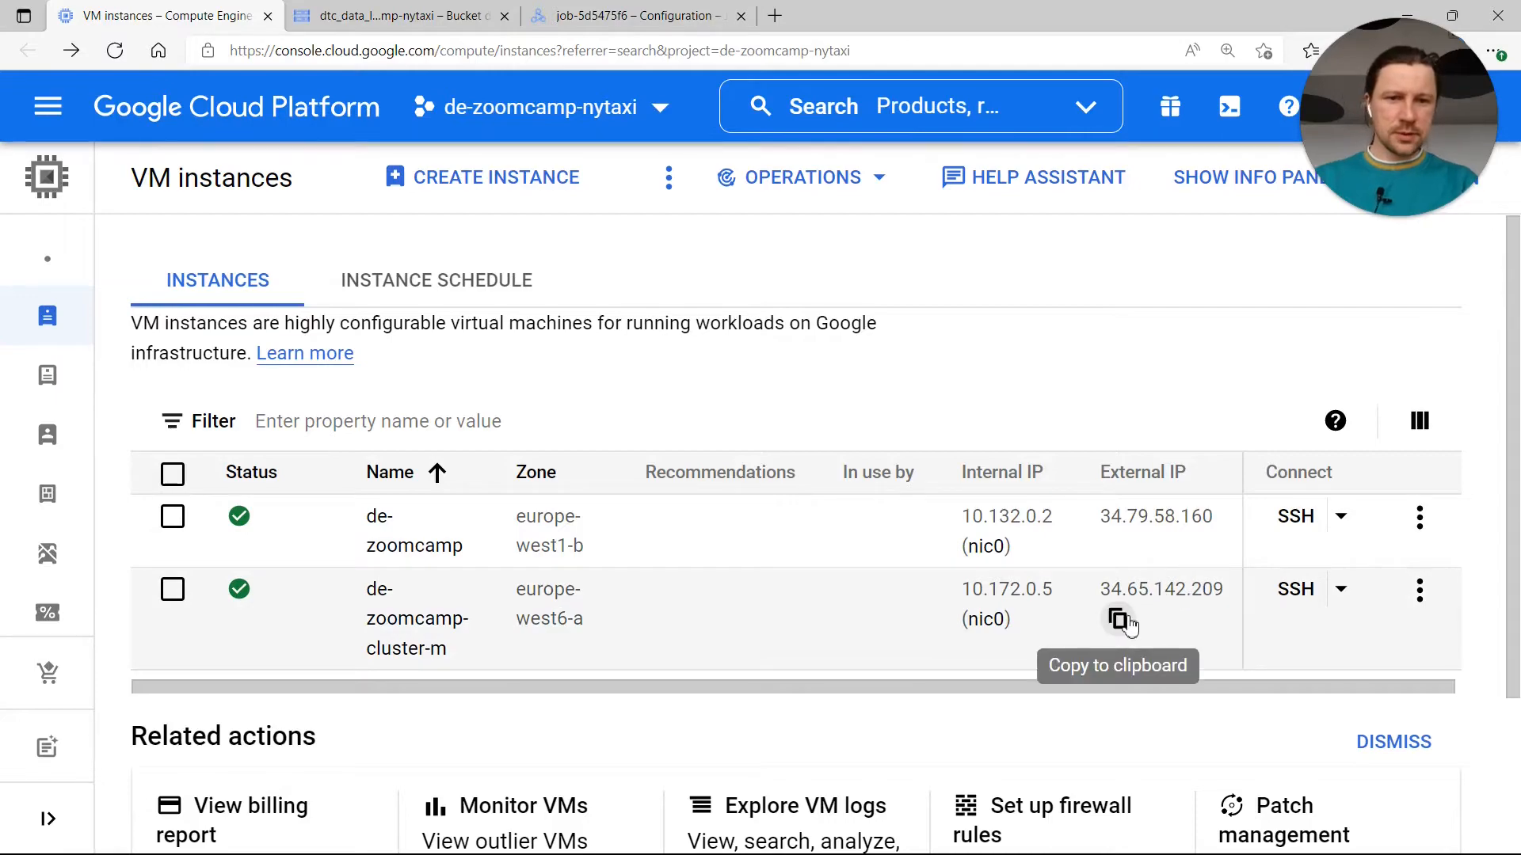
mouse_move(1188, 539)
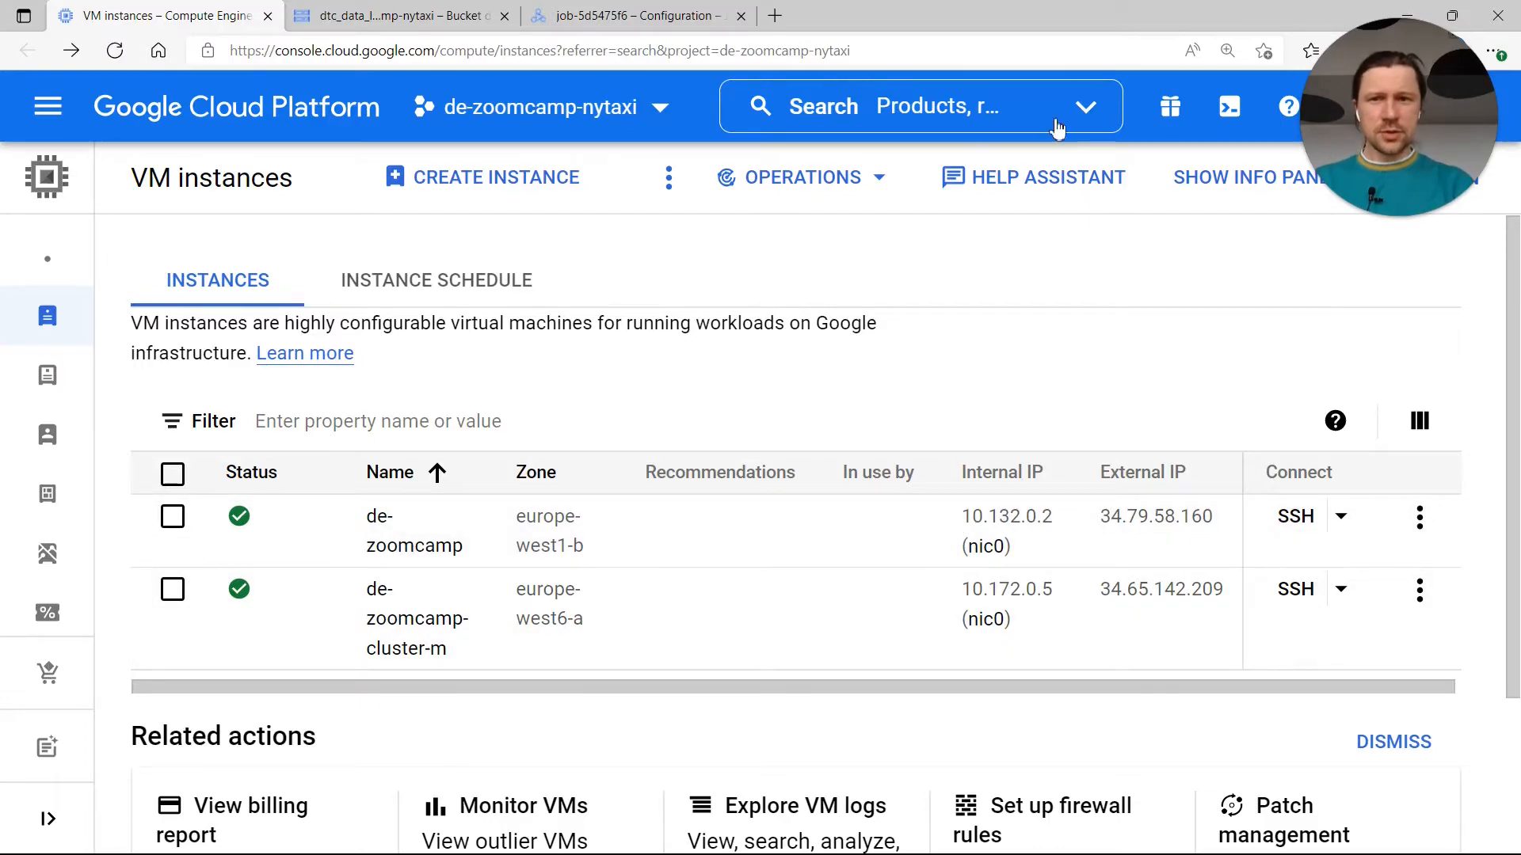
Inspect report-2021 in the bucket (_SUCCESS, 207.6 KB part file), then return to the job details
left_click(398, 16)
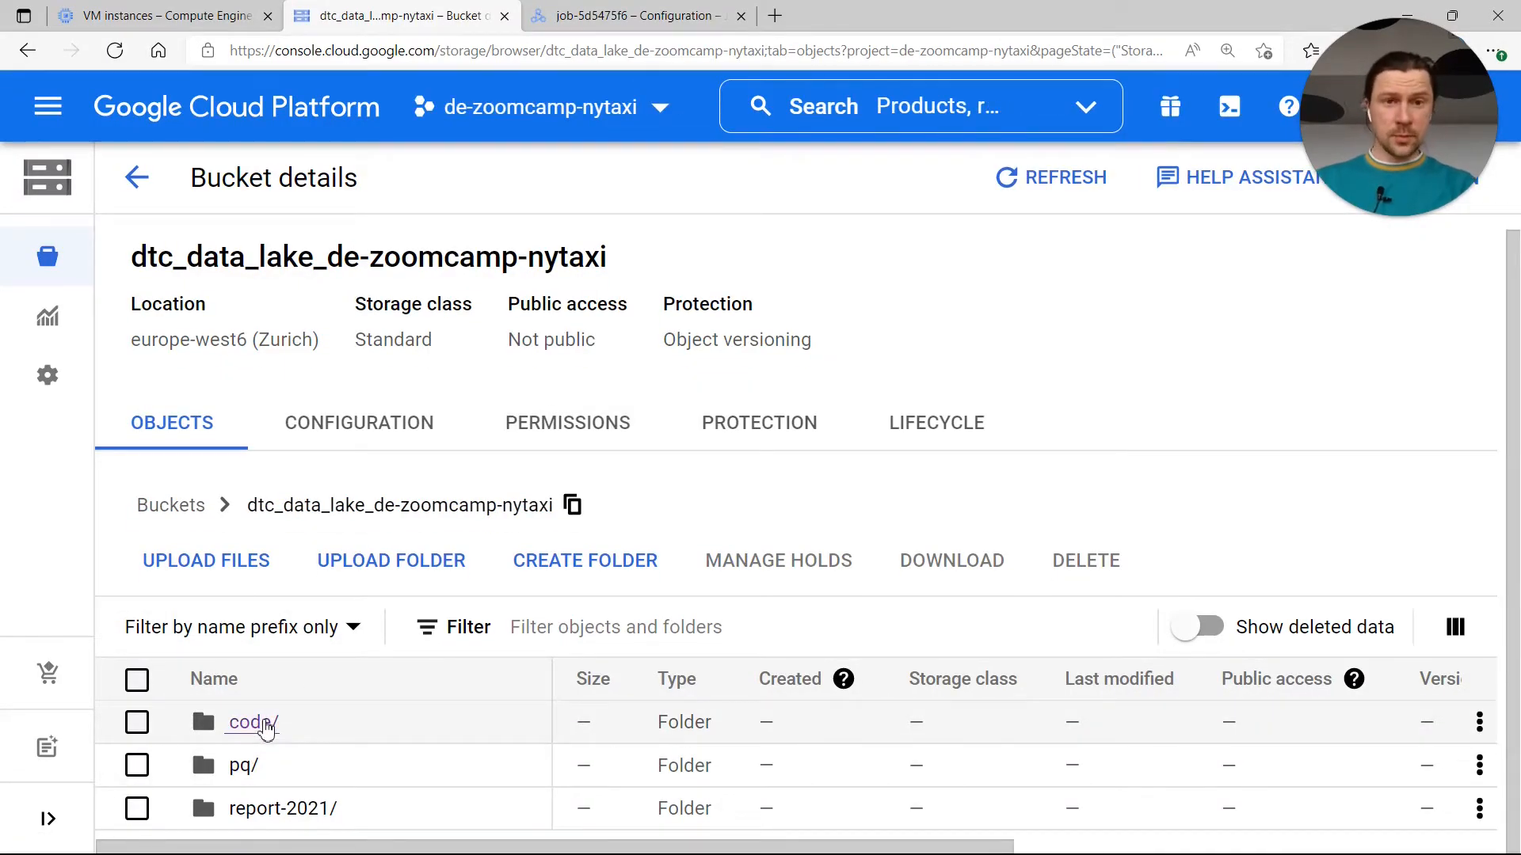
left_click(281, 807)
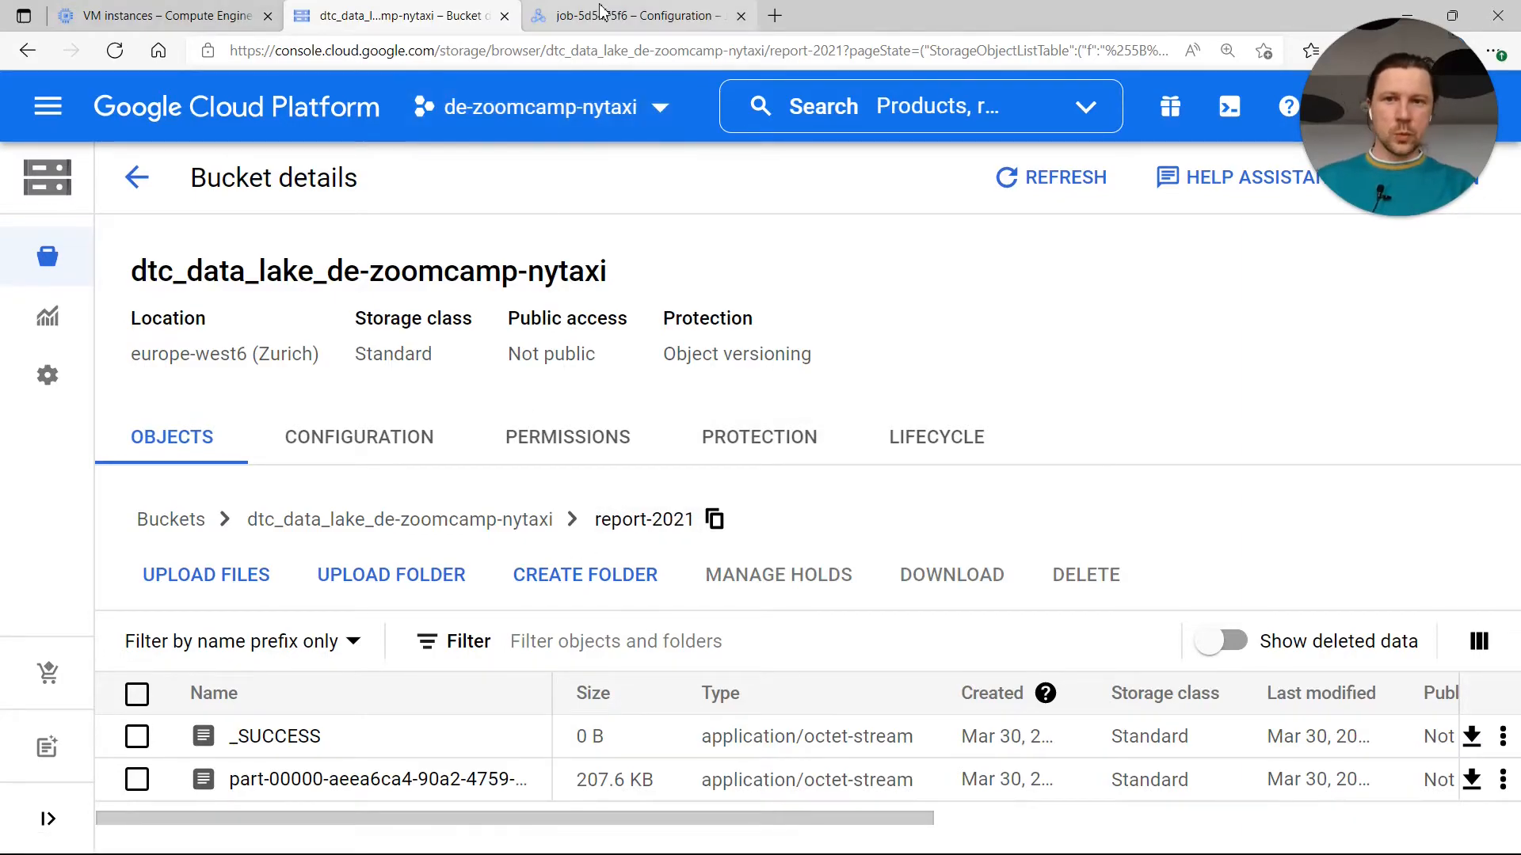
left_click(631, 16)
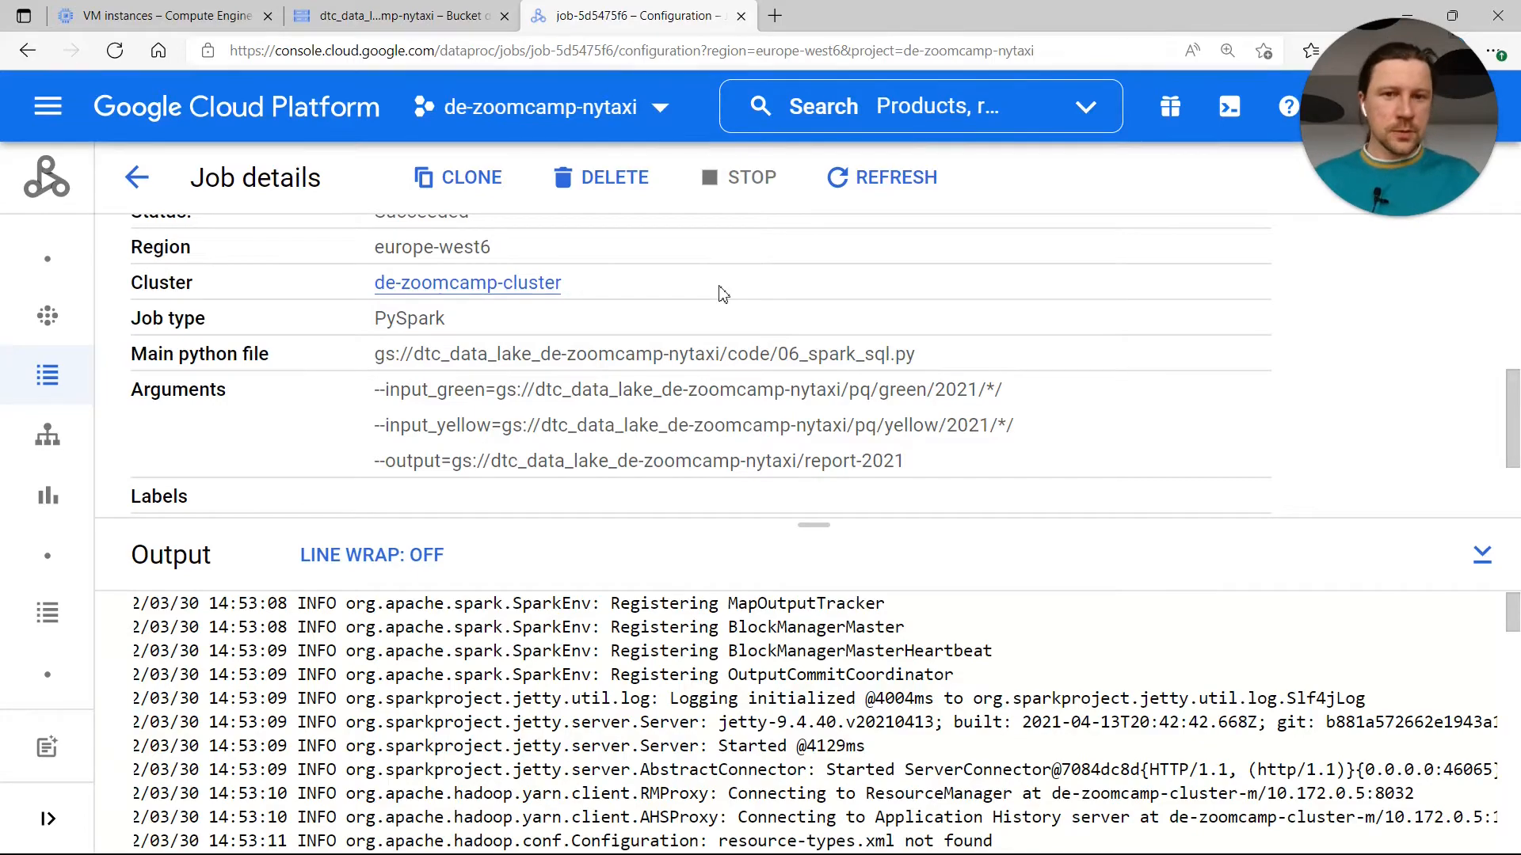
mouse_move(137, 177)
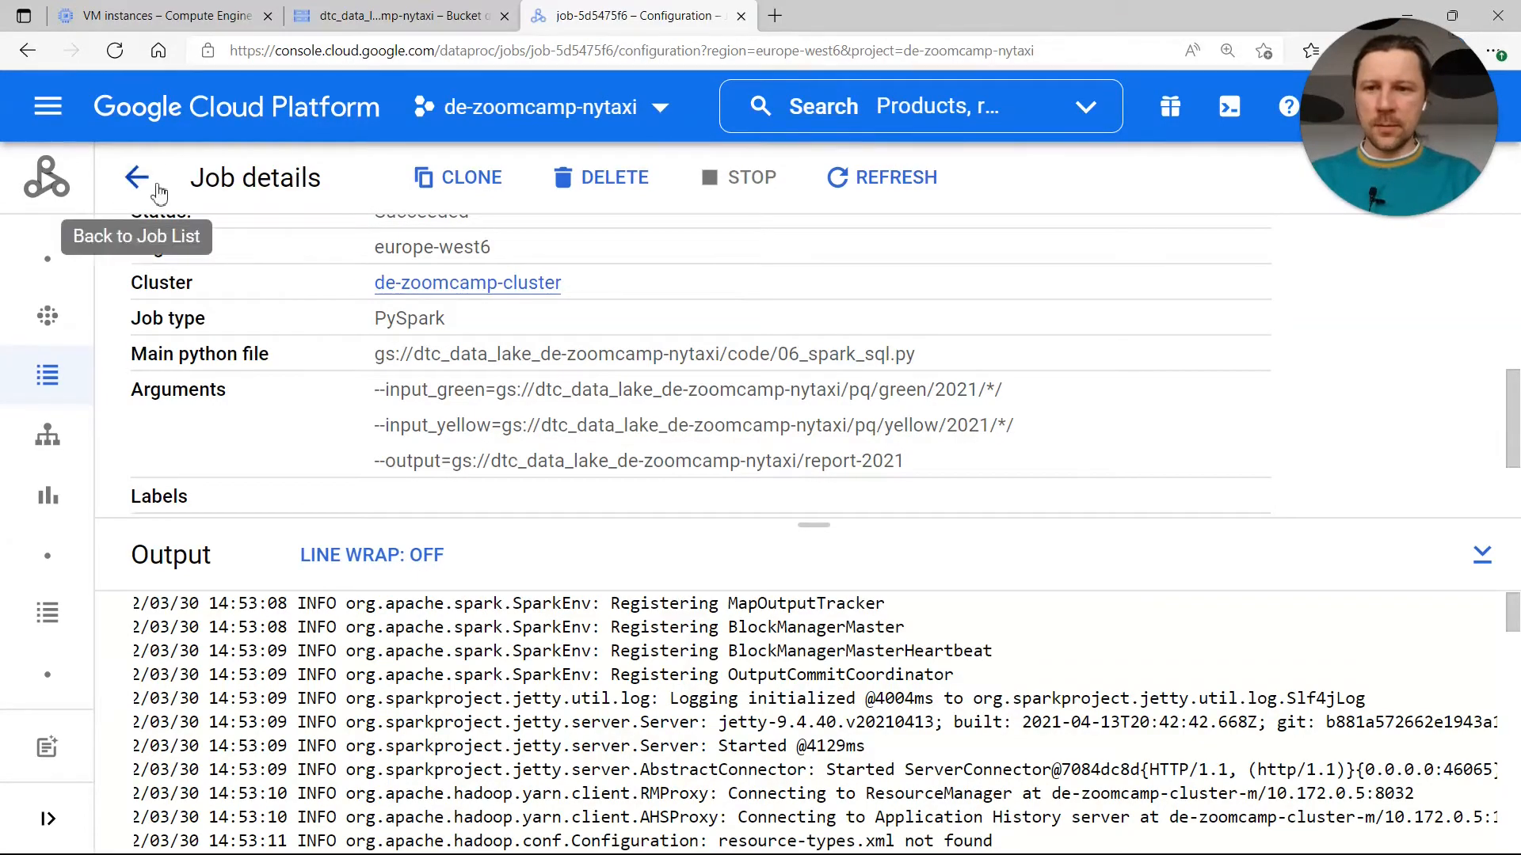
mouse_move(345, 355)
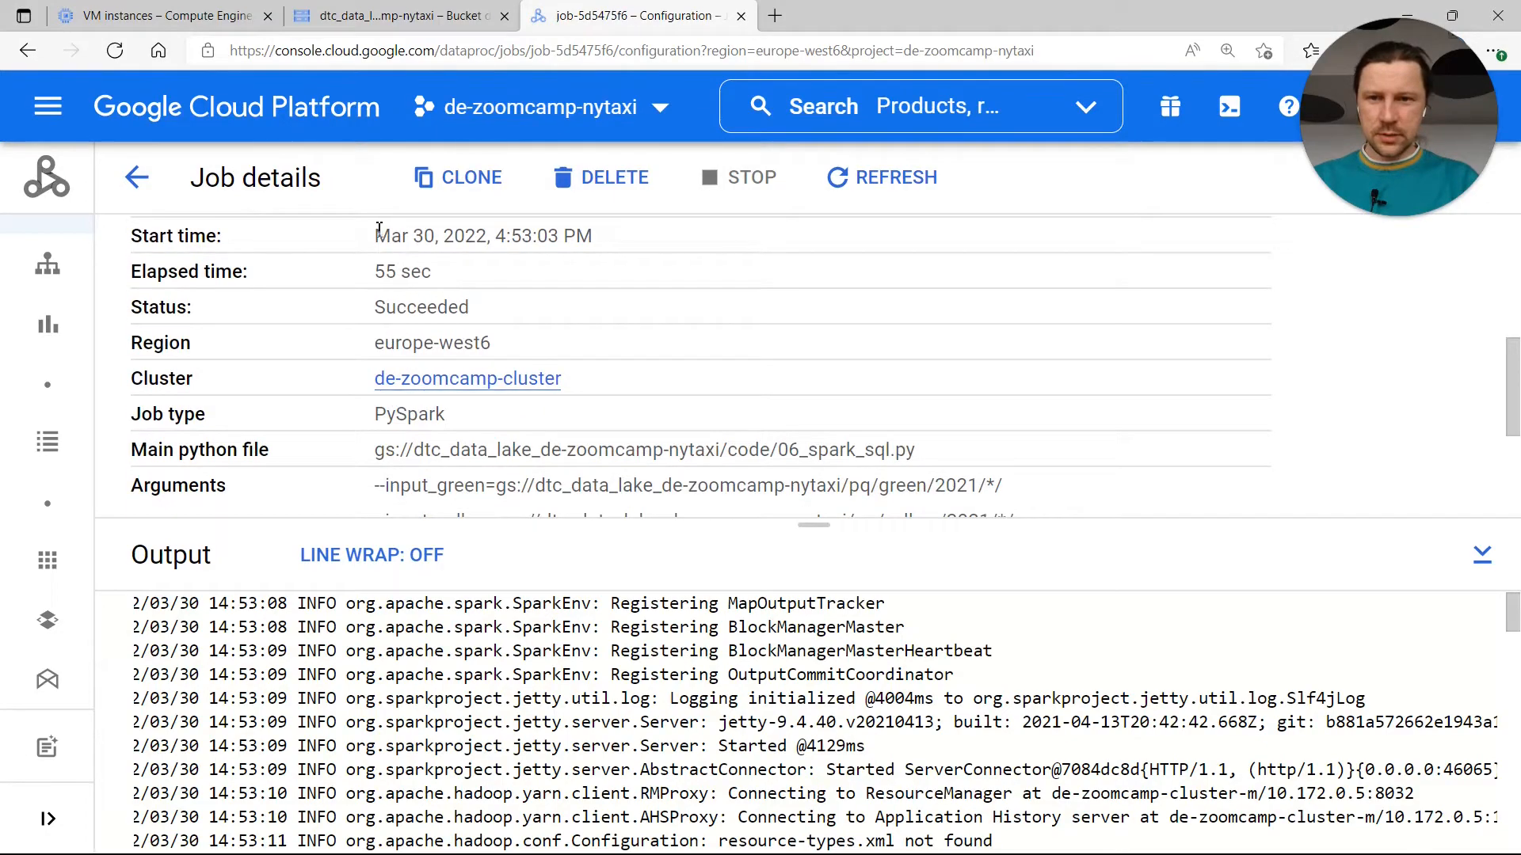
Bring up the equivalent REST JSON for job-5d5475f6 from its Job details
scroll("down", 3)
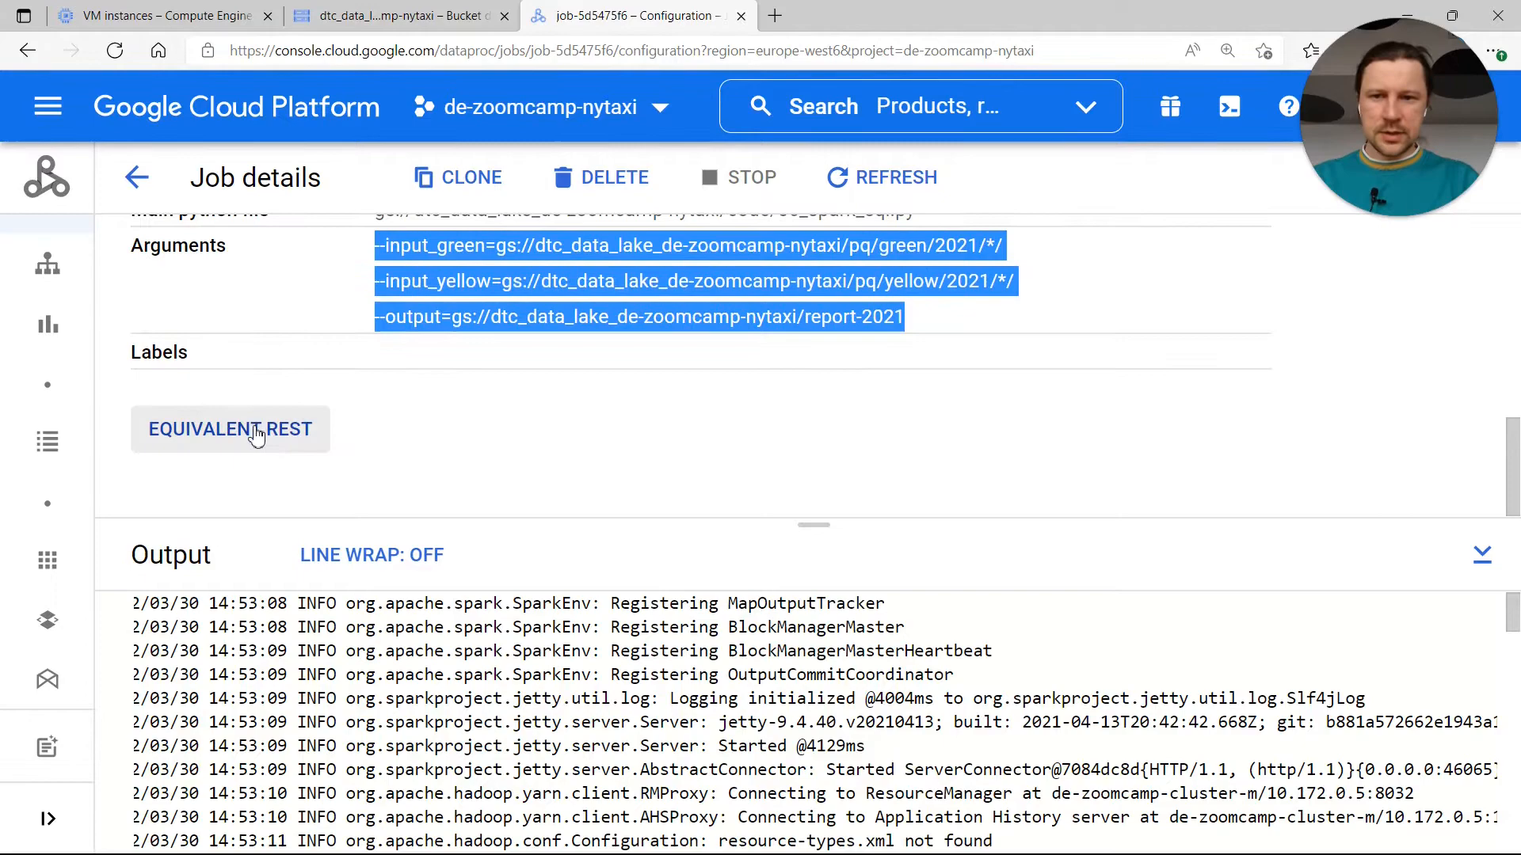
left_click(229, 428)
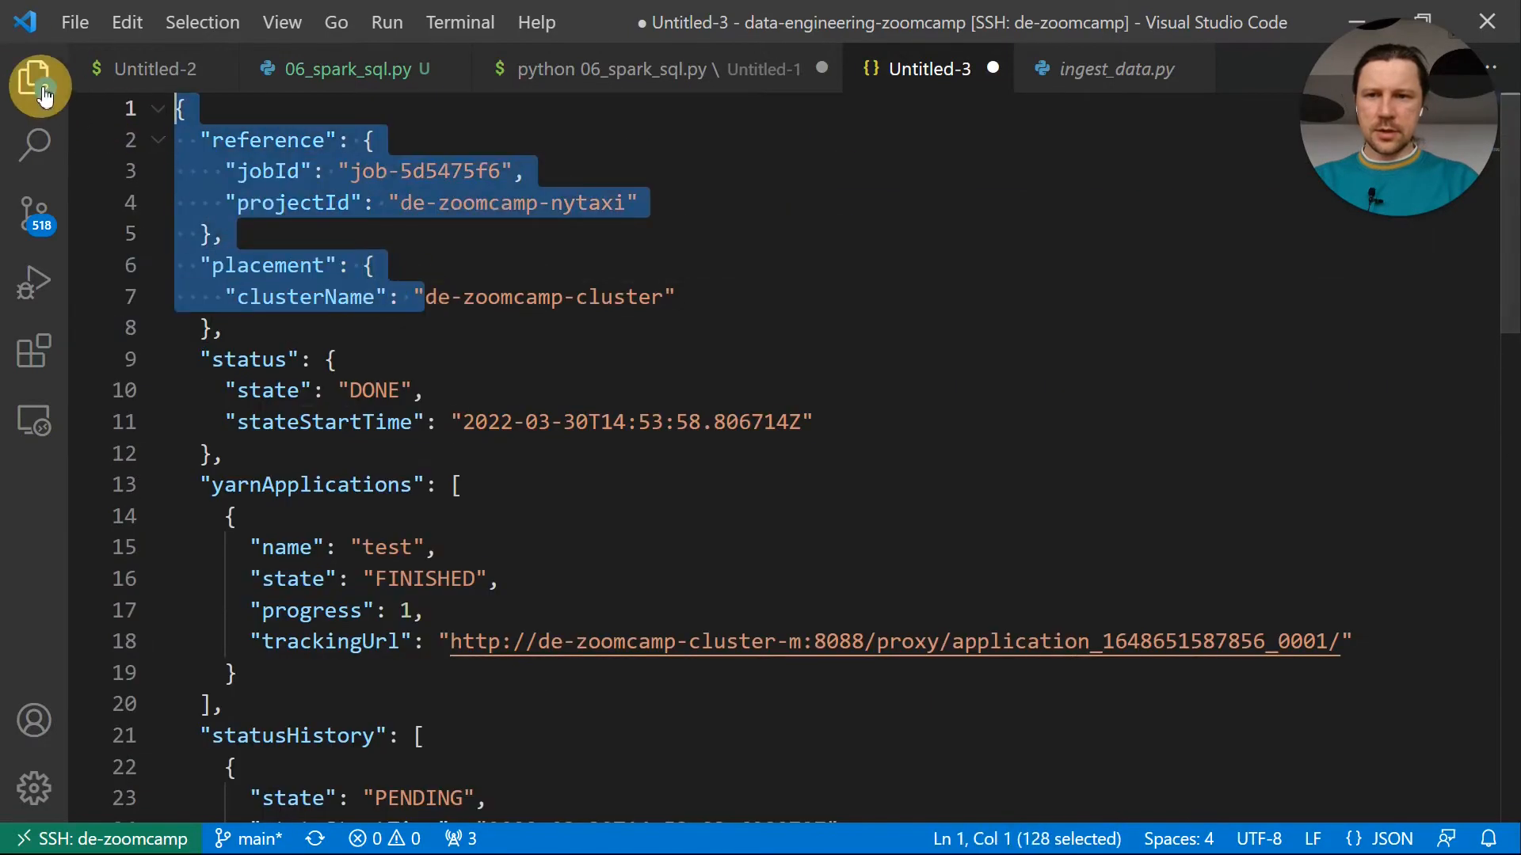
scroll("down", 3)
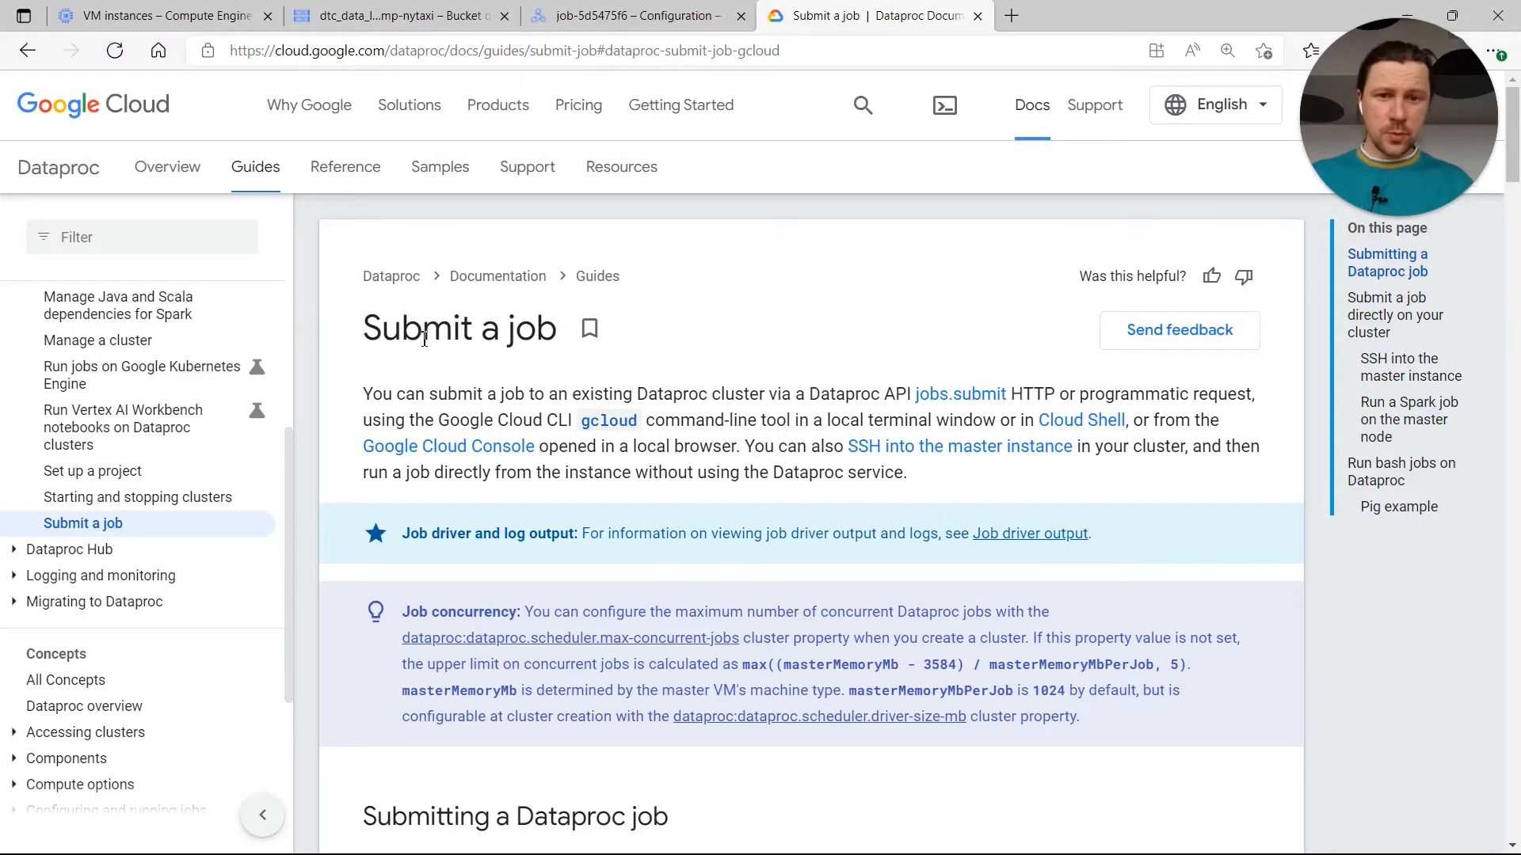
Zoom into the Dataproc 'Submit a job' guide and locate its gcloud command template
left_click(1226, 51)
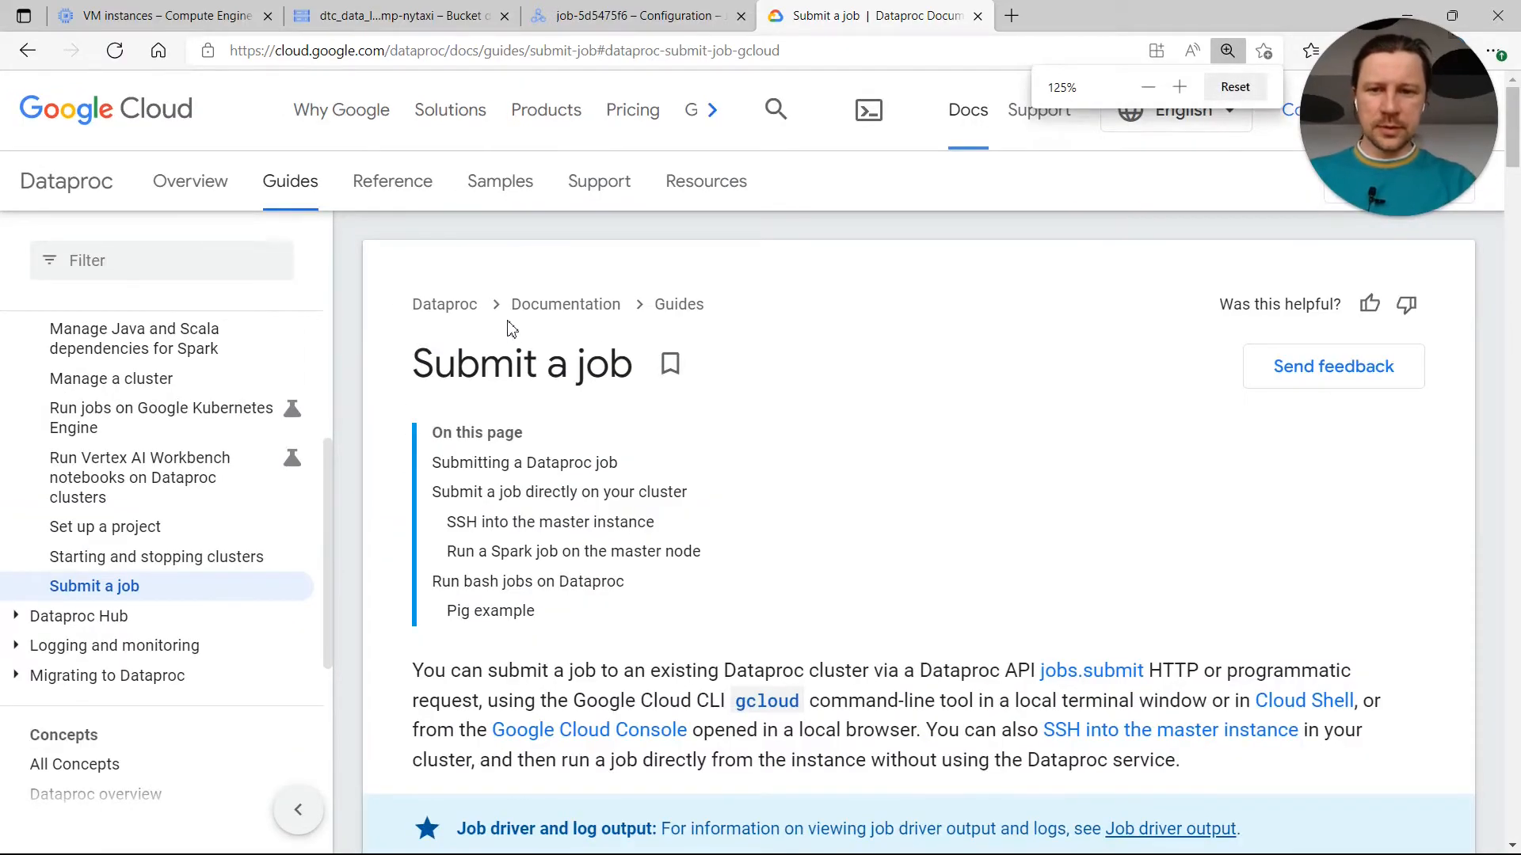
scroll("down", 3)
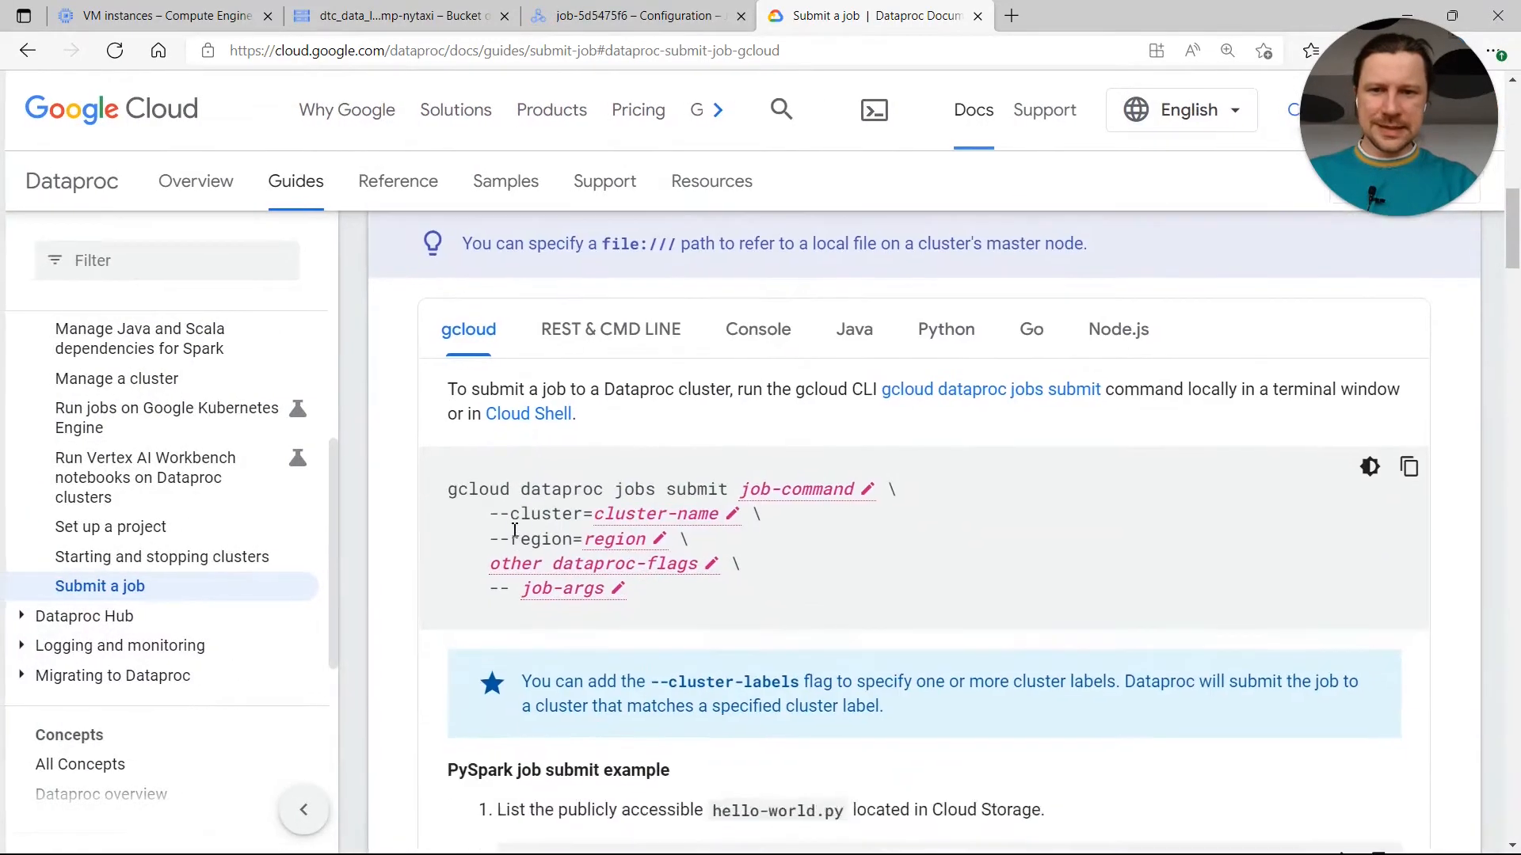
mouse_move(567, 351)
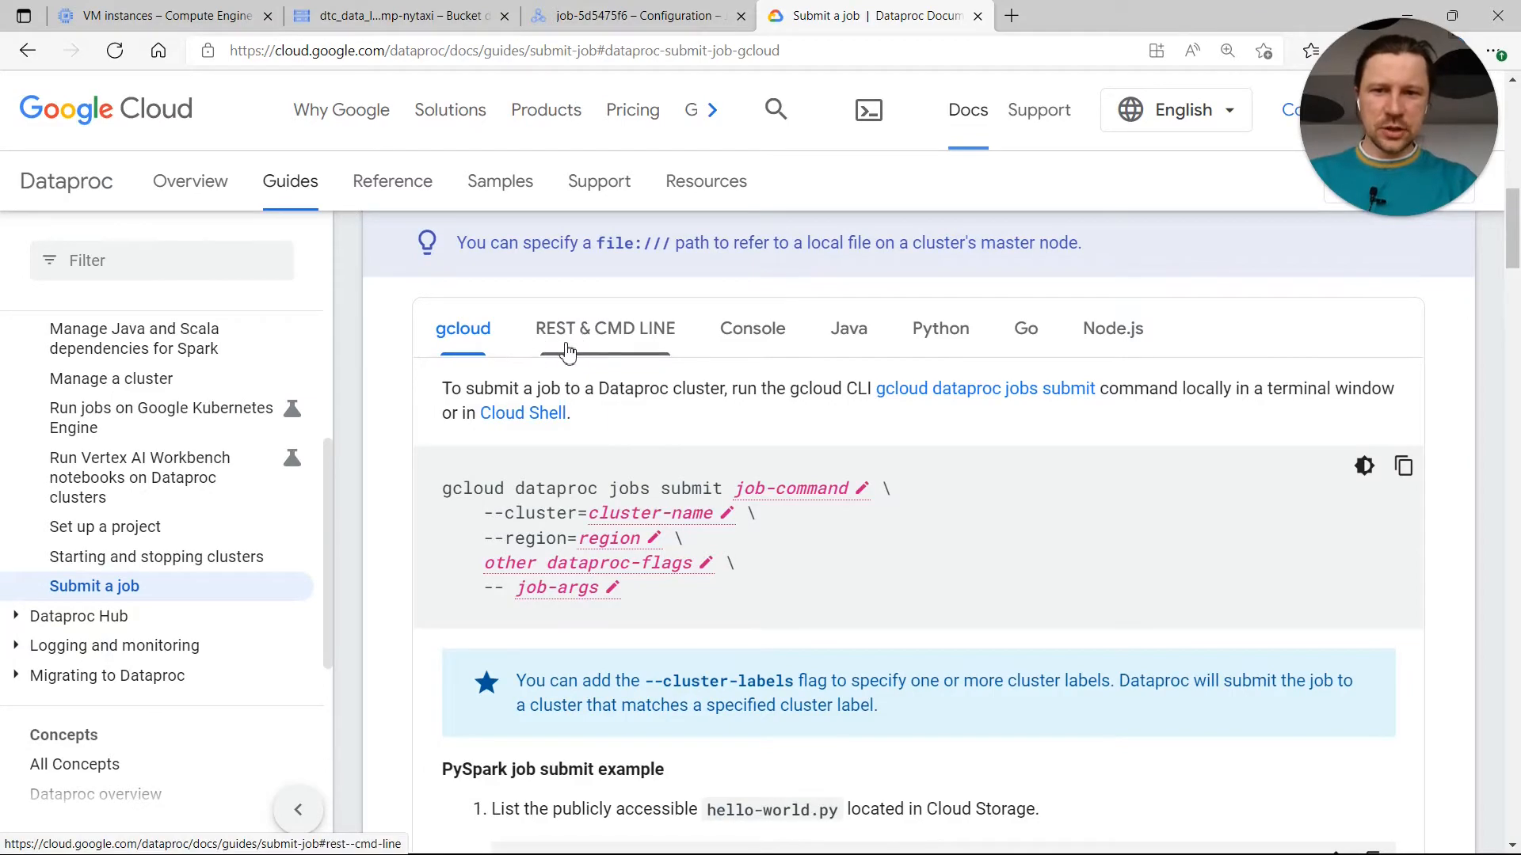
left_click(752, 328)
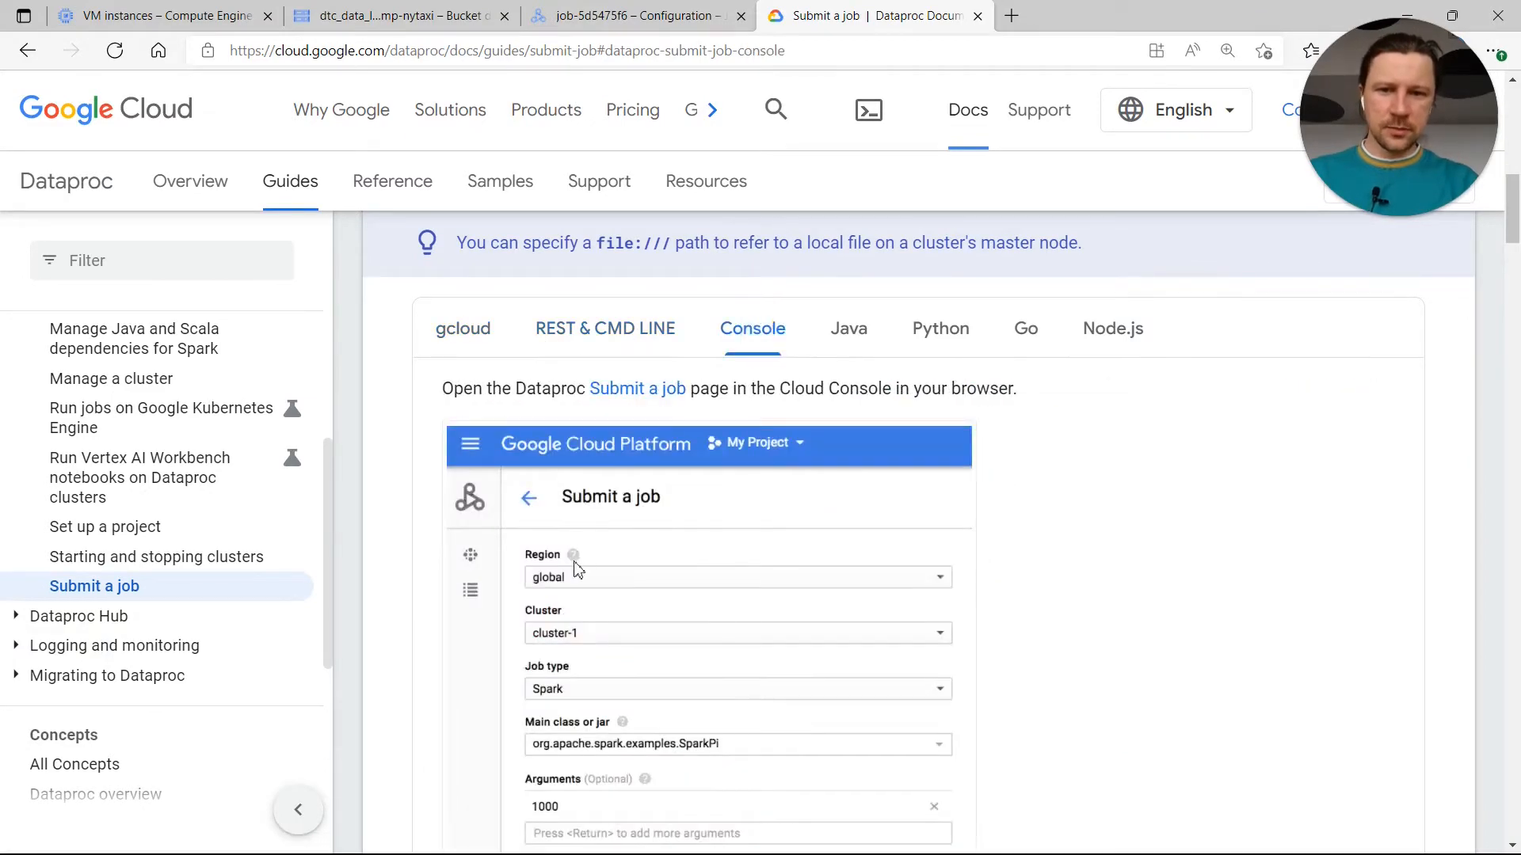
left_click(463, 328)
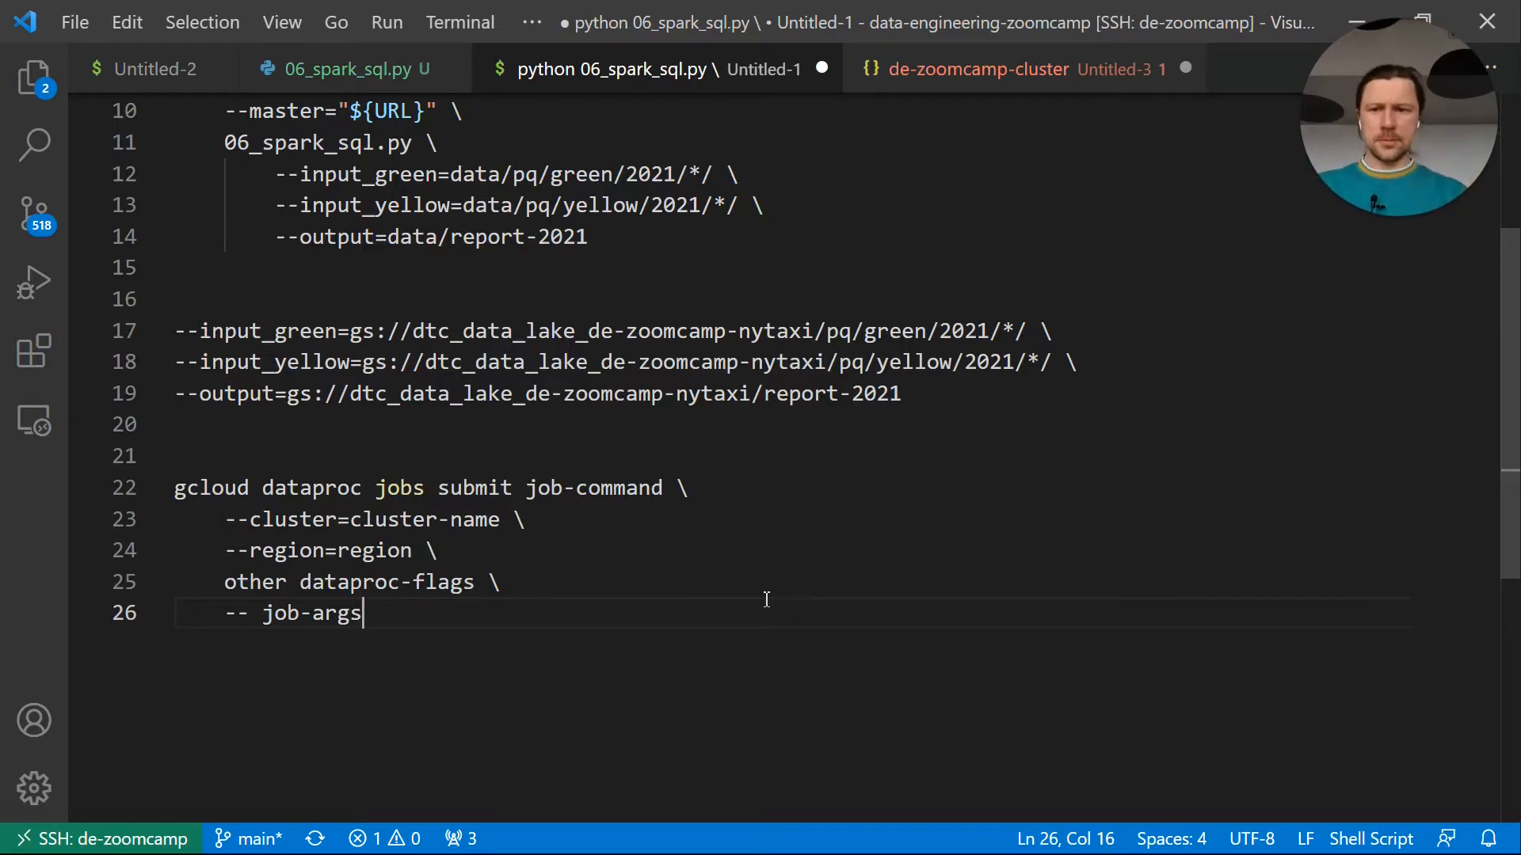
Fill the gcloud template for pyspark on de-zoomcamp-cluster in europe-west6 with script and arguments
double_click(310, 487)
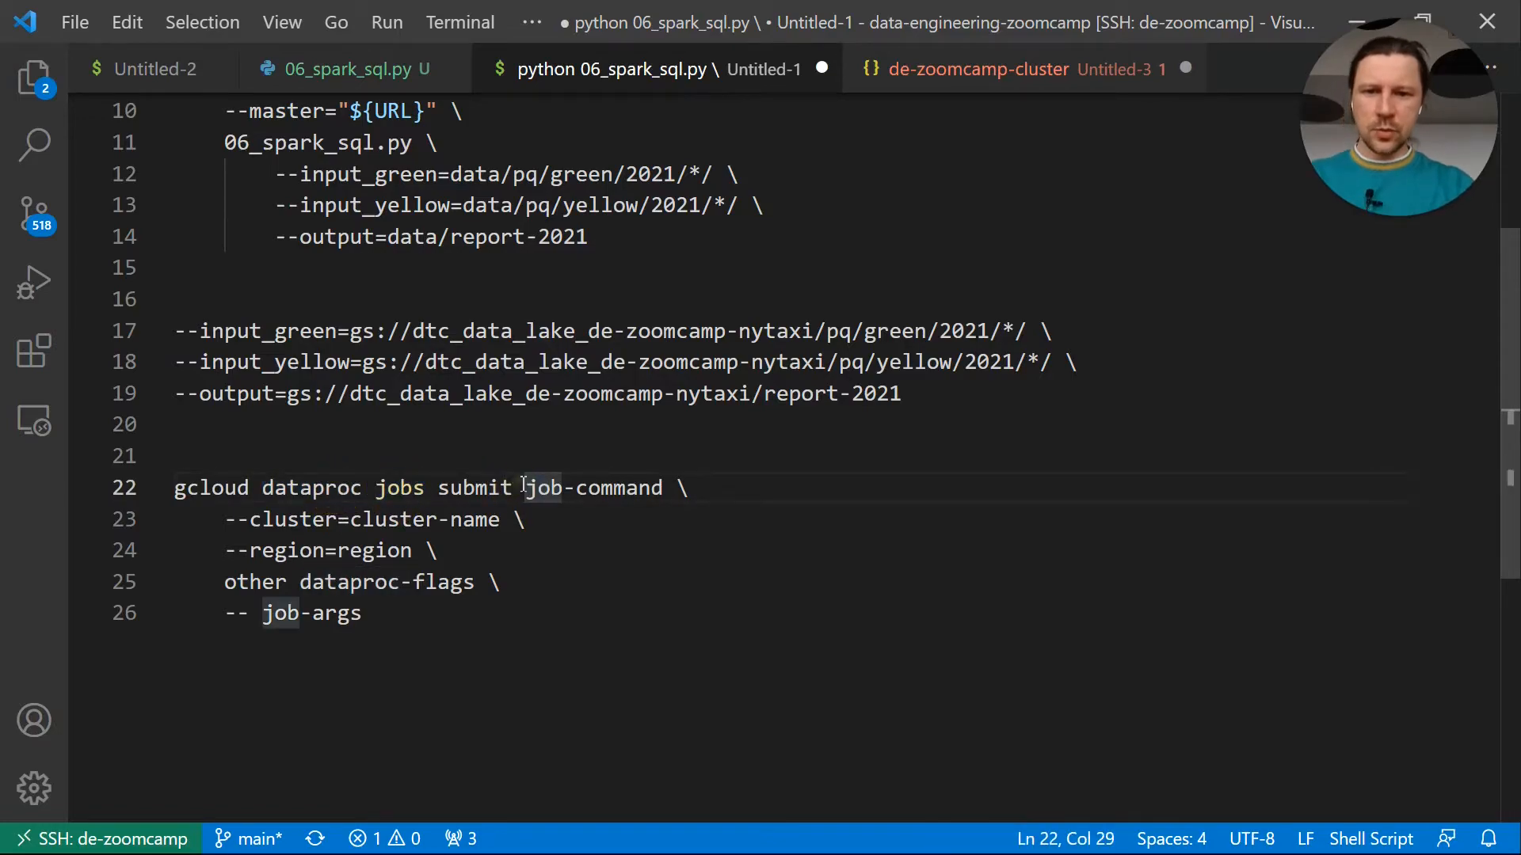
type("pyas")
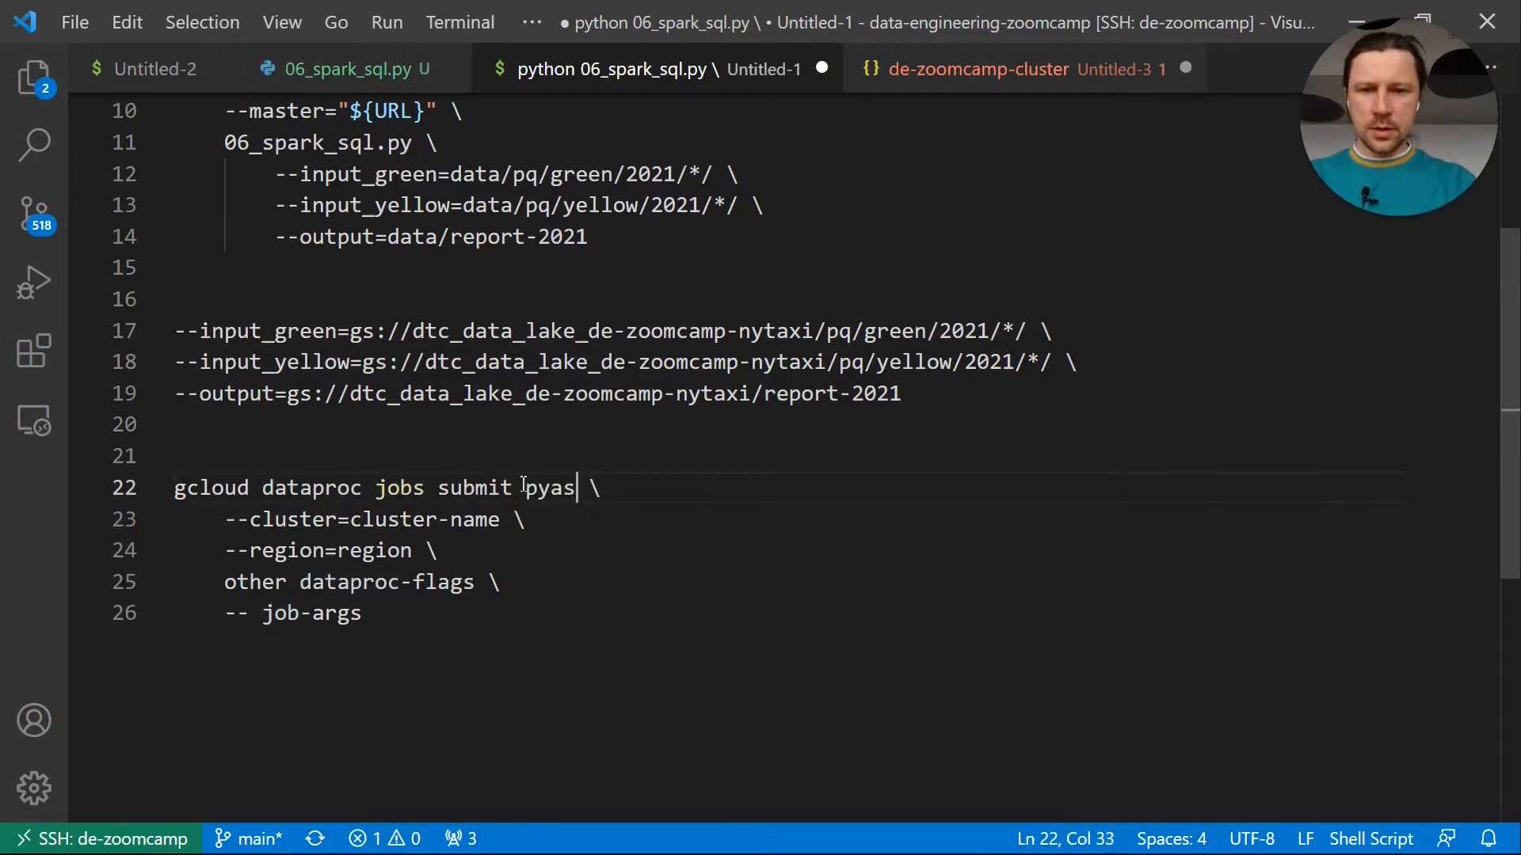
type("park")
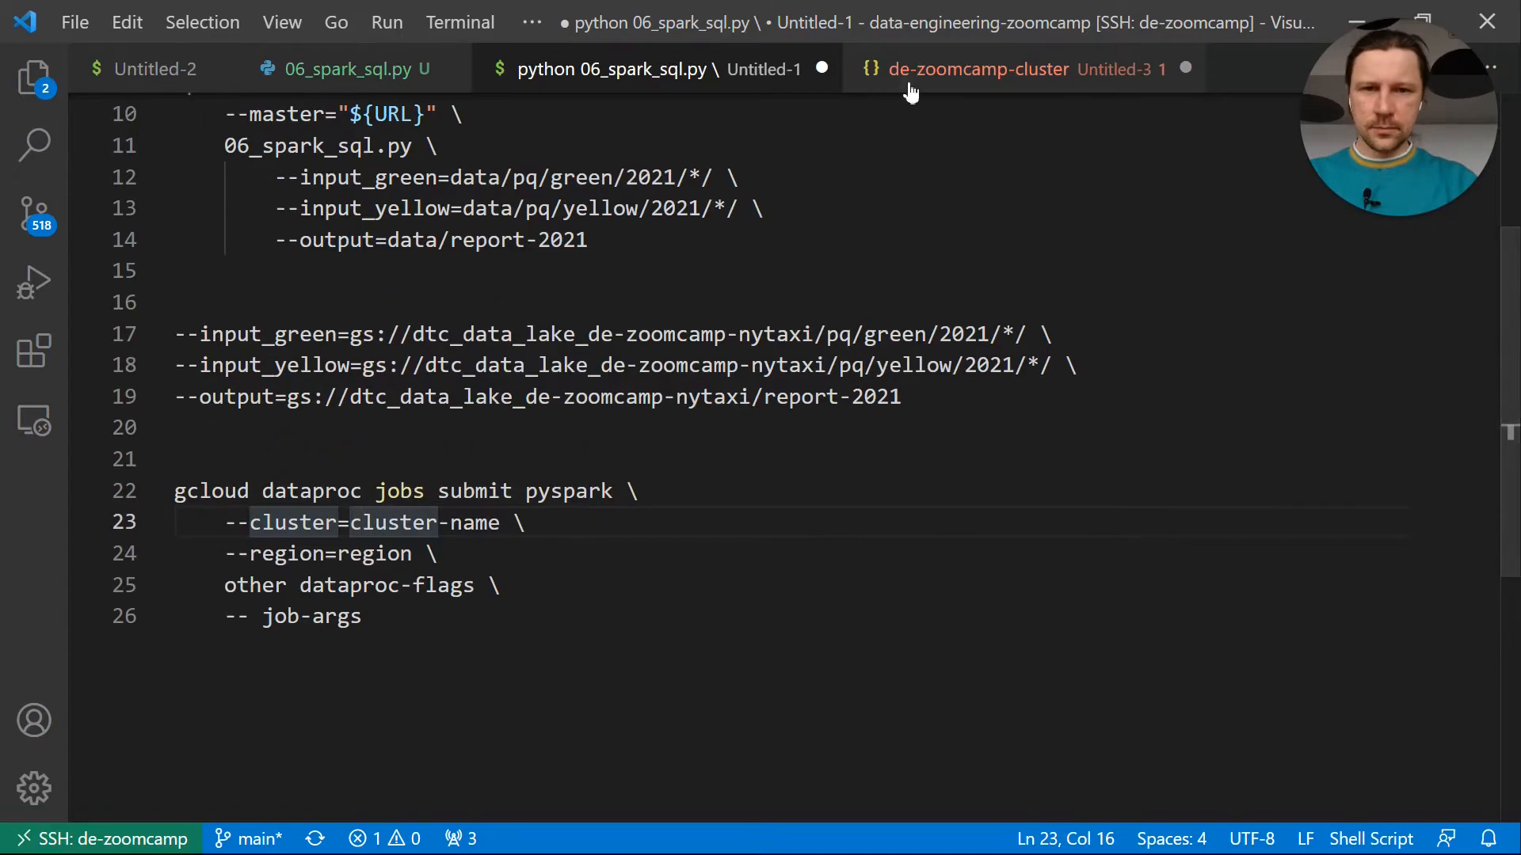
left_click(980, 69)
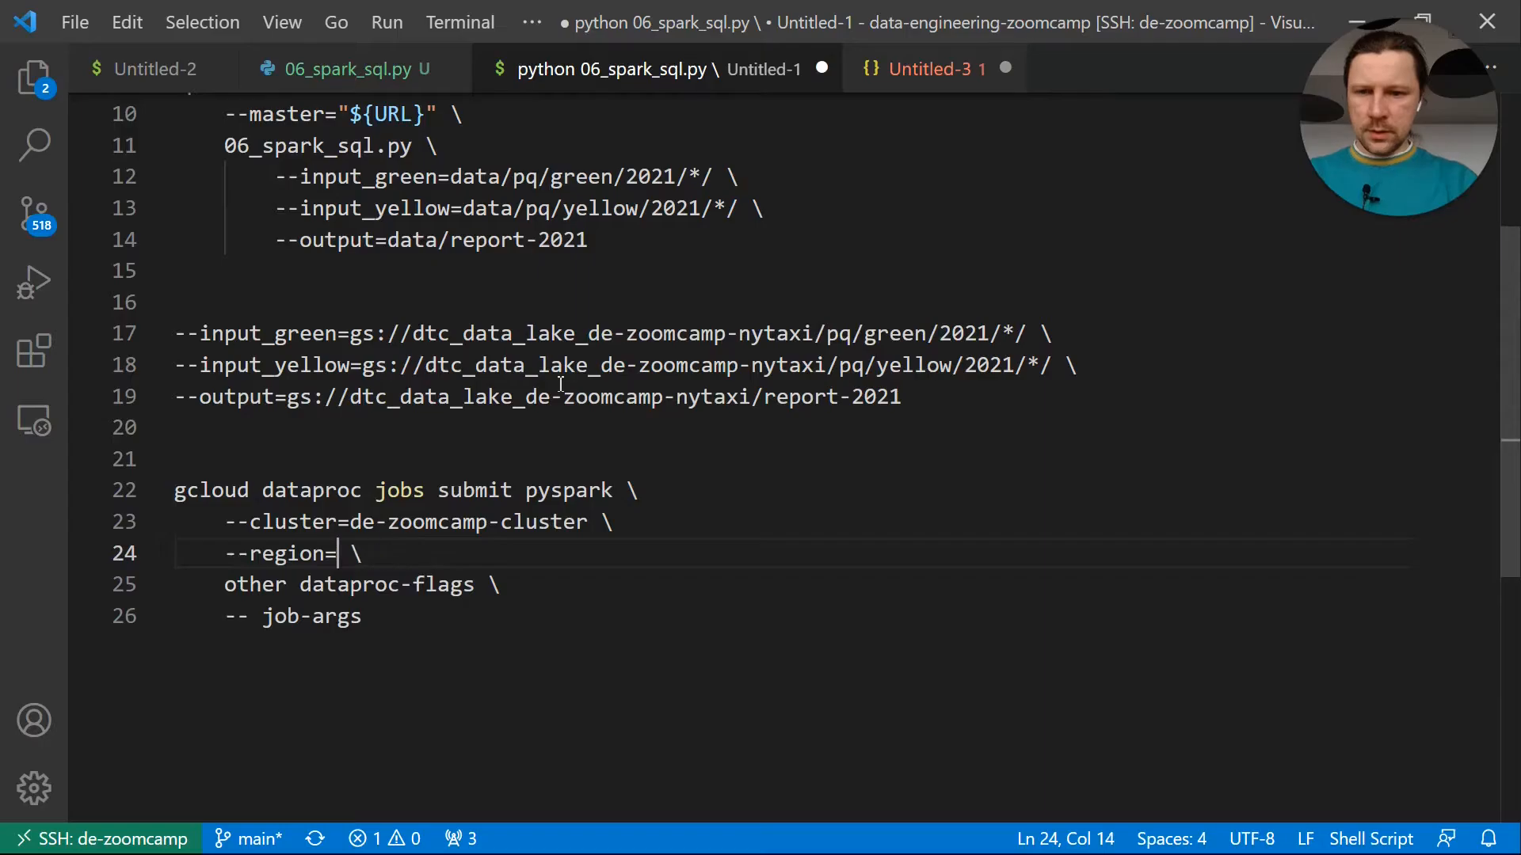
type("europe-west6")
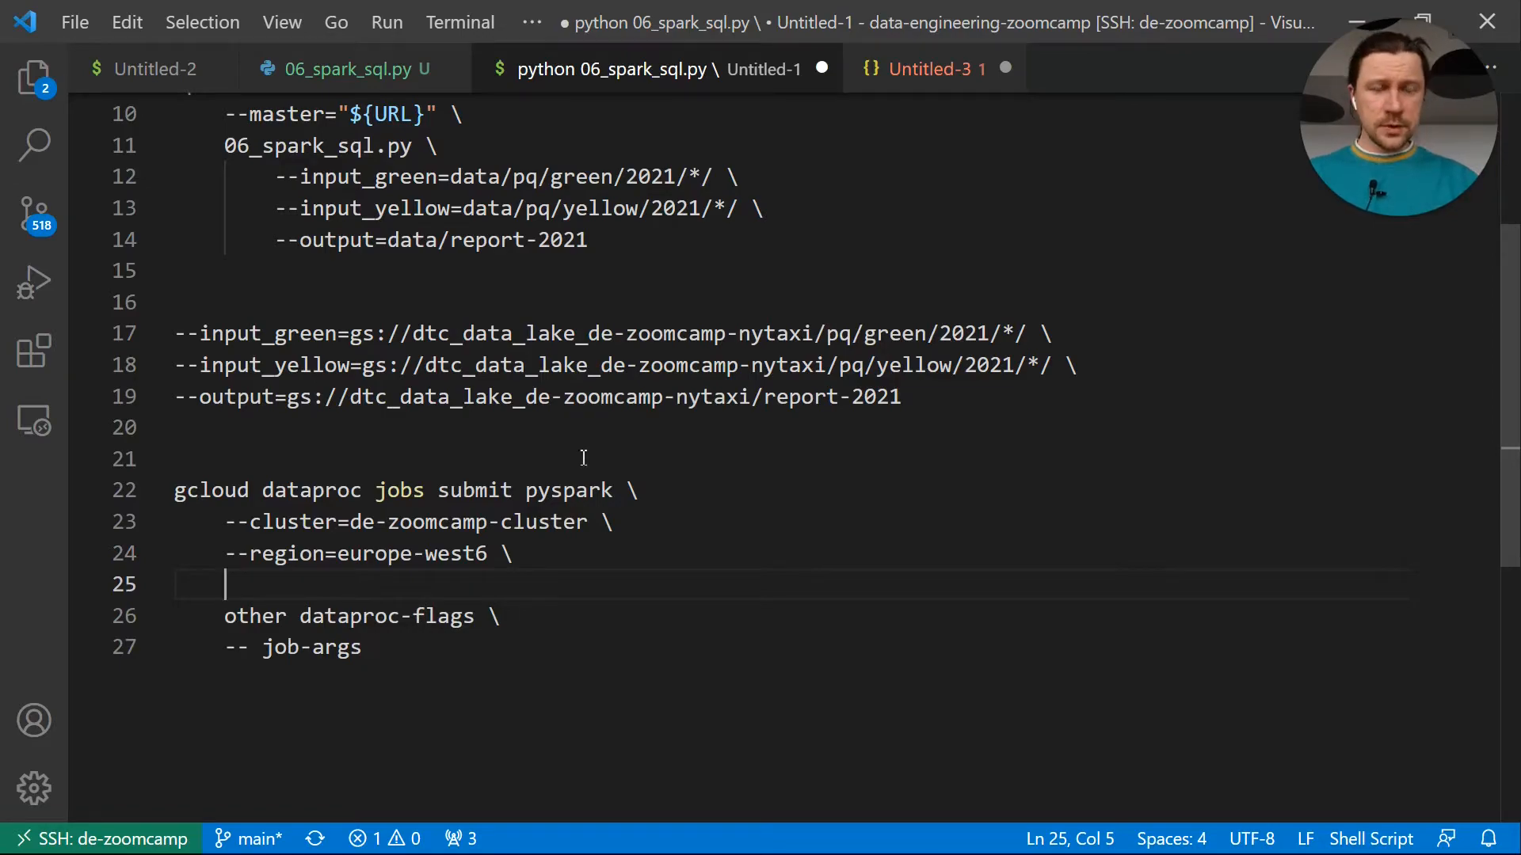
left_click(934, 69)
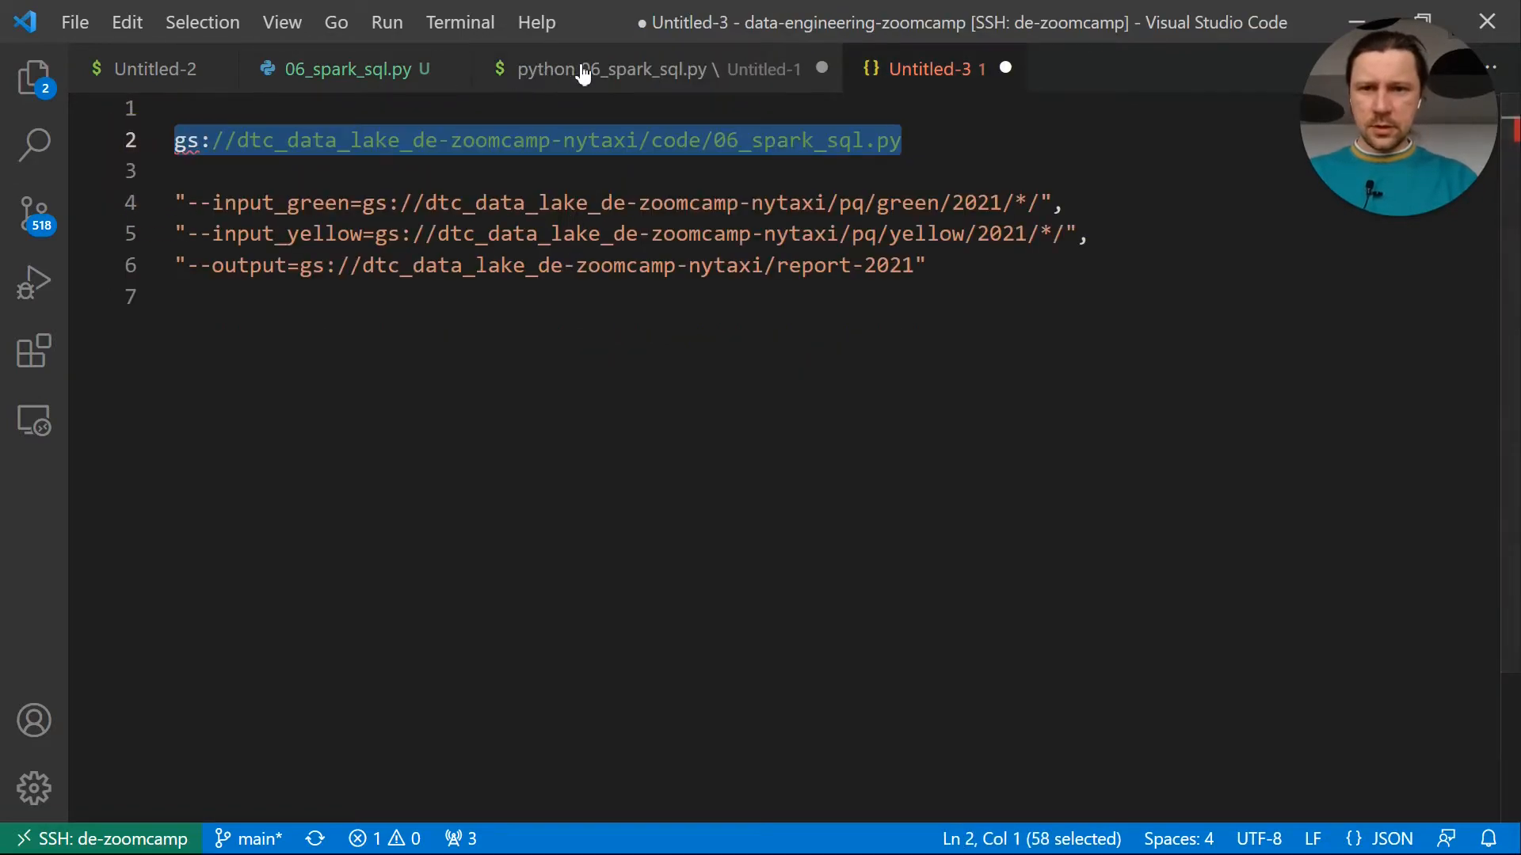
left_click(611, 69)
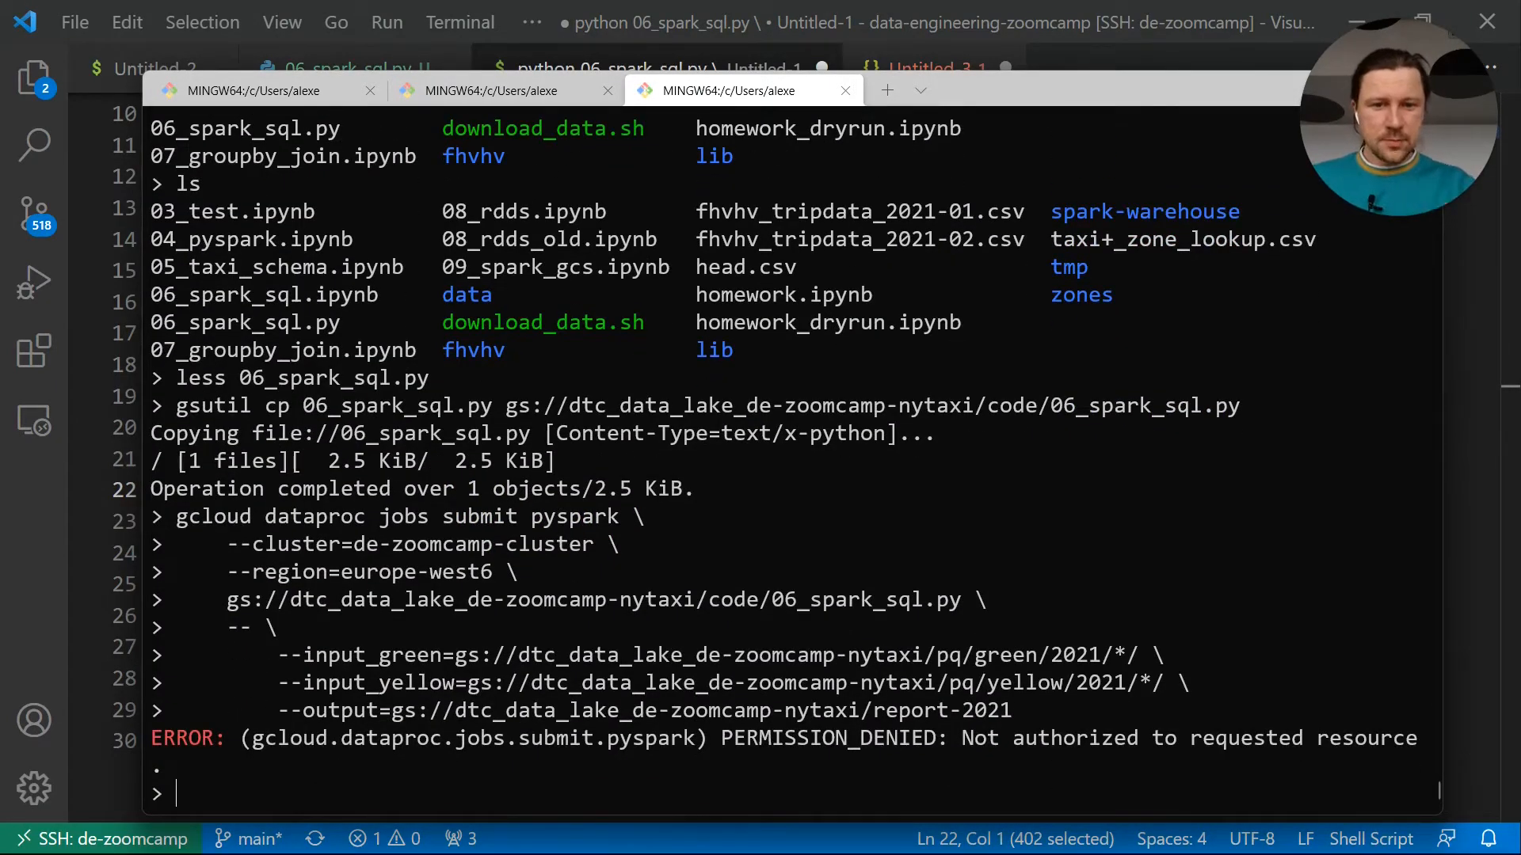
mouse_move(1405, 735)
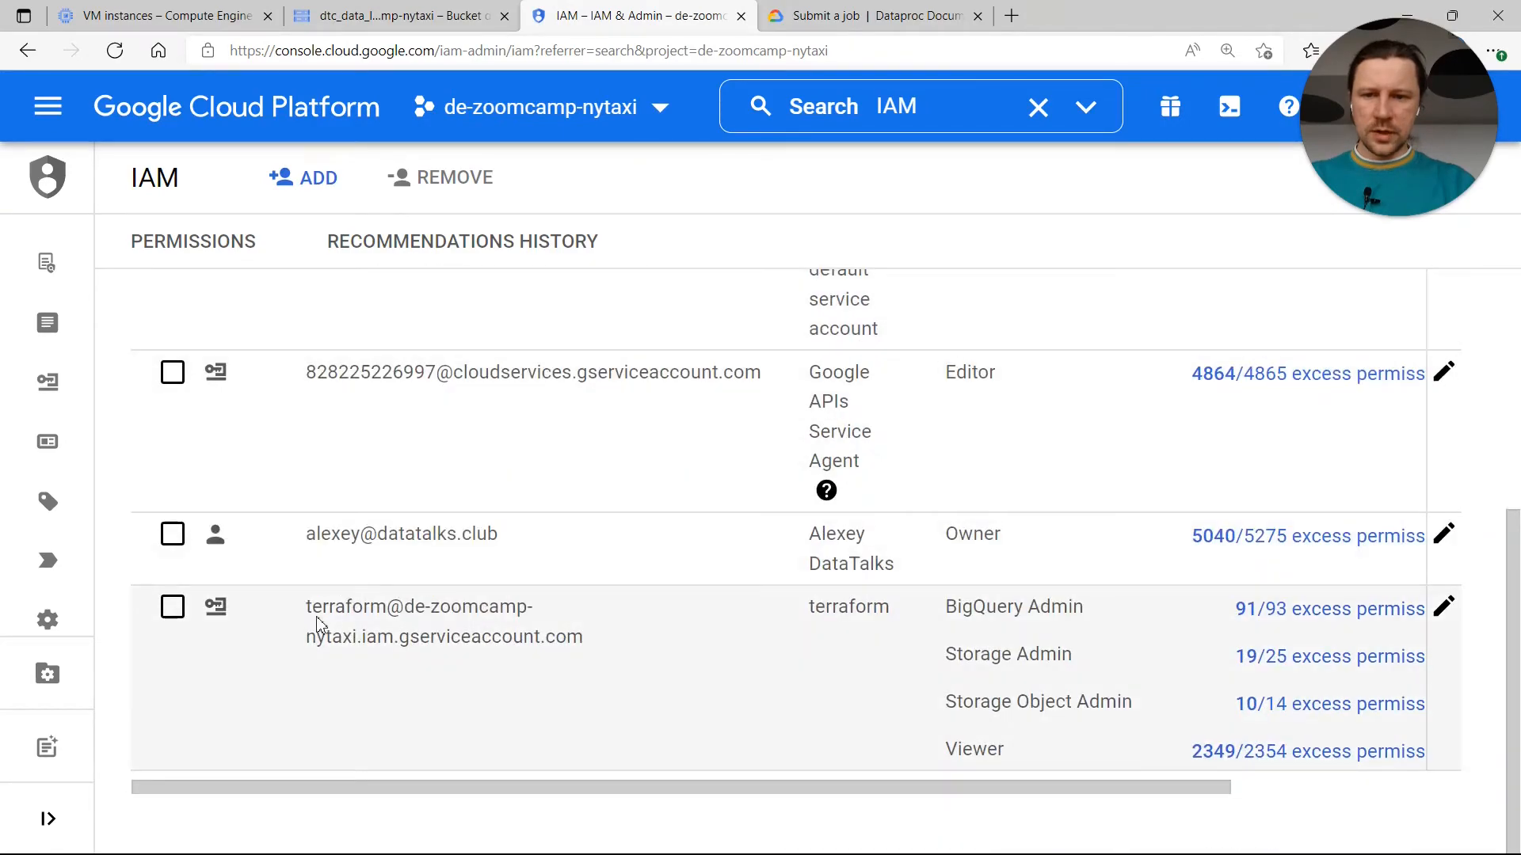
mouse_move(1443, 605)
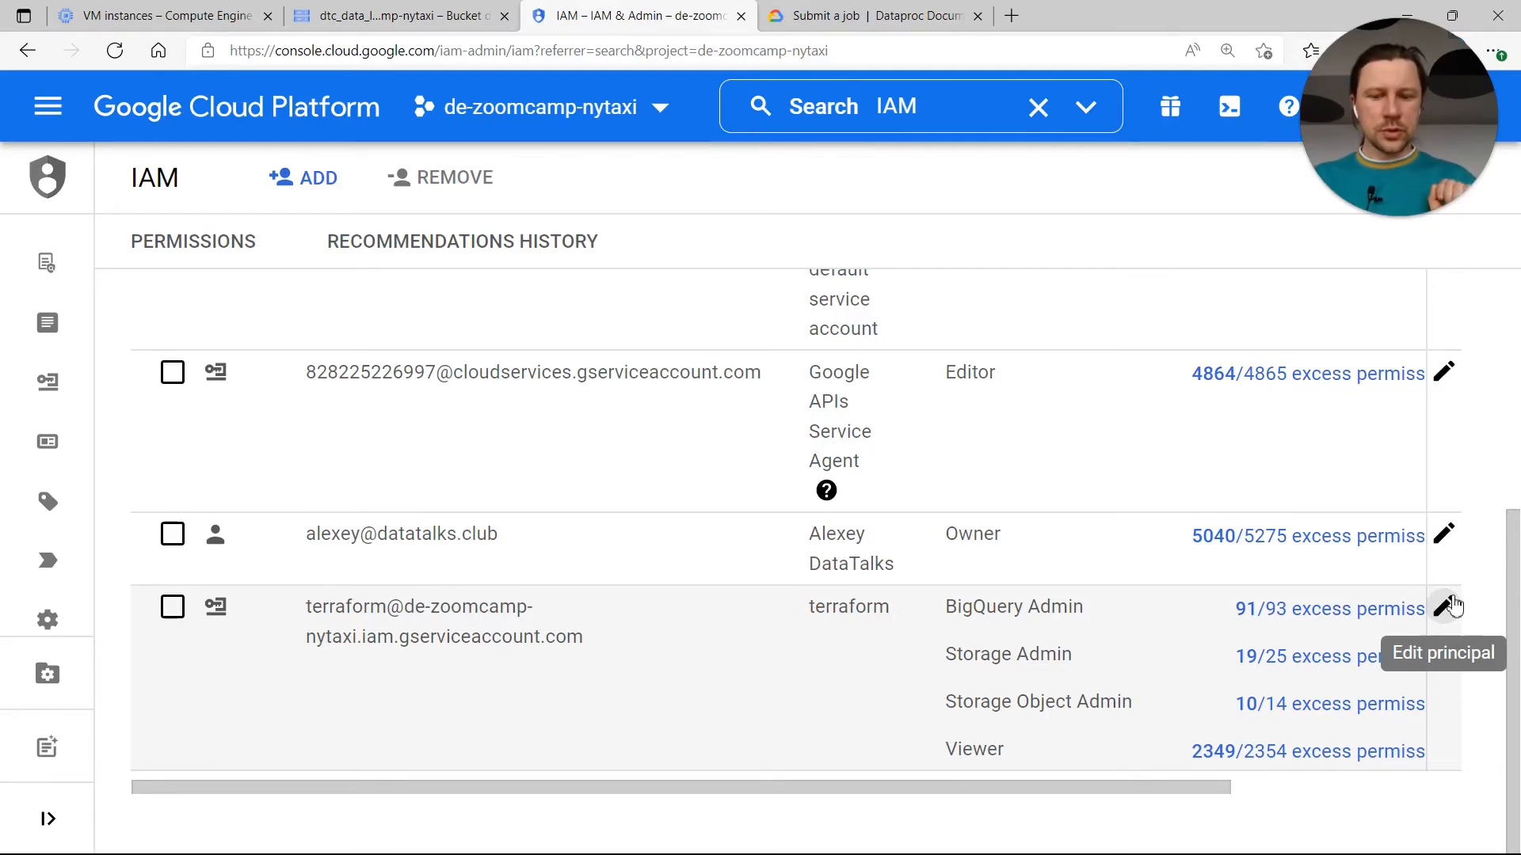
Add the Dataproc Administrator role to the terraform service account and save
left_click(1444, 608)
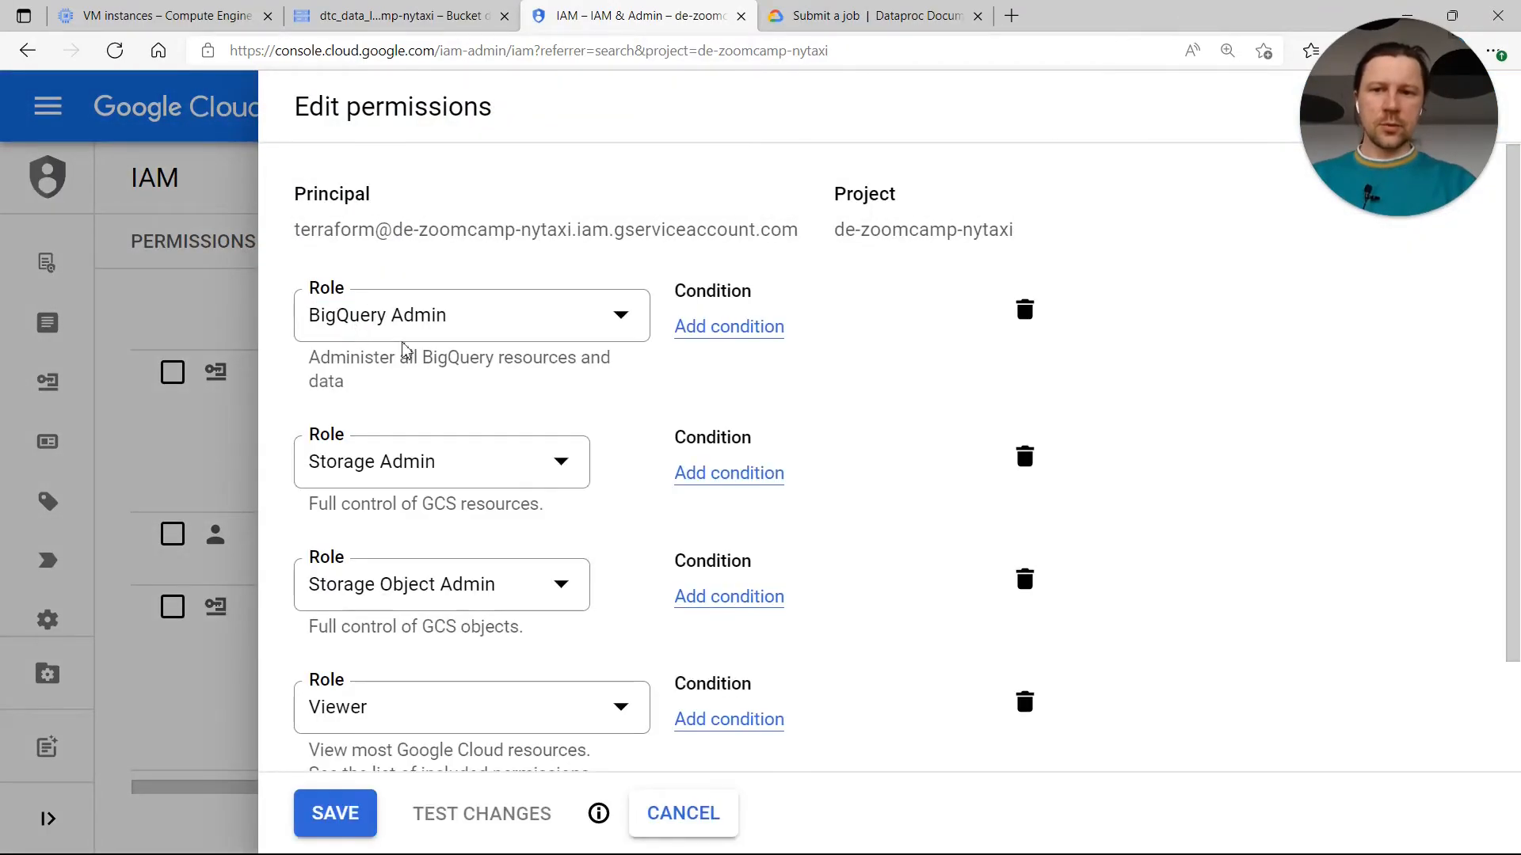
scroll("down", 3)
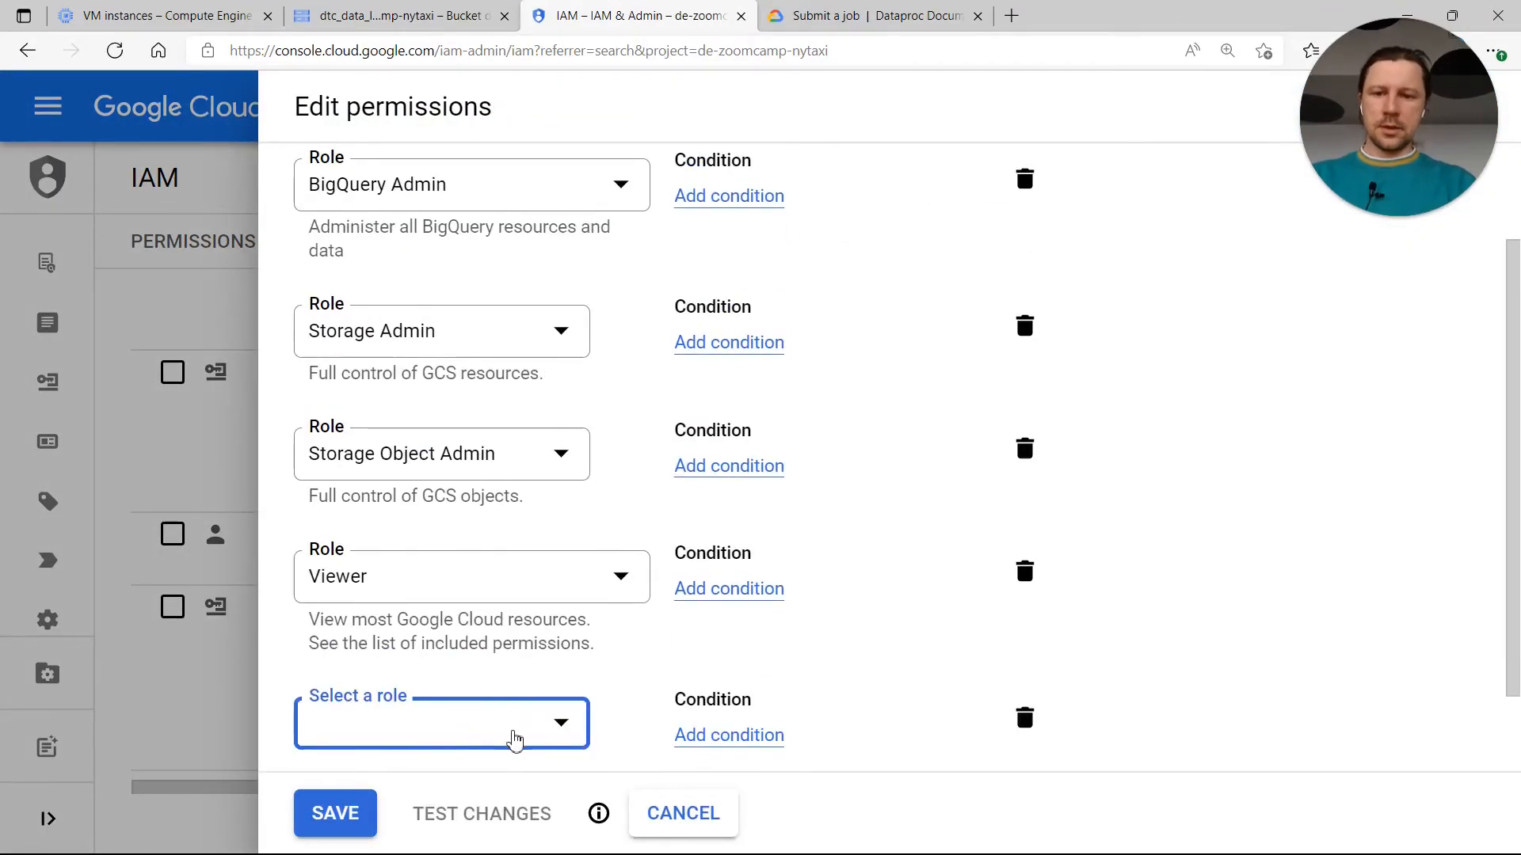
type("datap")
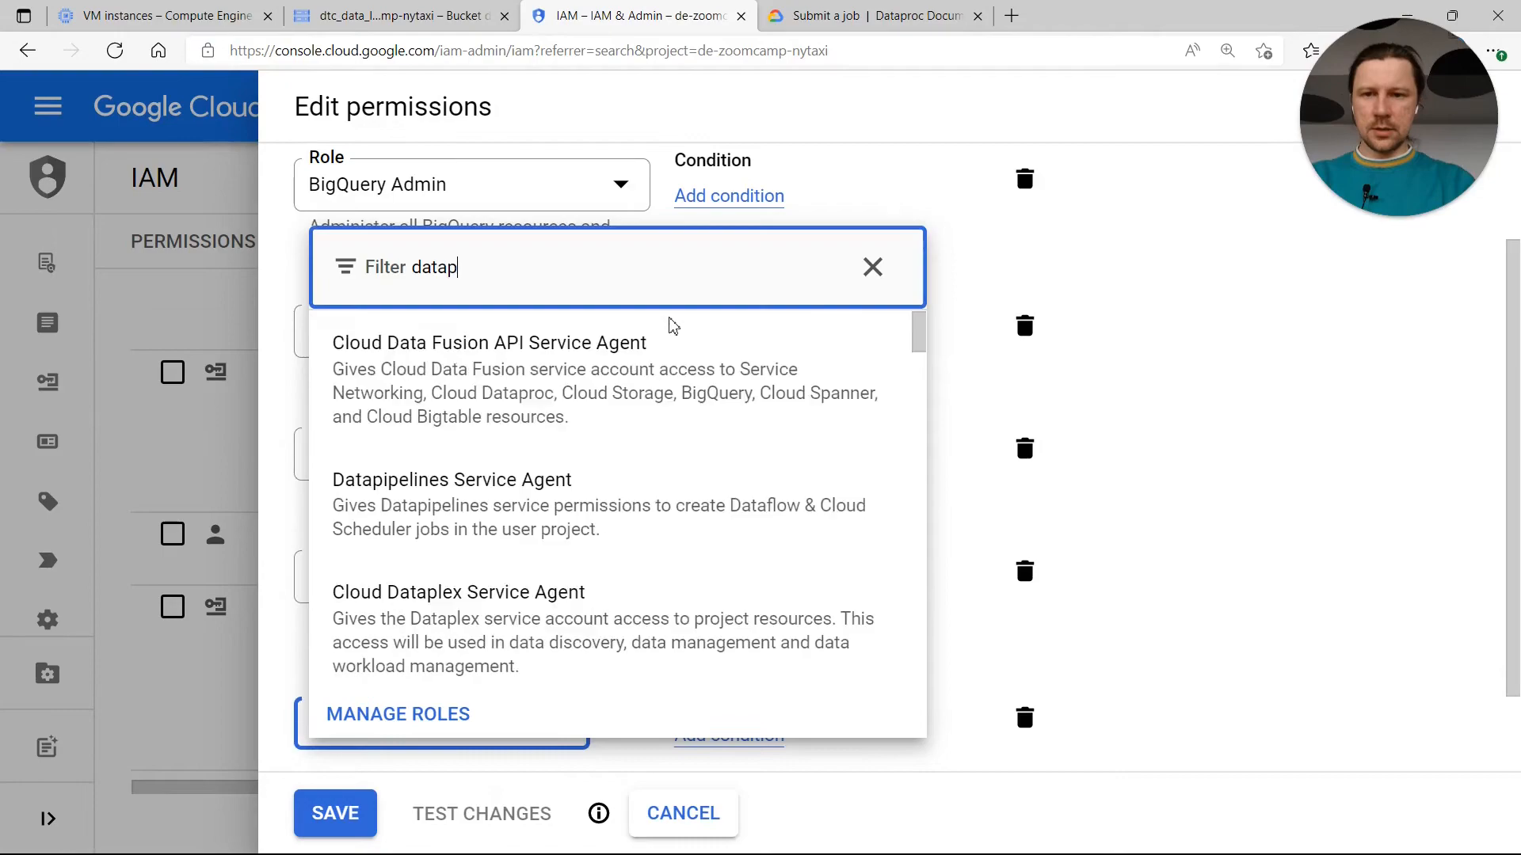
type("roc")
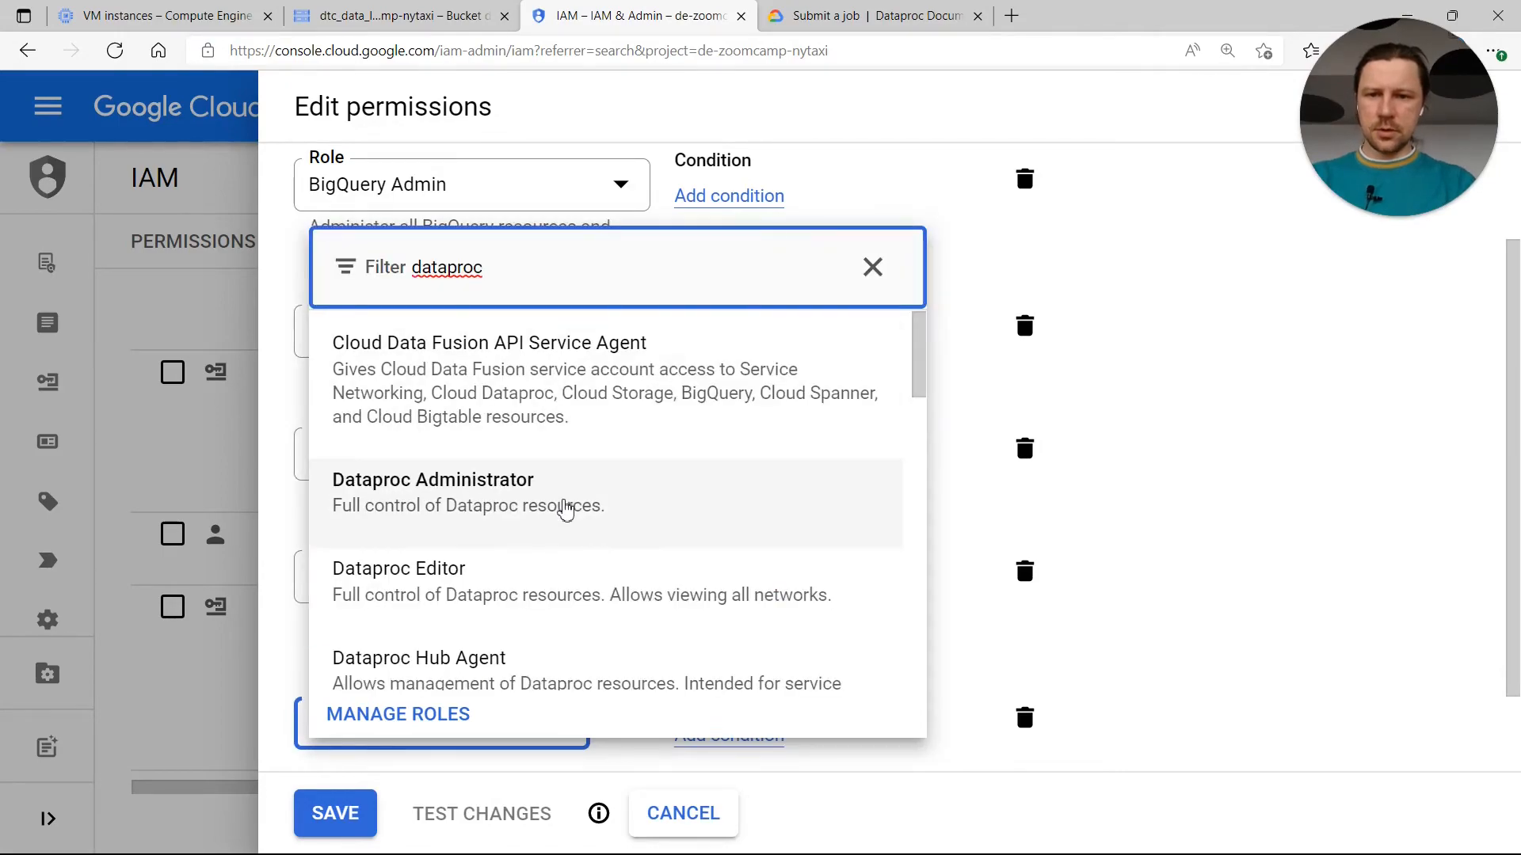
left_click(433, 479)
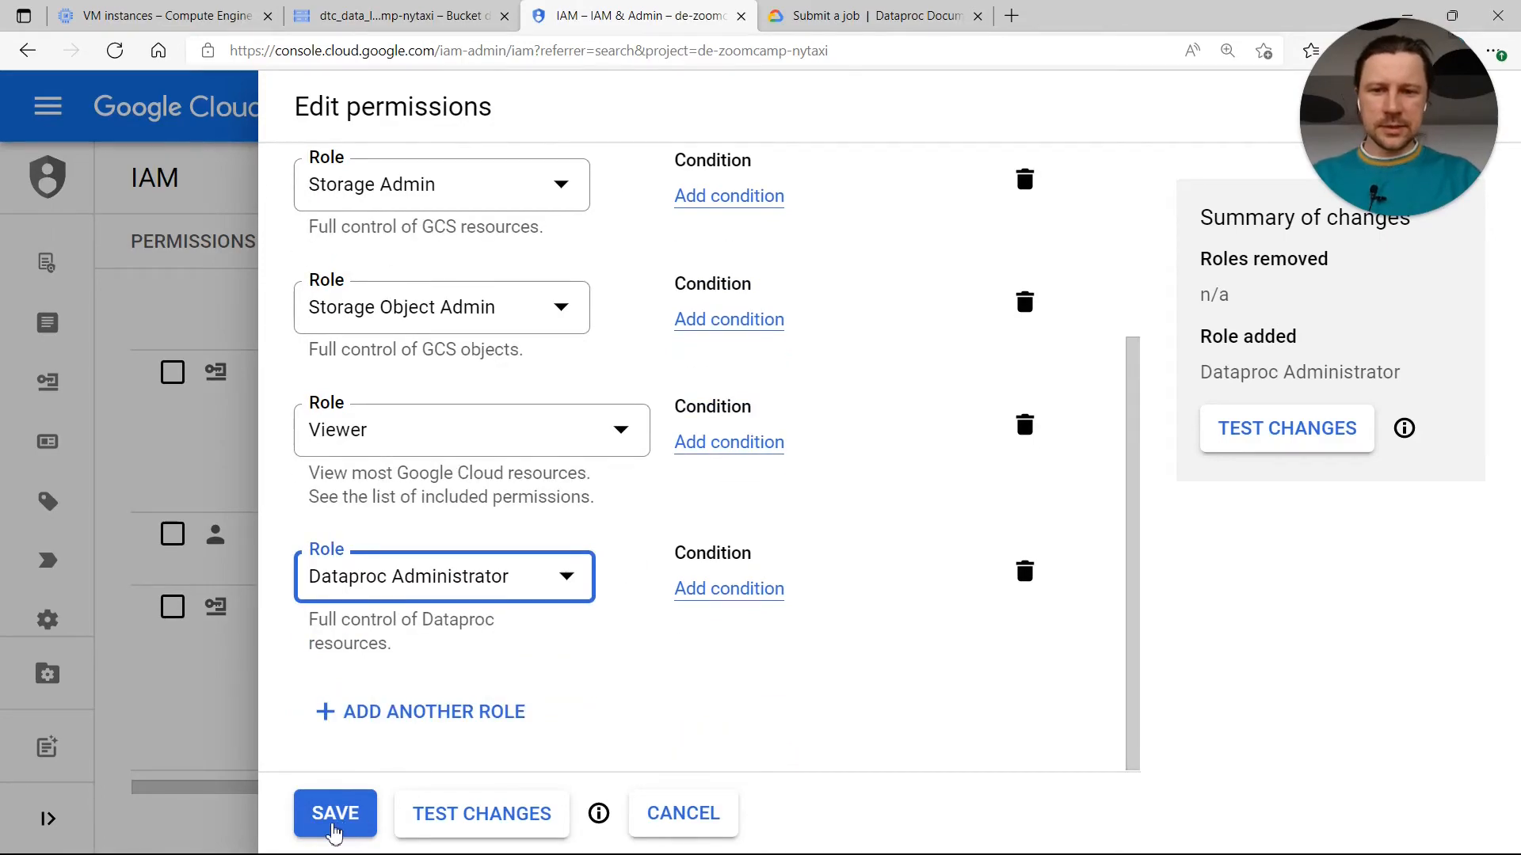
mouse_move(359, 810)
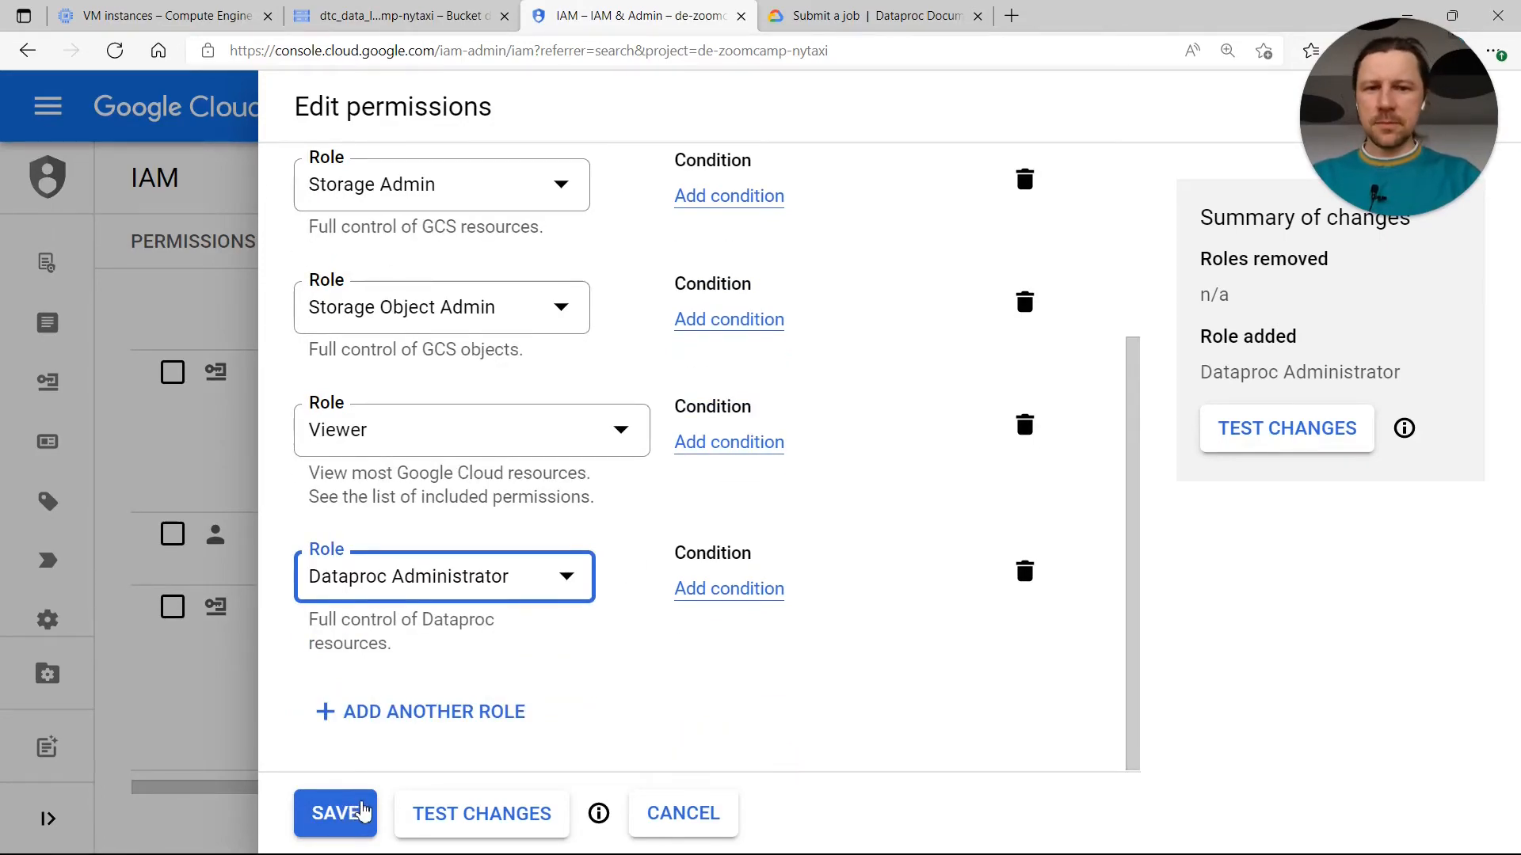
left_click(334, 812)
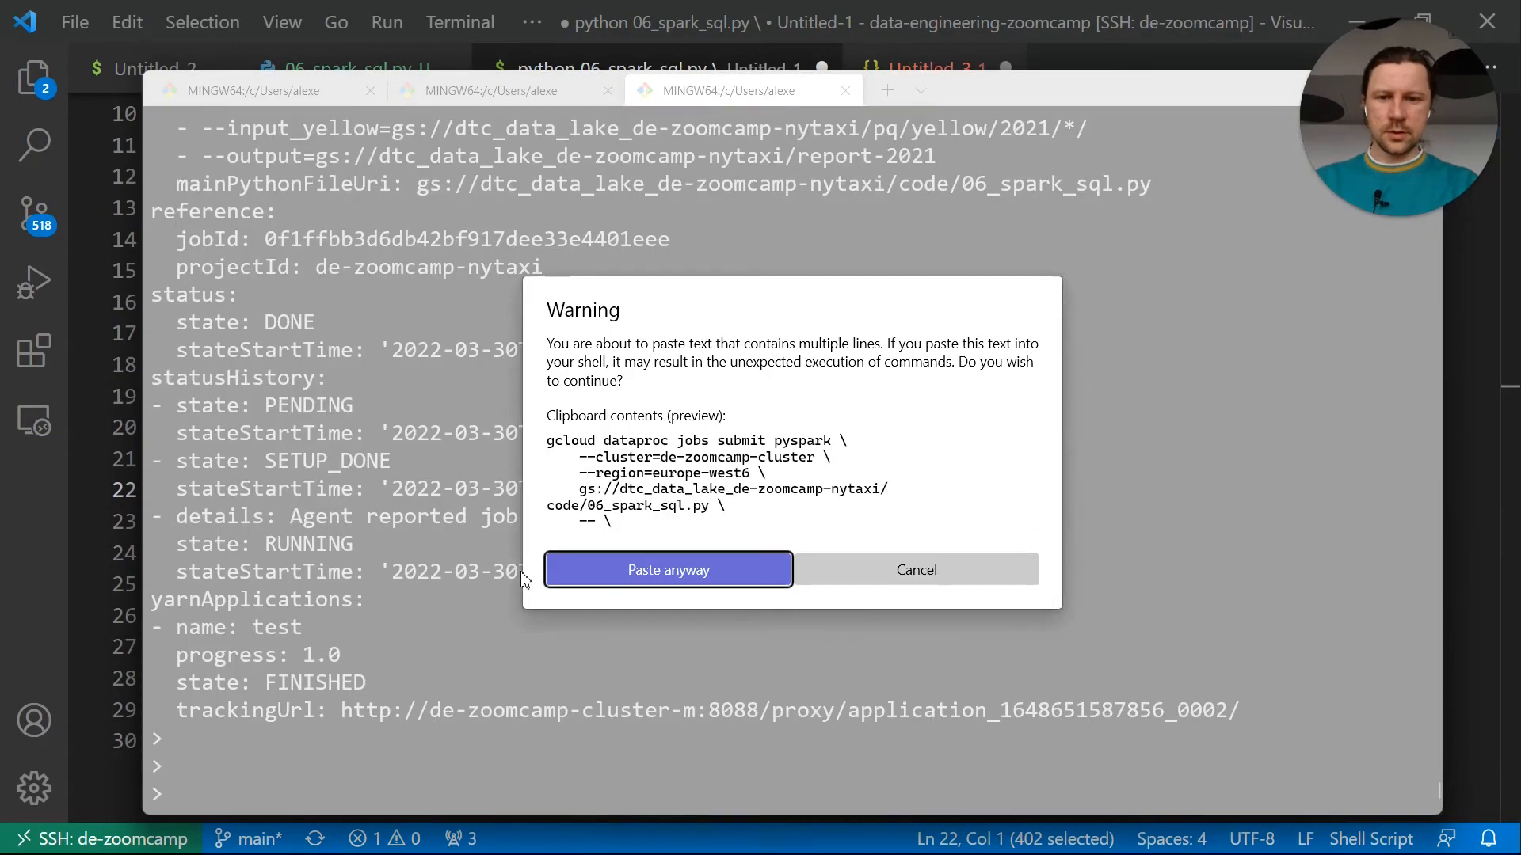
Submit the 2020 pyspark job by confirming the multi-line paste of its command
left_click(667, 570)
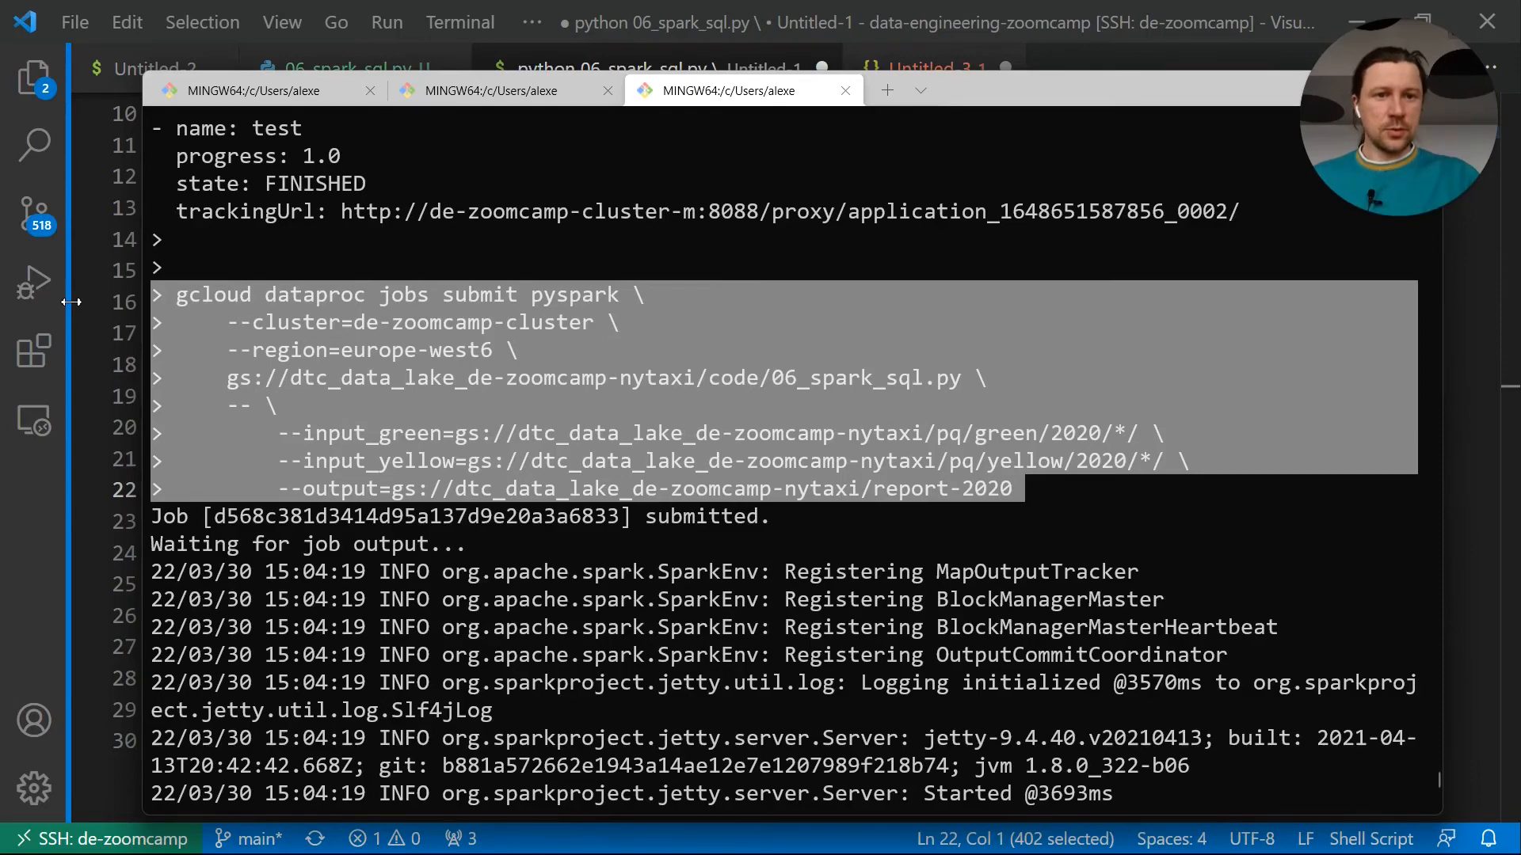
scroll("down", 3)
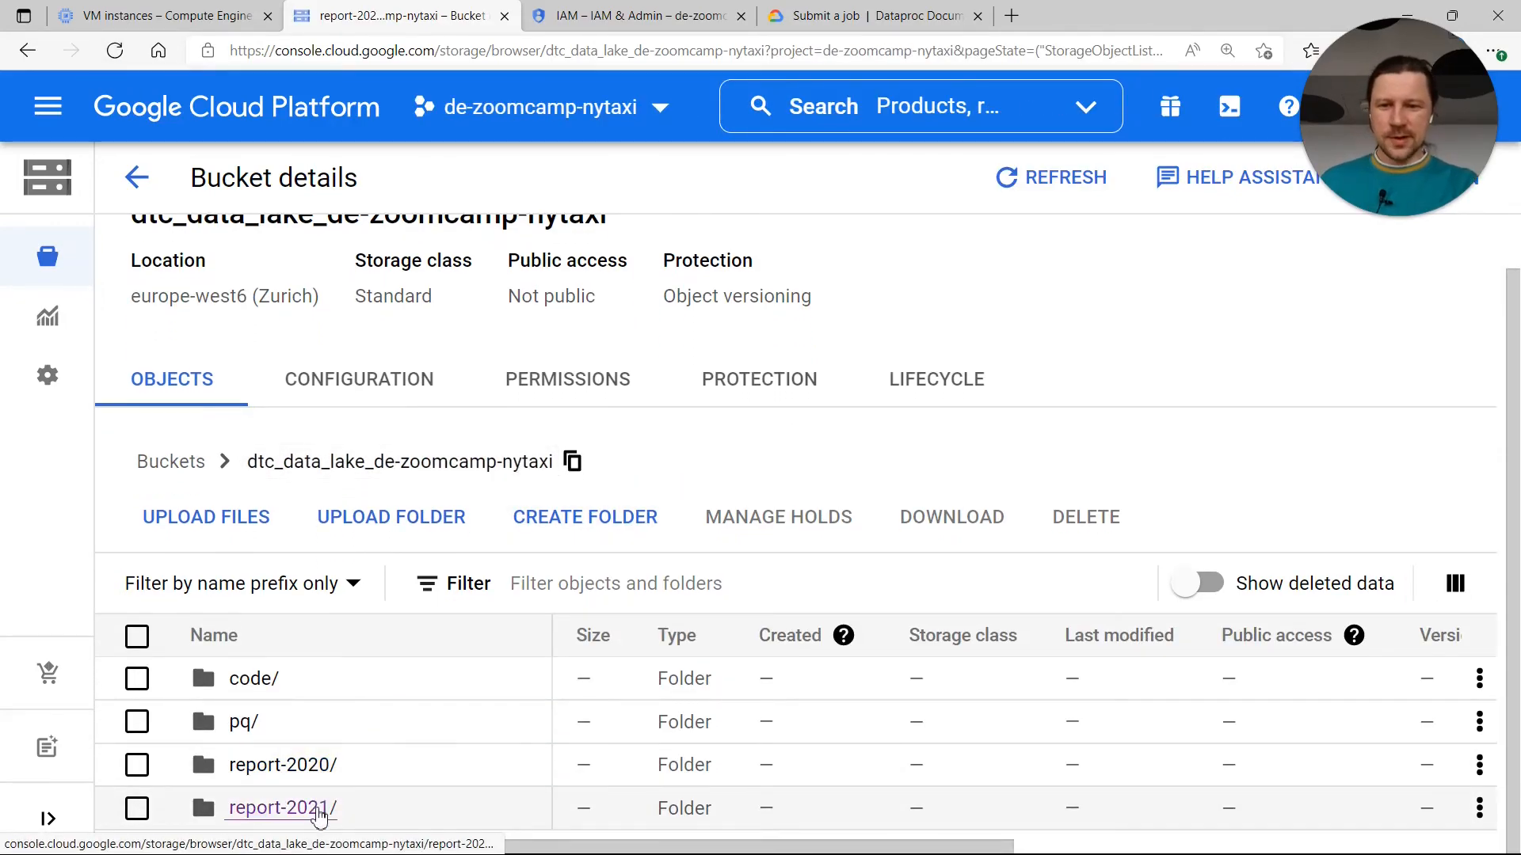
mouse_move(347, 786)
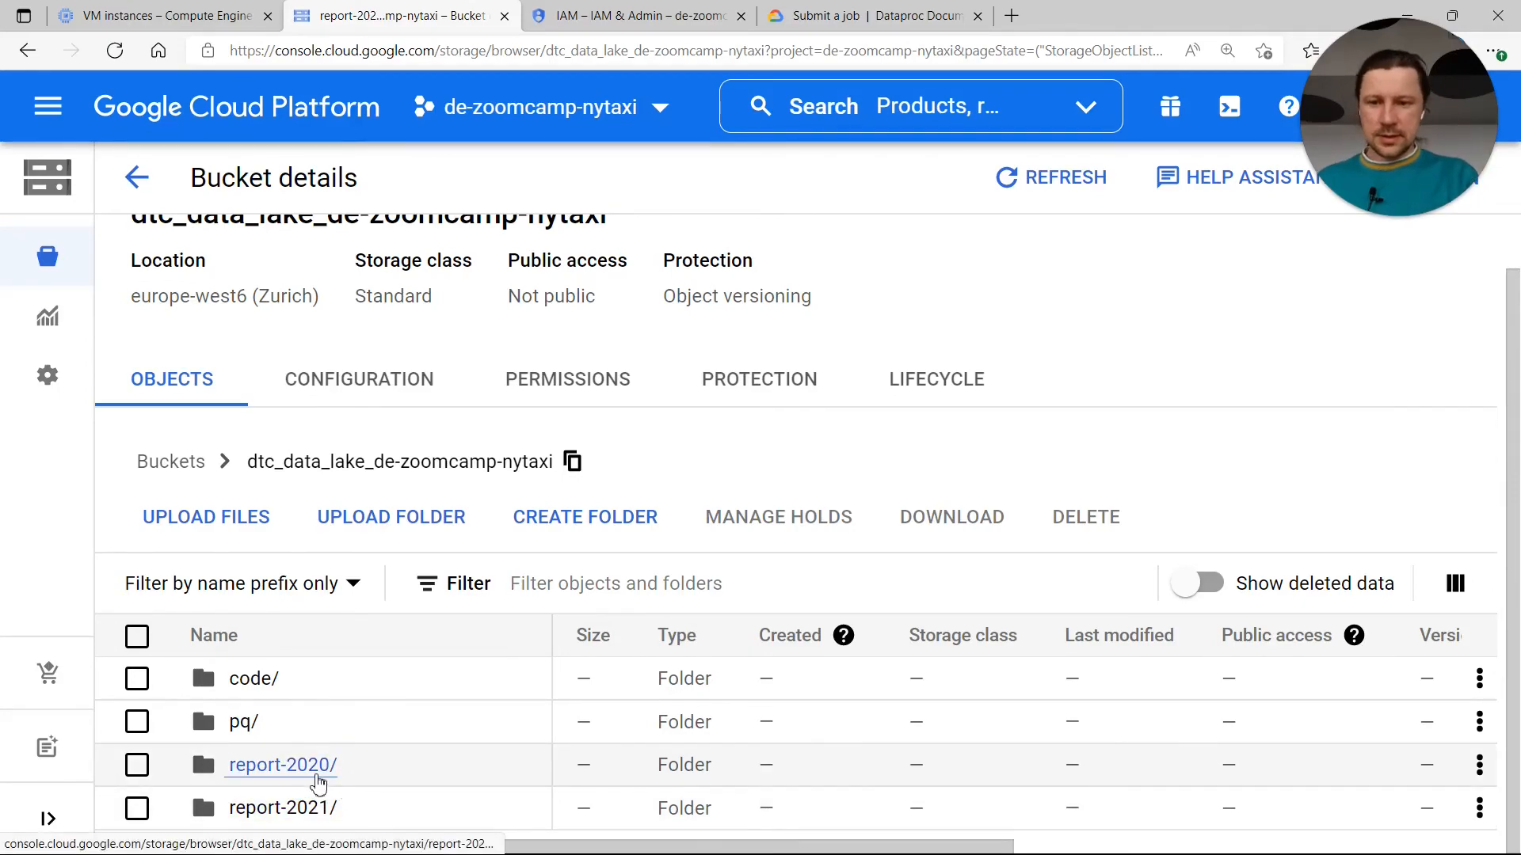
Refresh the bucket objects and open the report-2020 folder beside report-2021
left_click(281, 764)
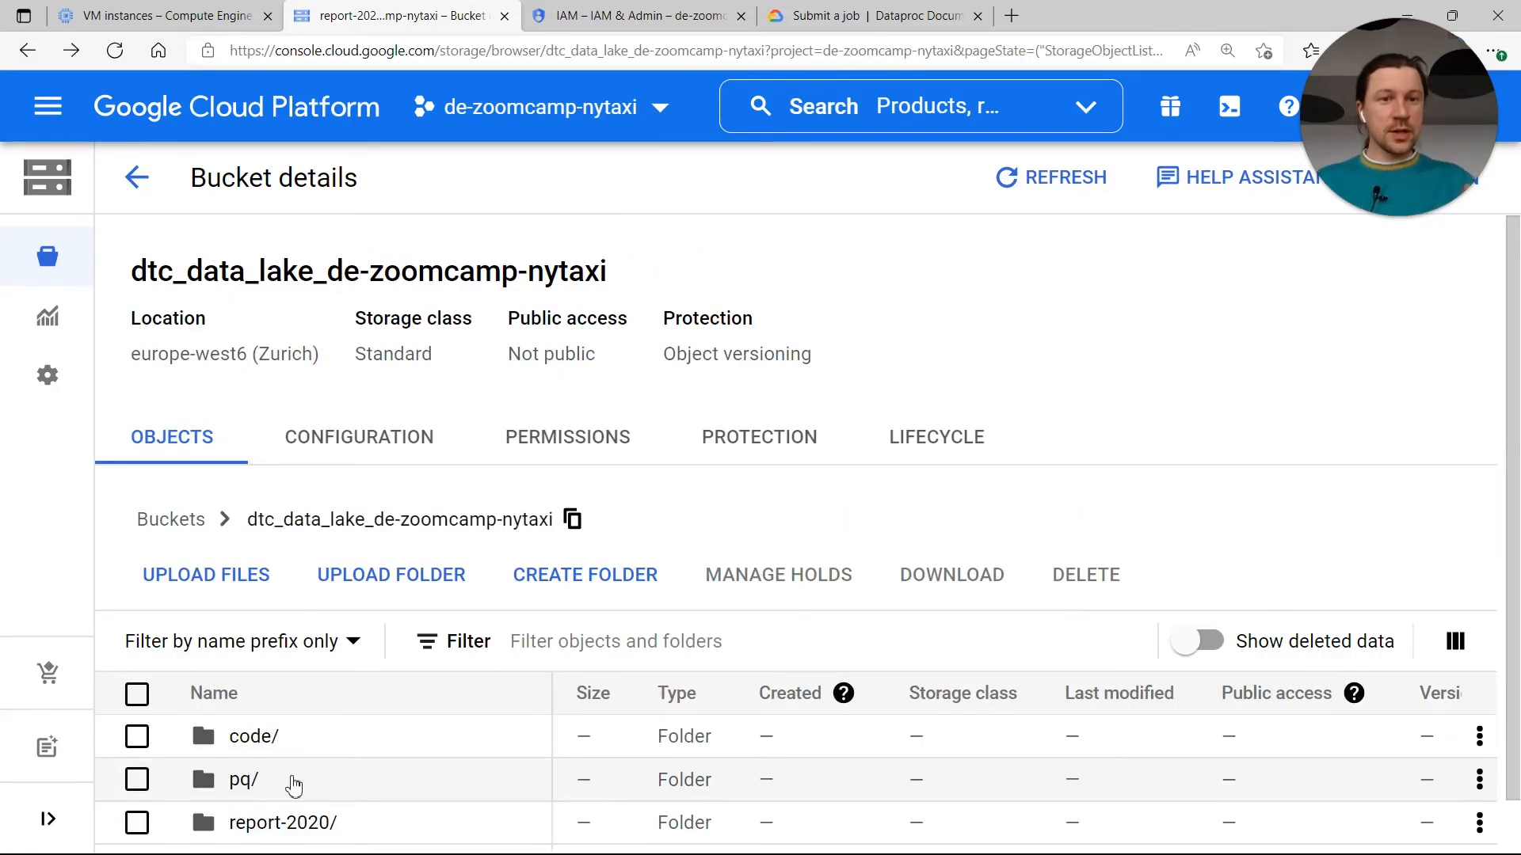
scroll("down", 3)
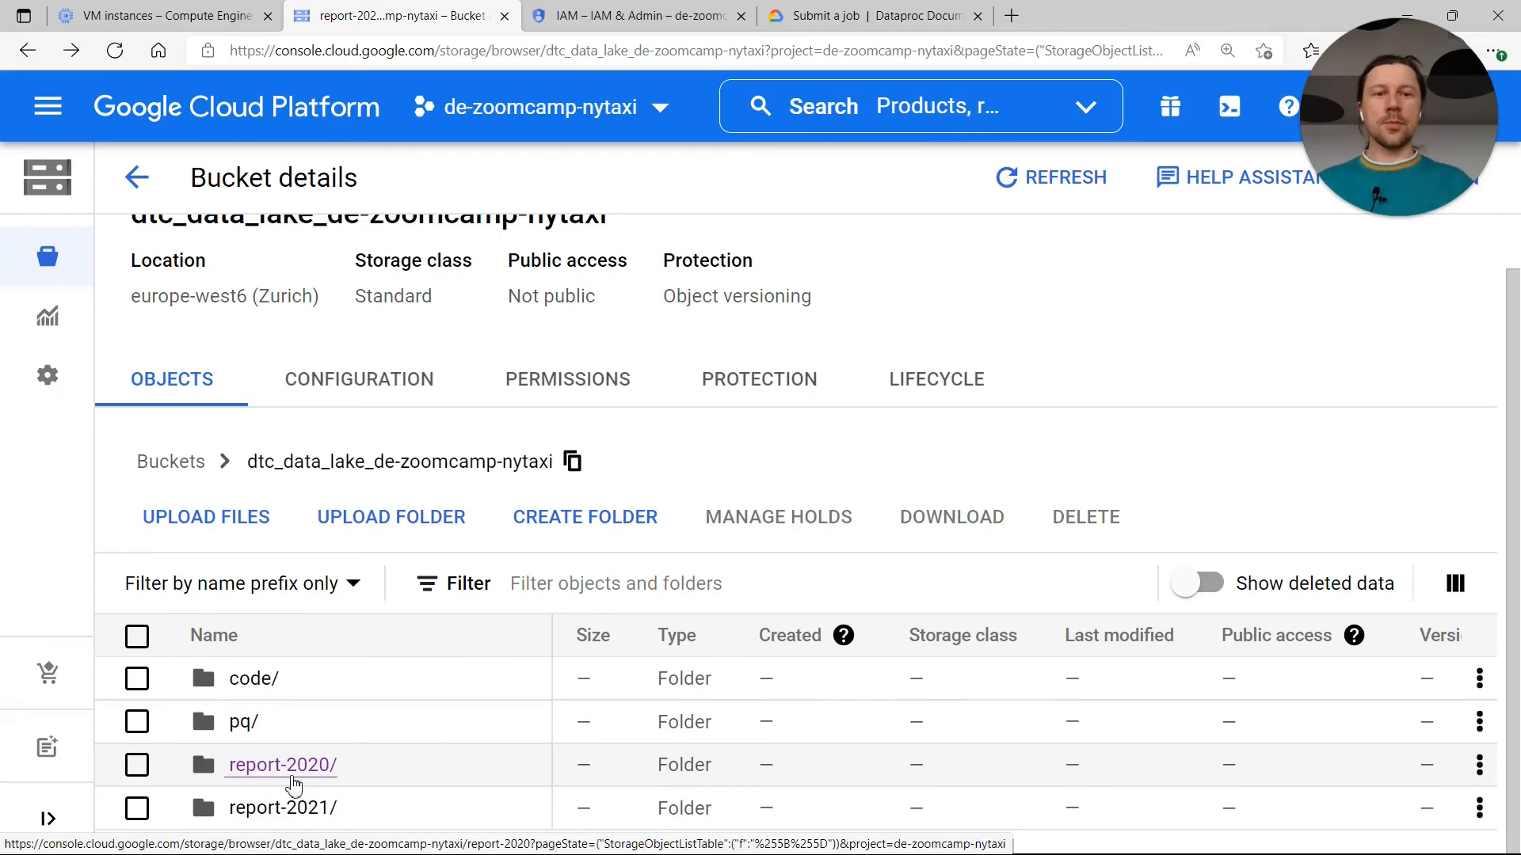
left_click(125, 17)
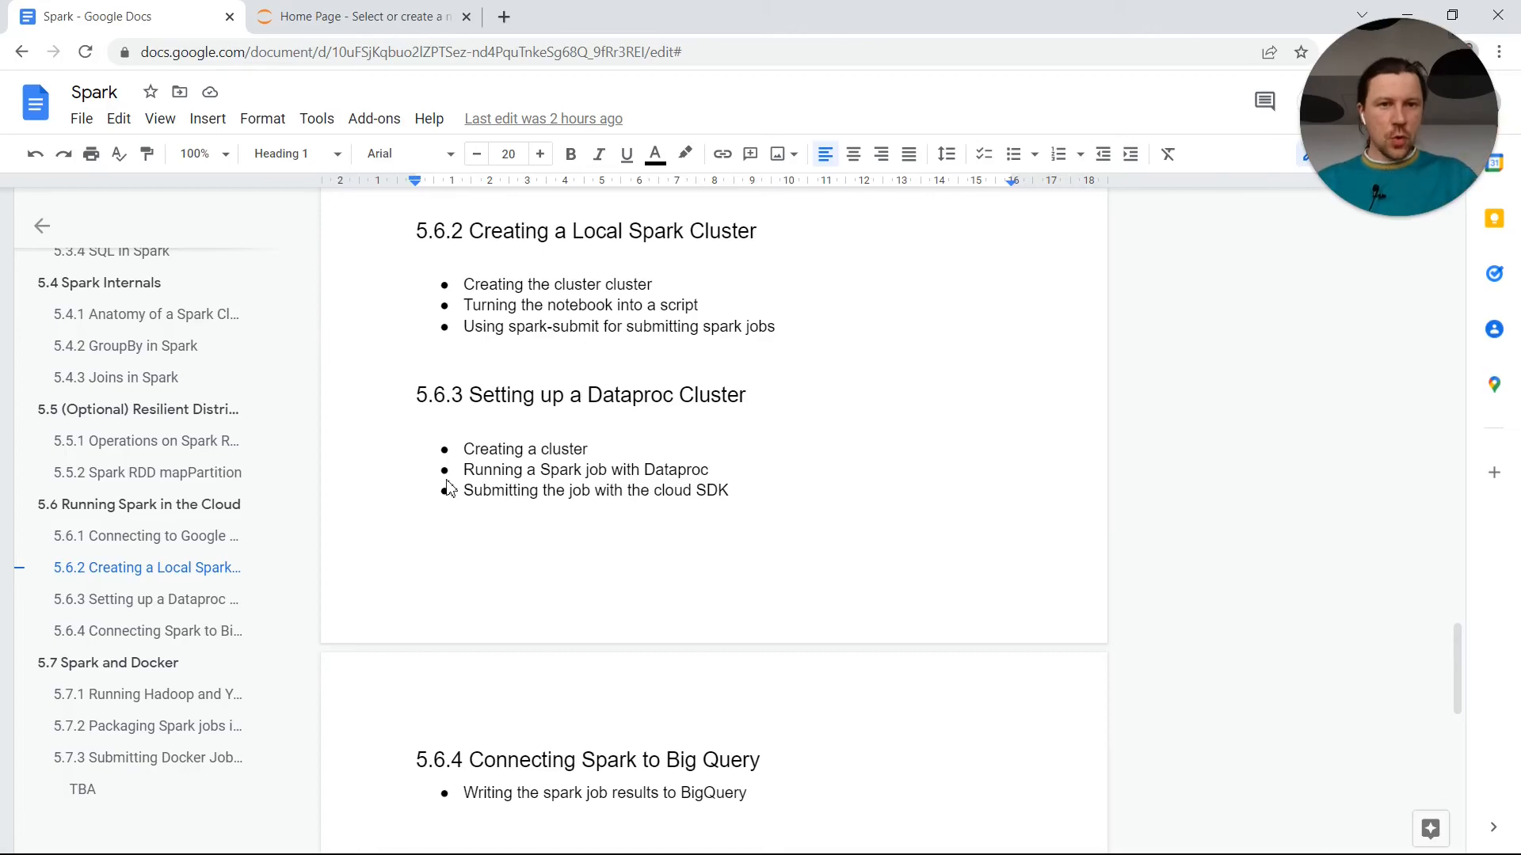